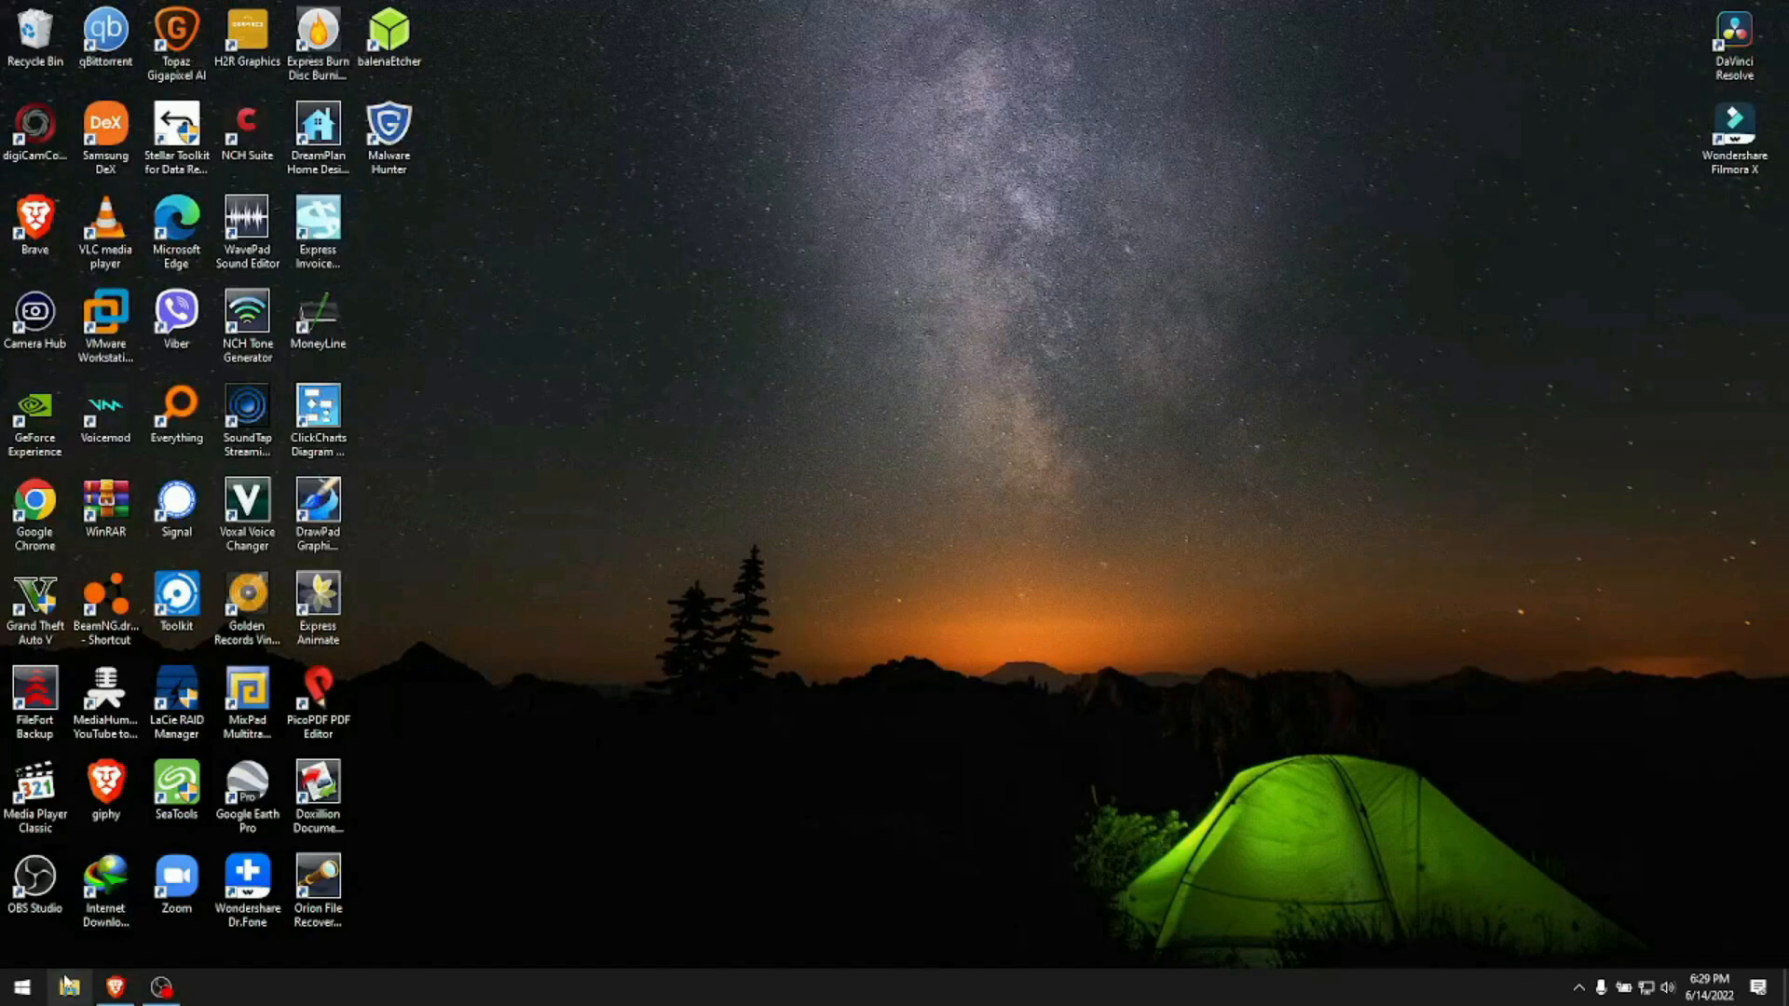
- Show This PC's drive list in File Explorer, where no 32 GB USB drive appears
click(69, 986)
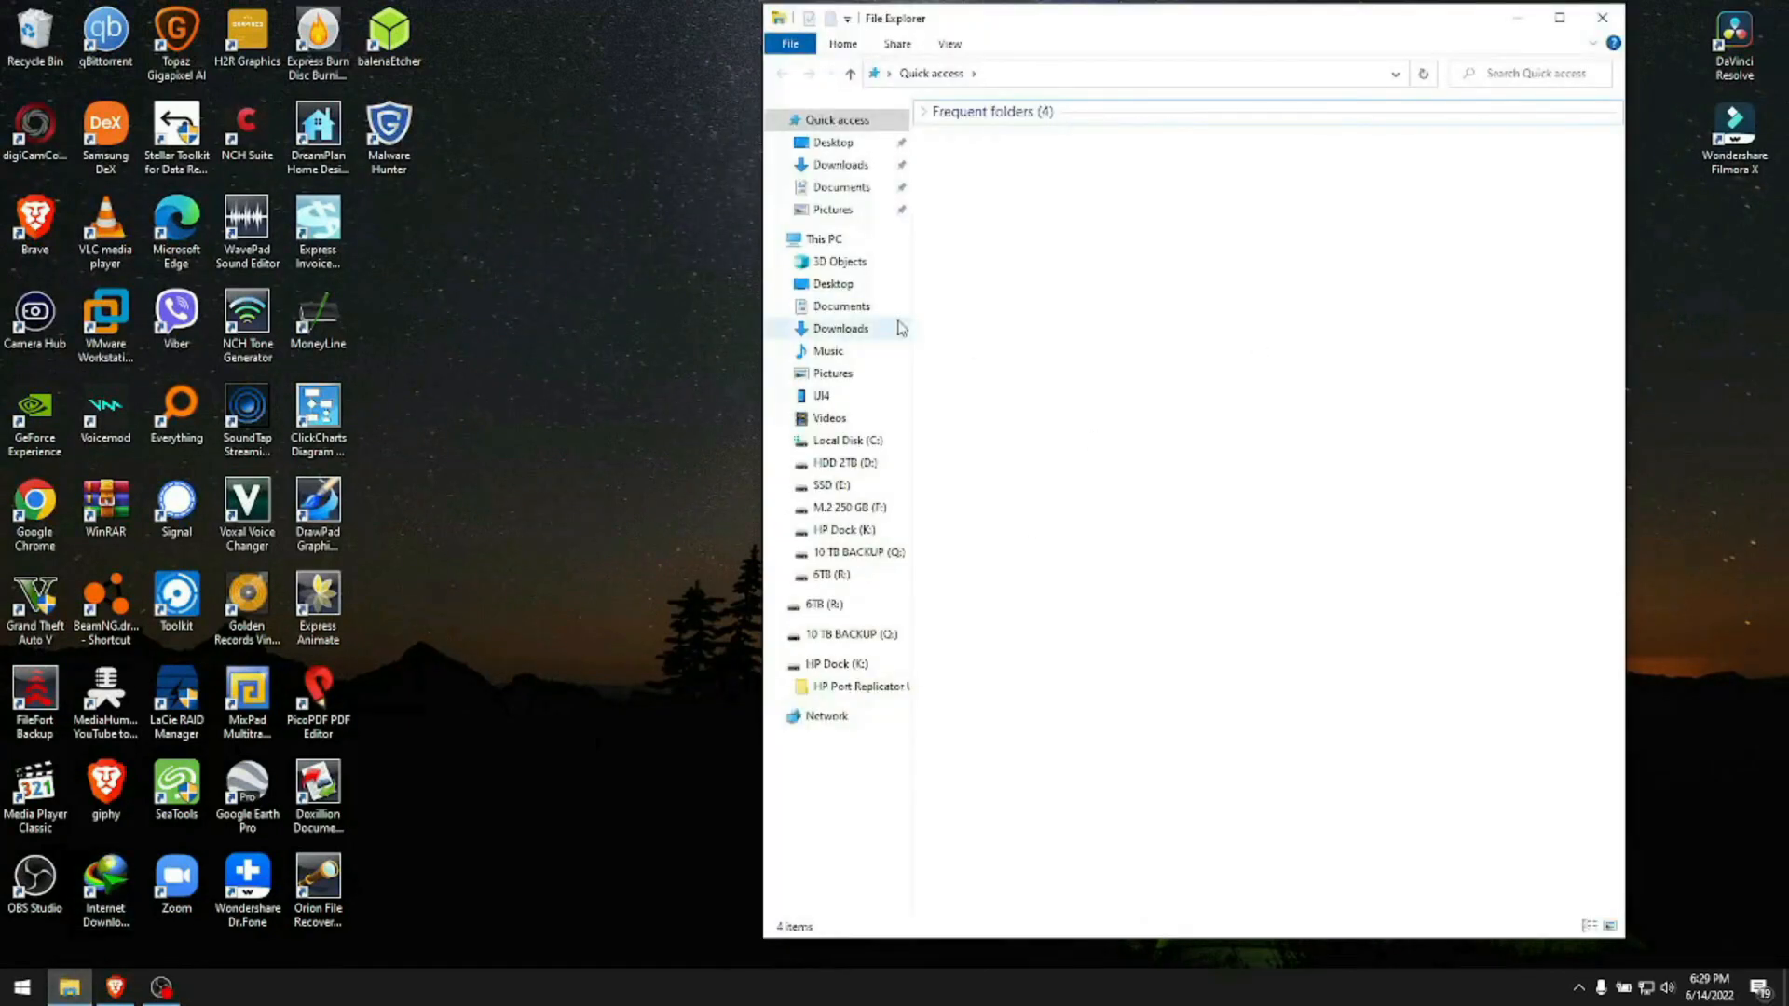
click(824, 239)
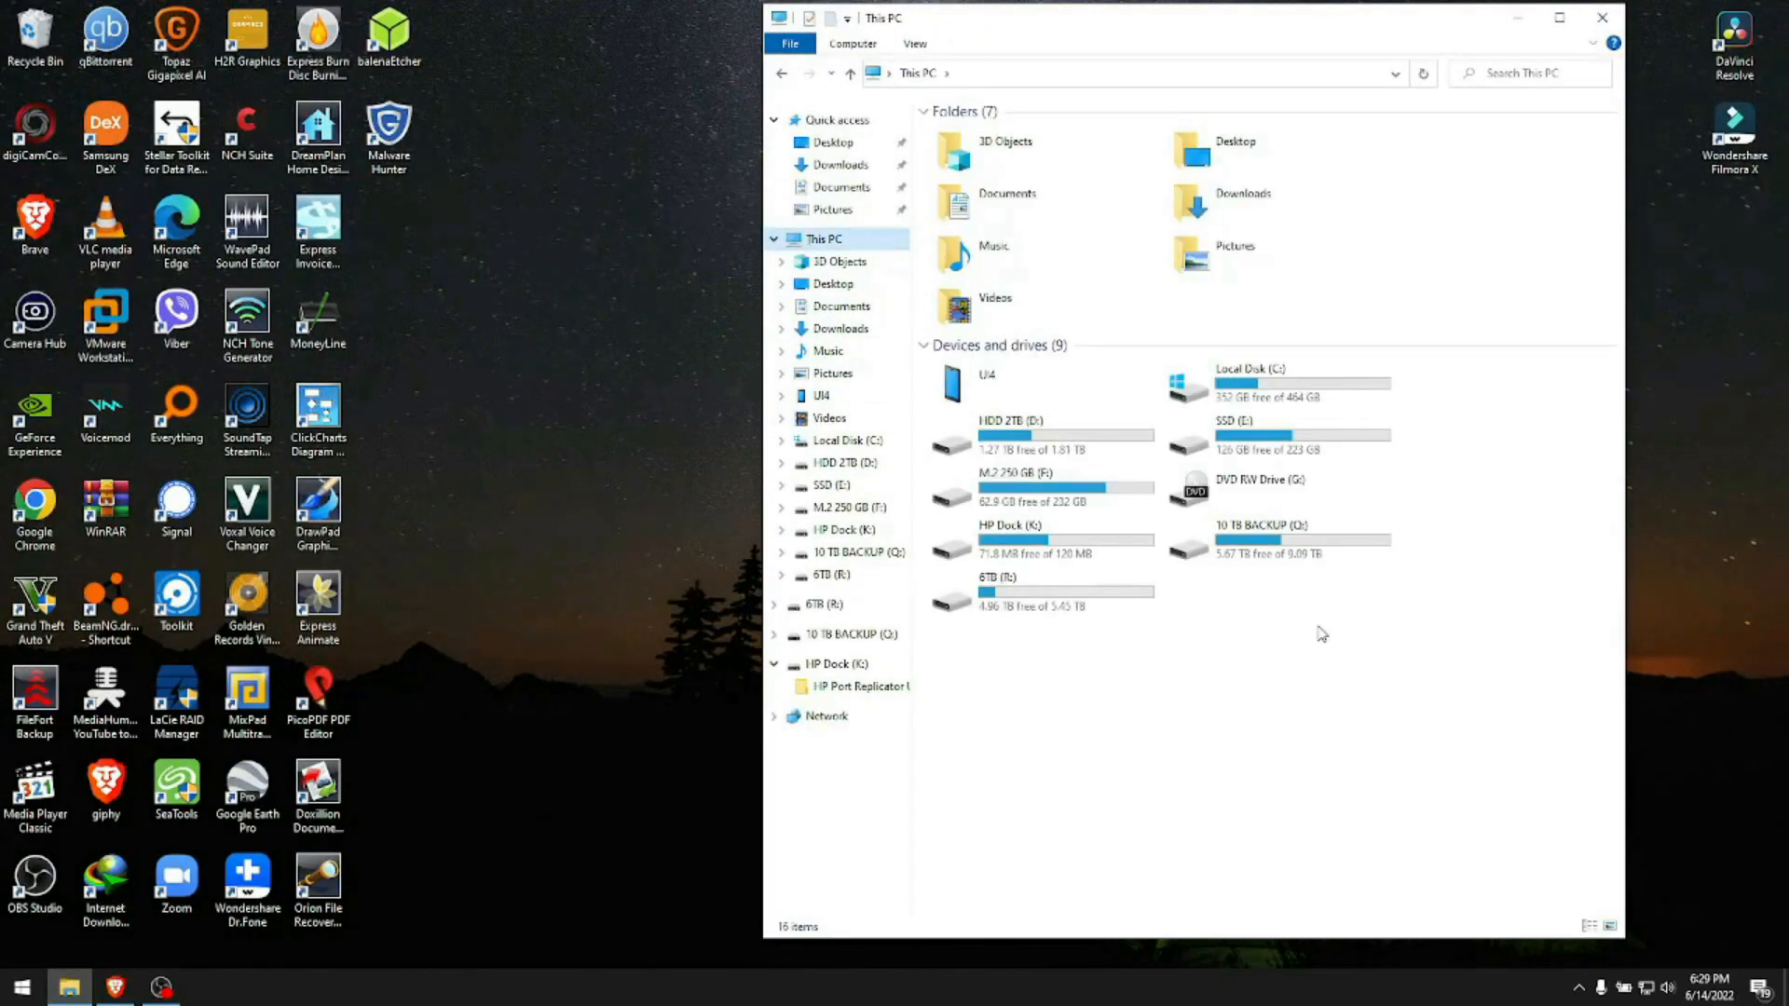
click(1279, 382)
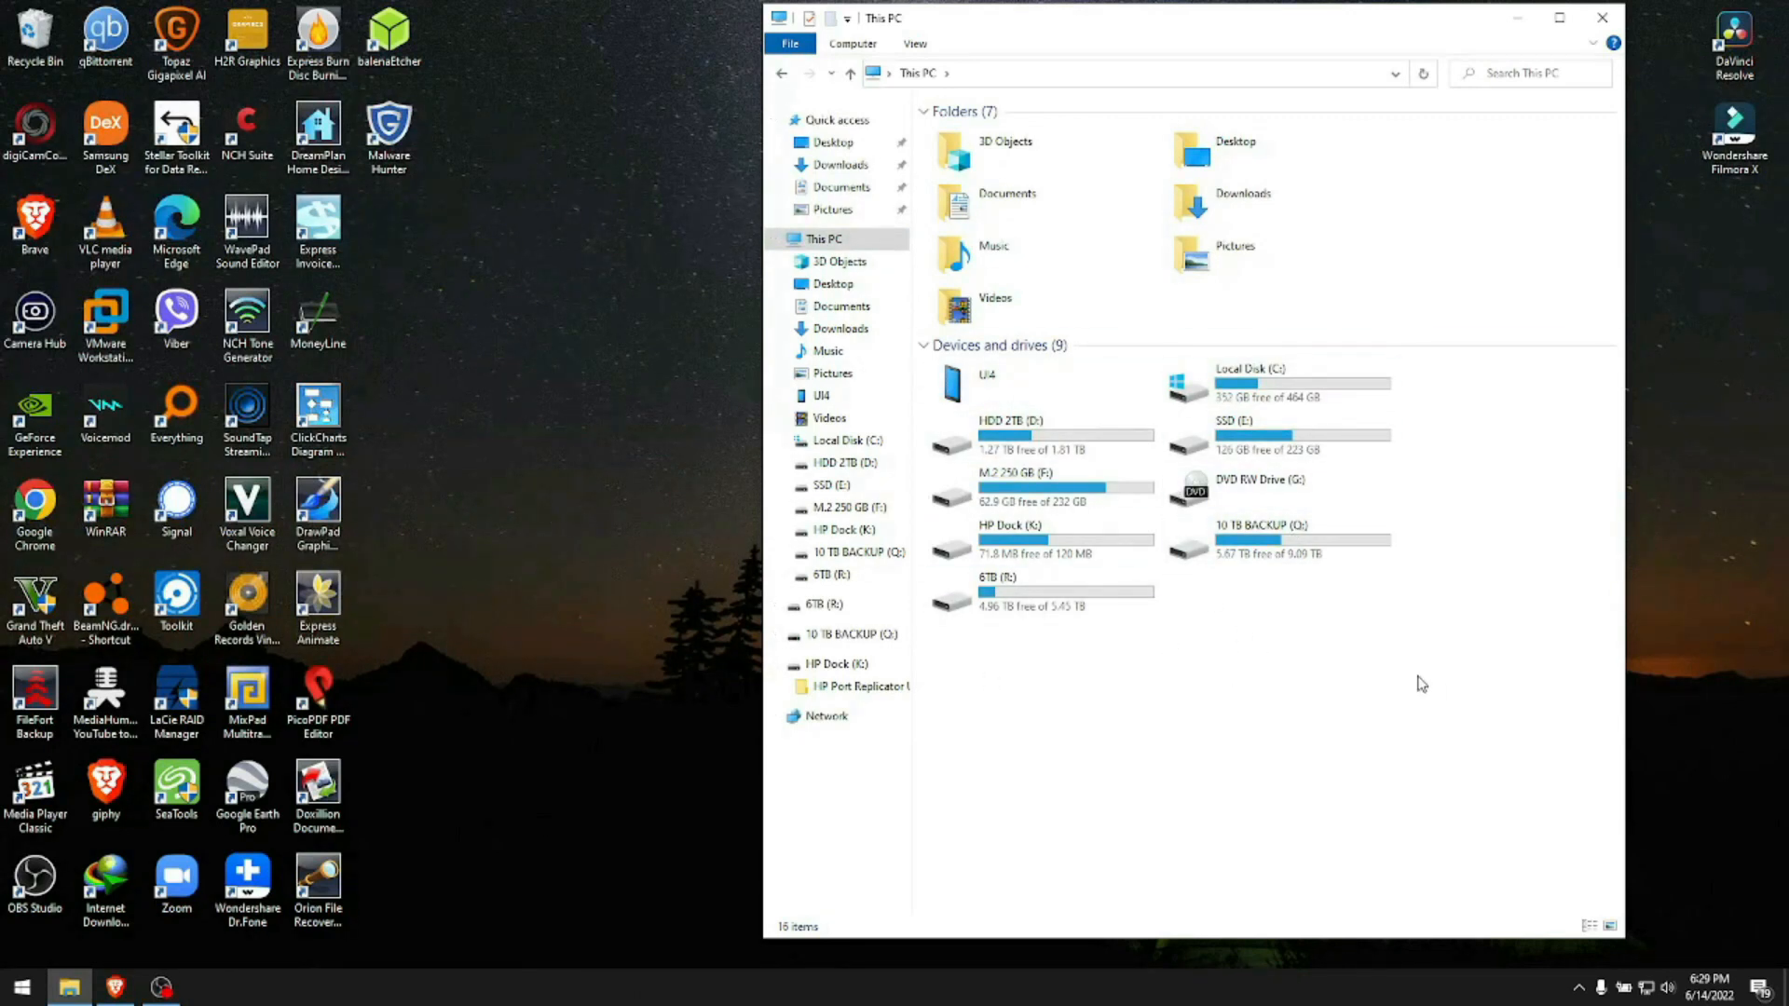
mouse_move(1393, 673)
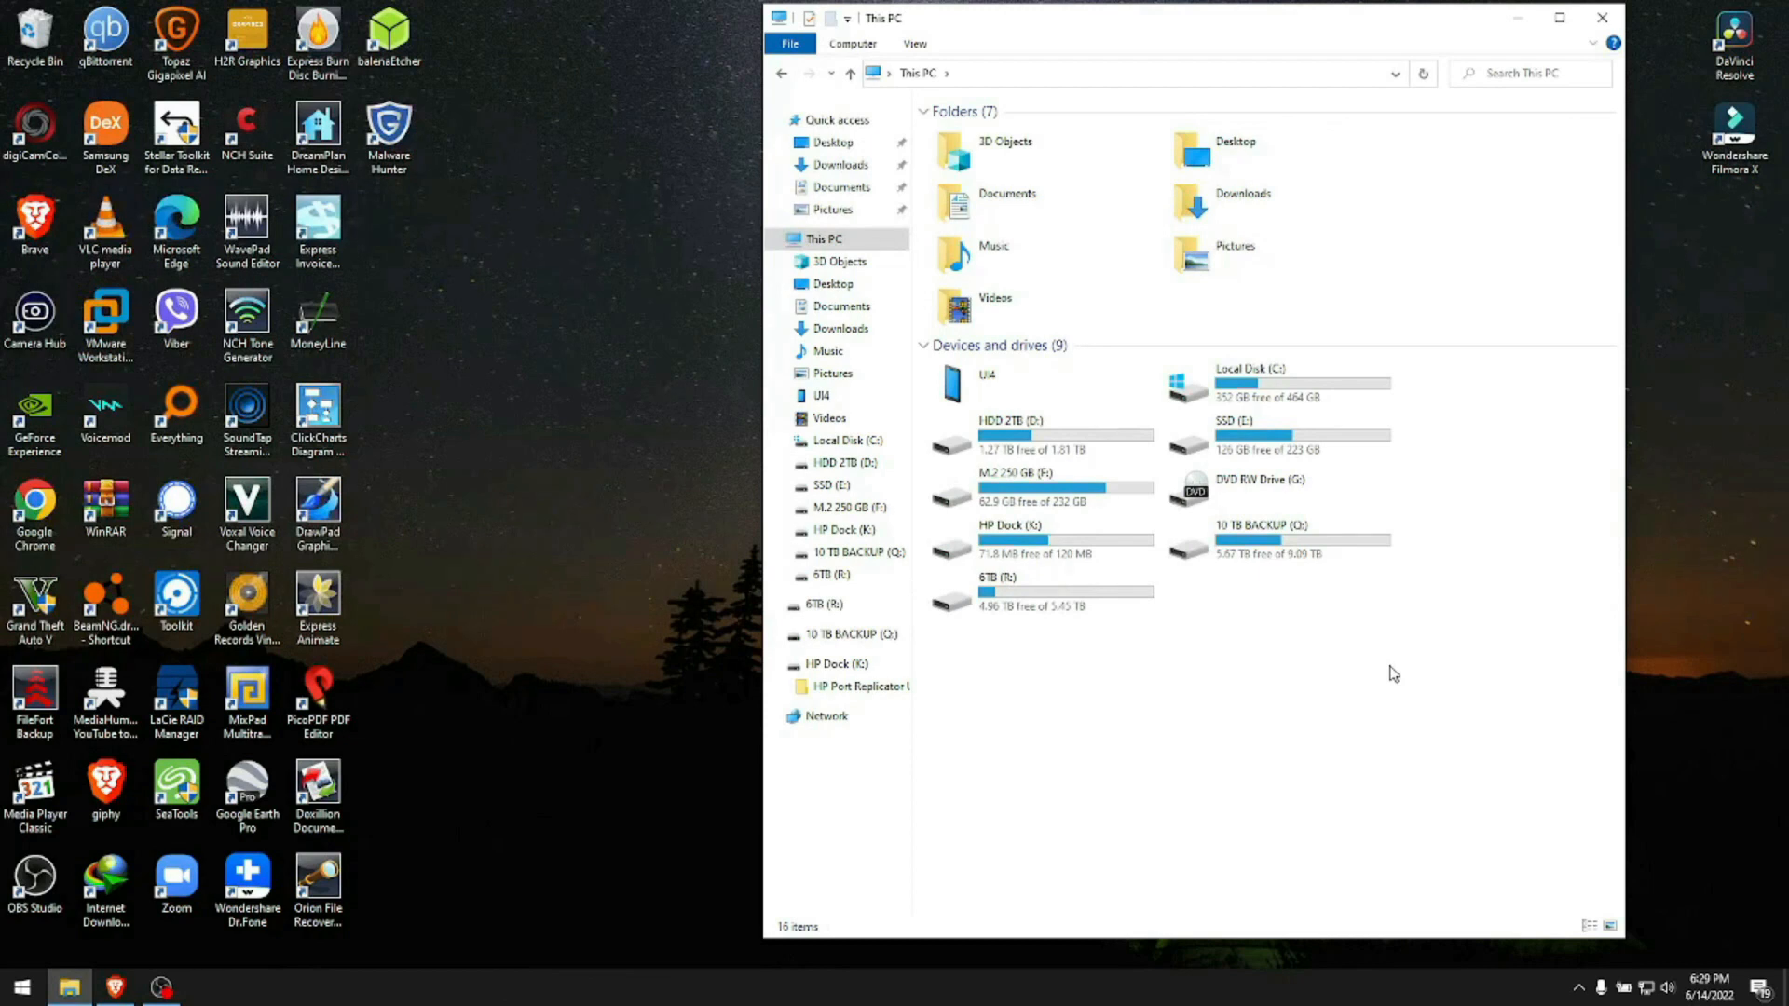
mouse_move(54, 962)
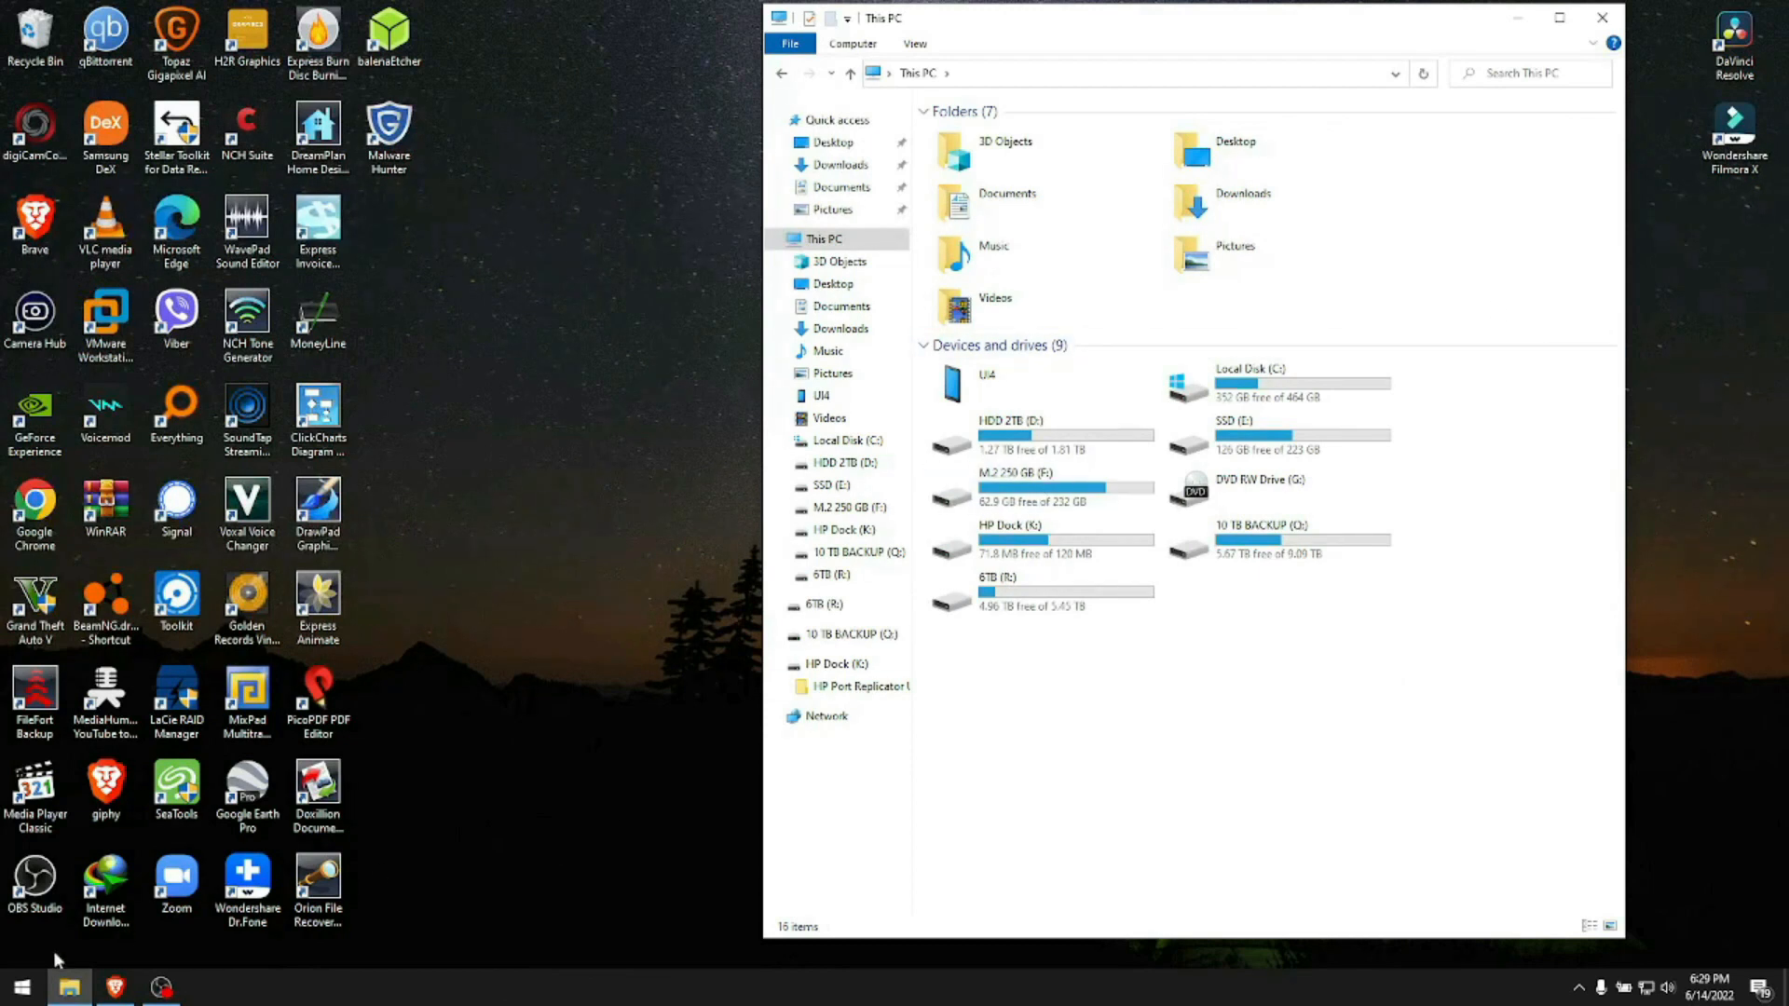
- Launch Command Prompt as administrator from a Start menu search for cmd
click(20, 986)
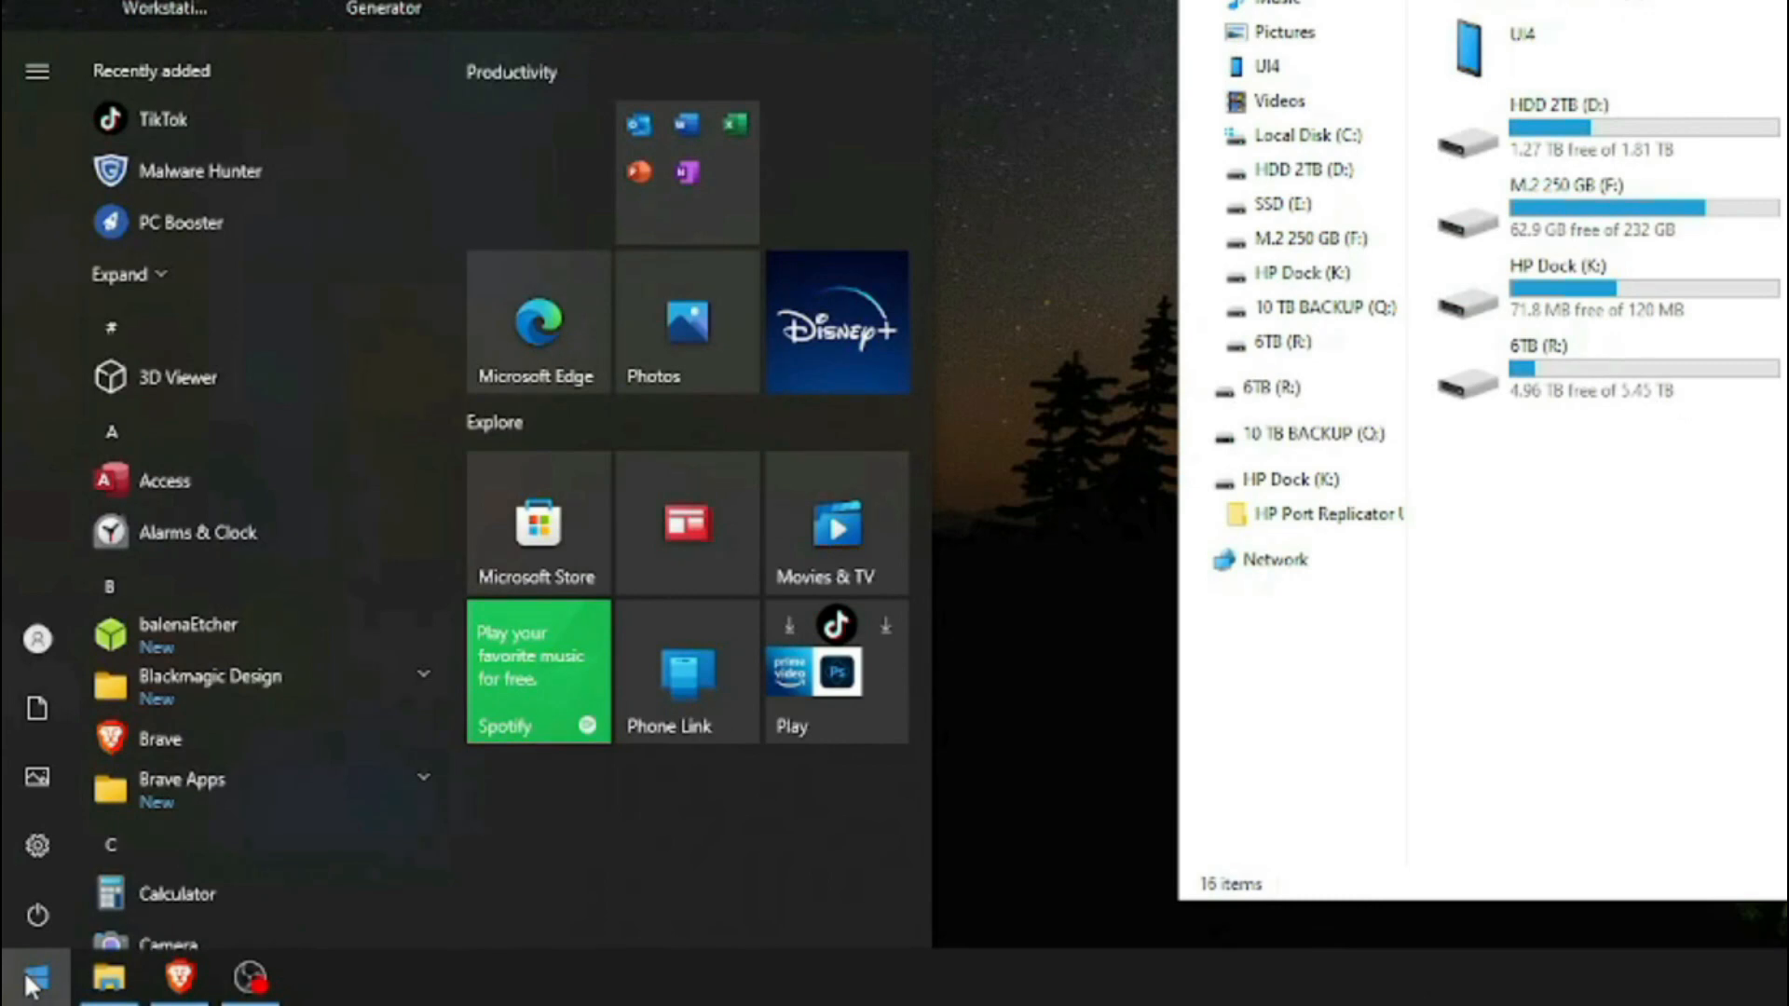
text(cmd)
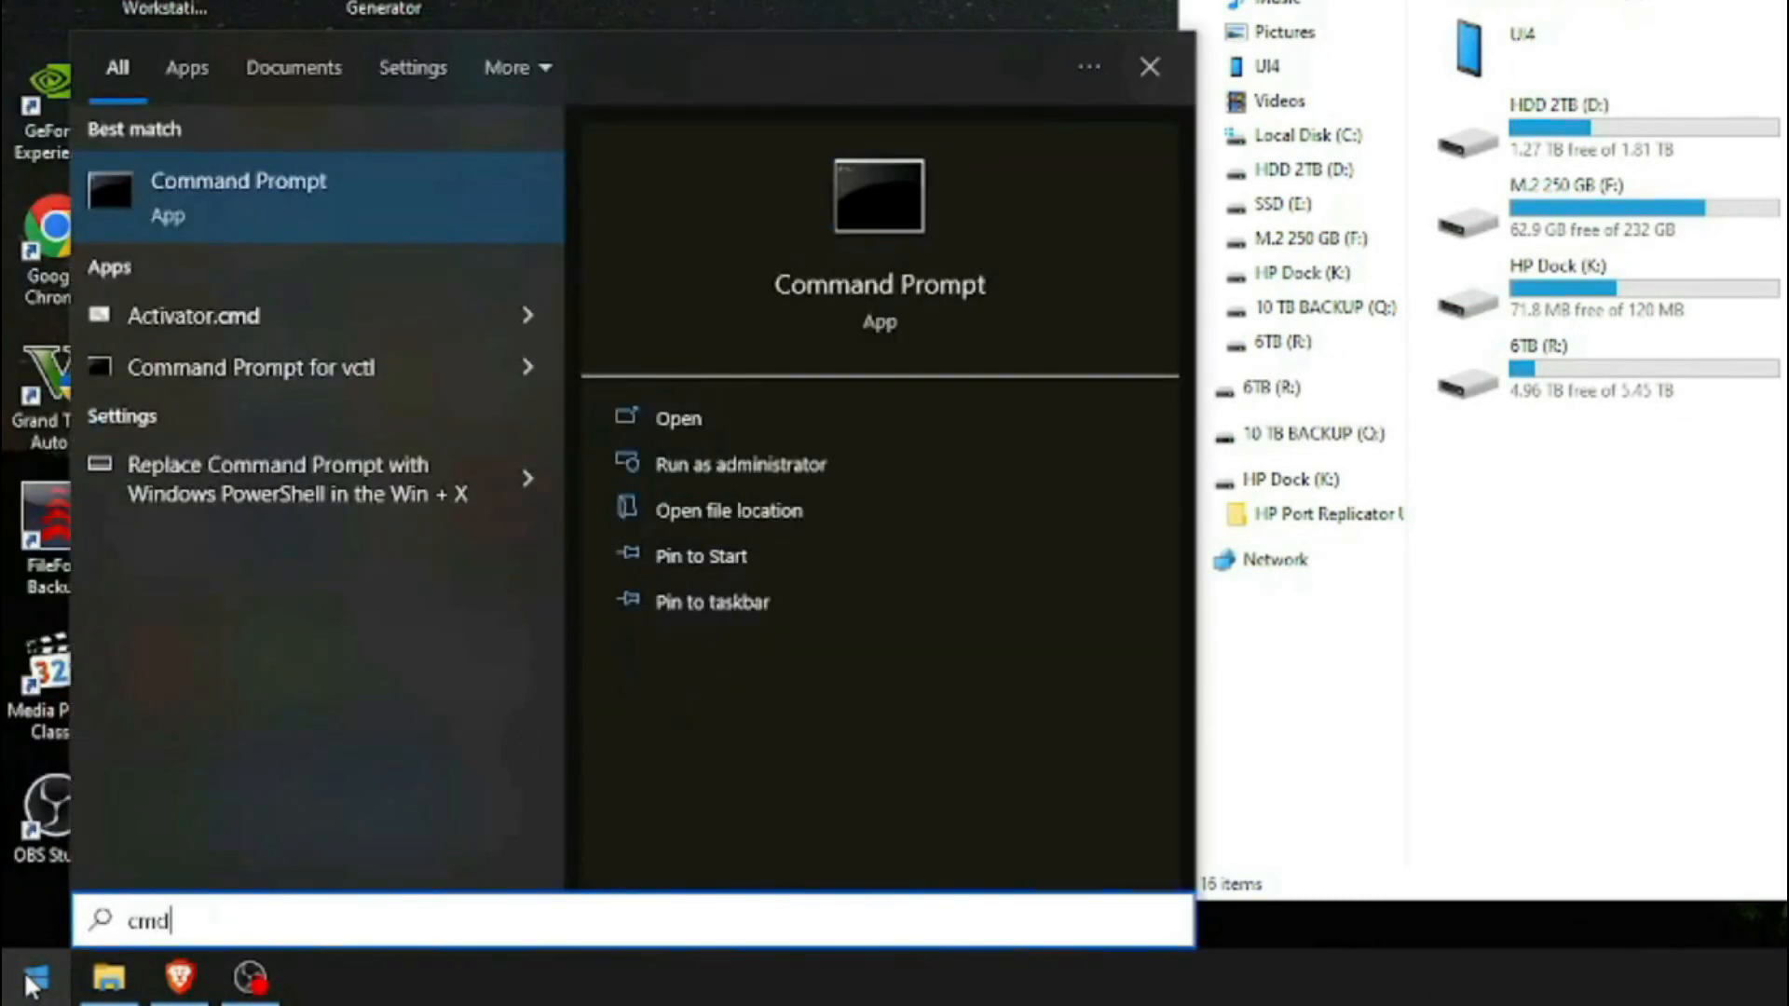
mouse_move(274, 367)
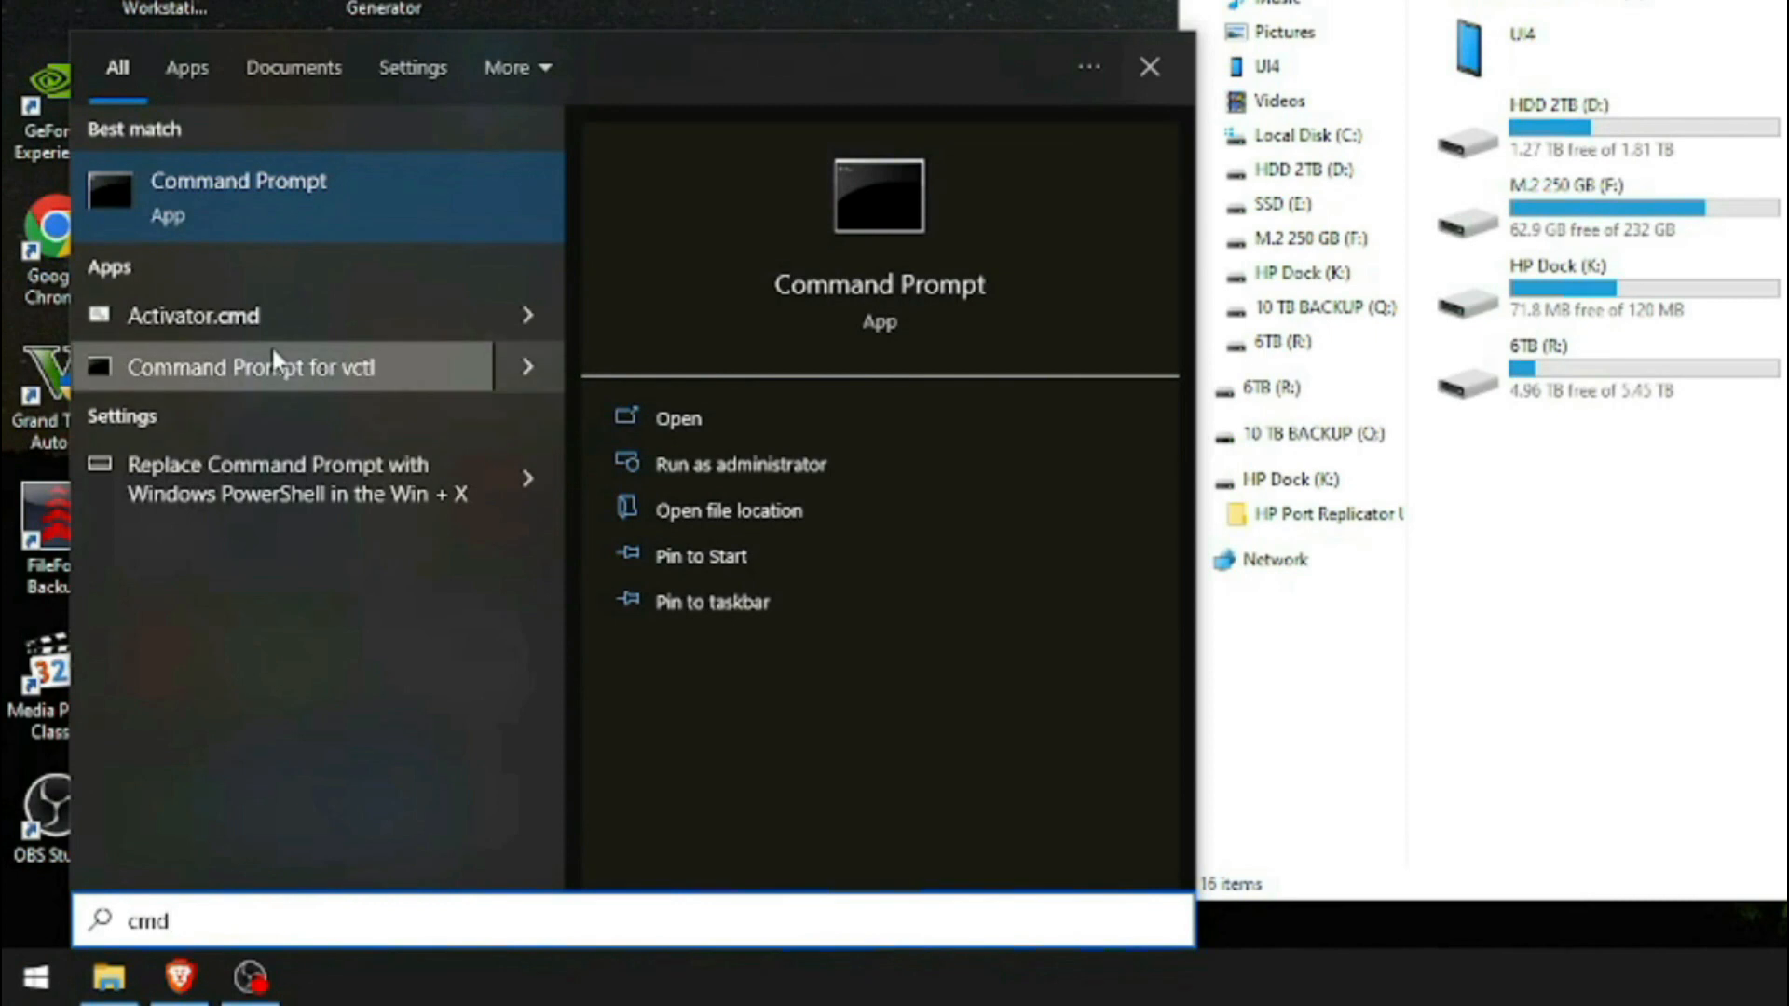
right_click(236, 194)
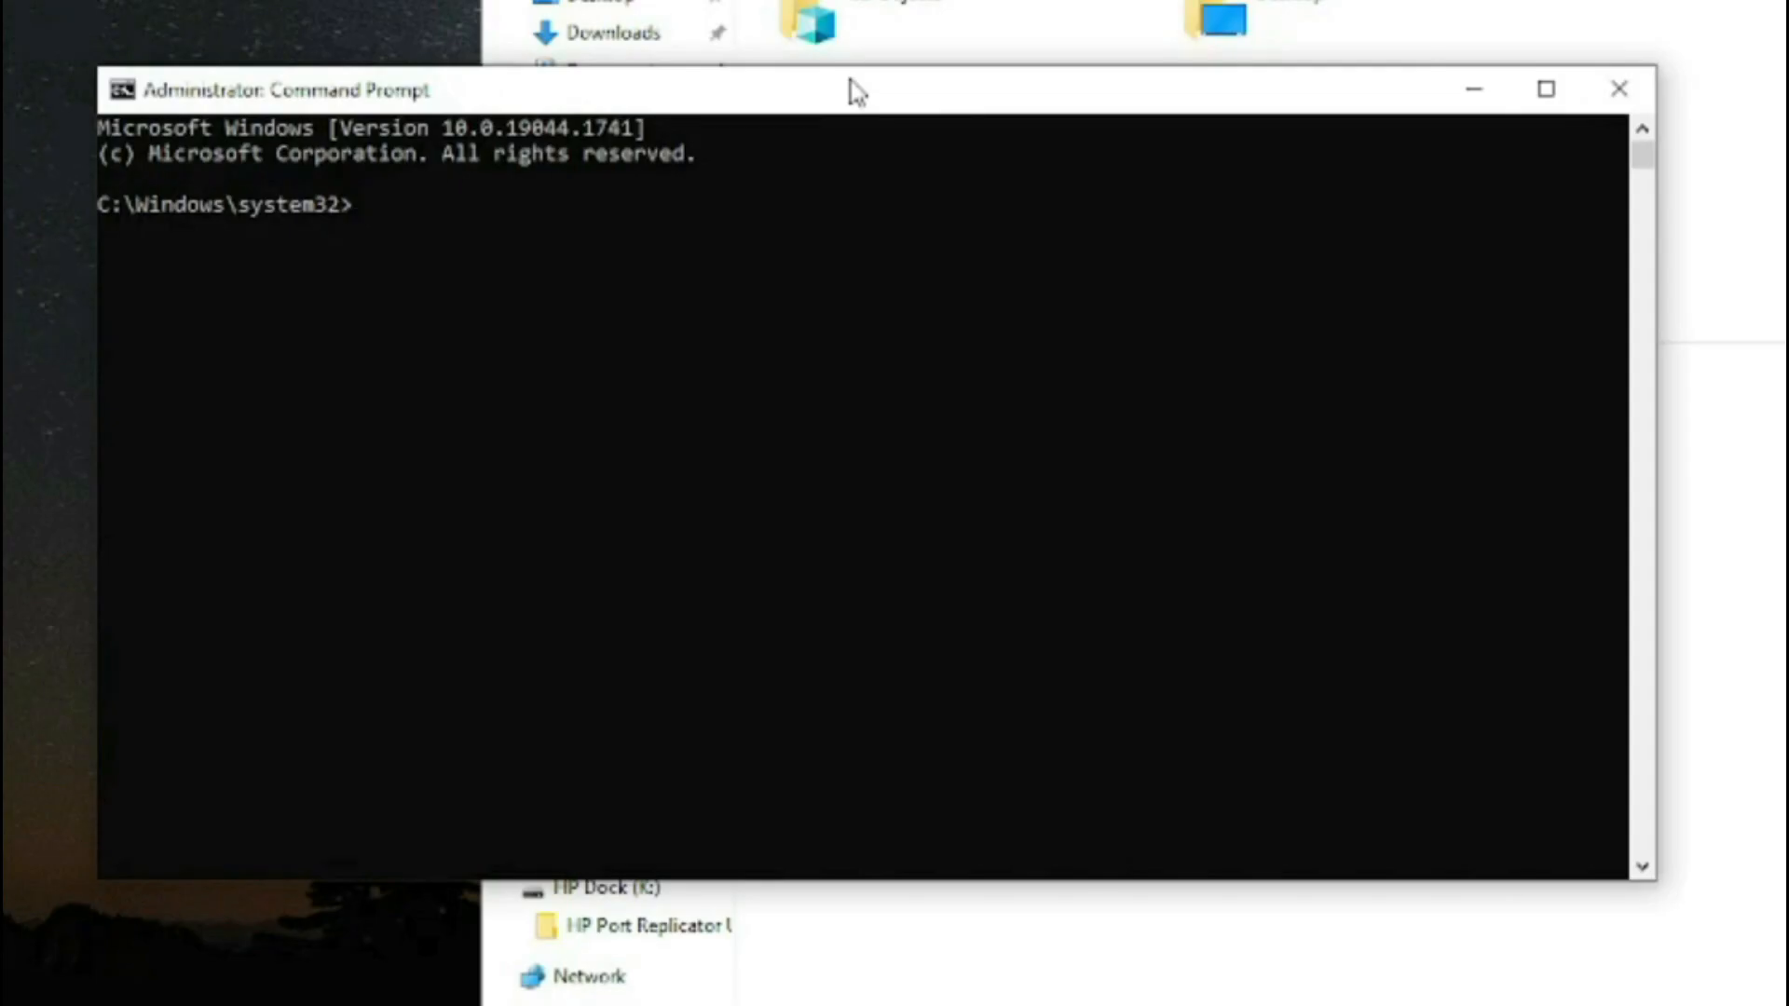
- Start DiskPart and list the disks, revealing the 29 GB Disk 11
text(diskpart)
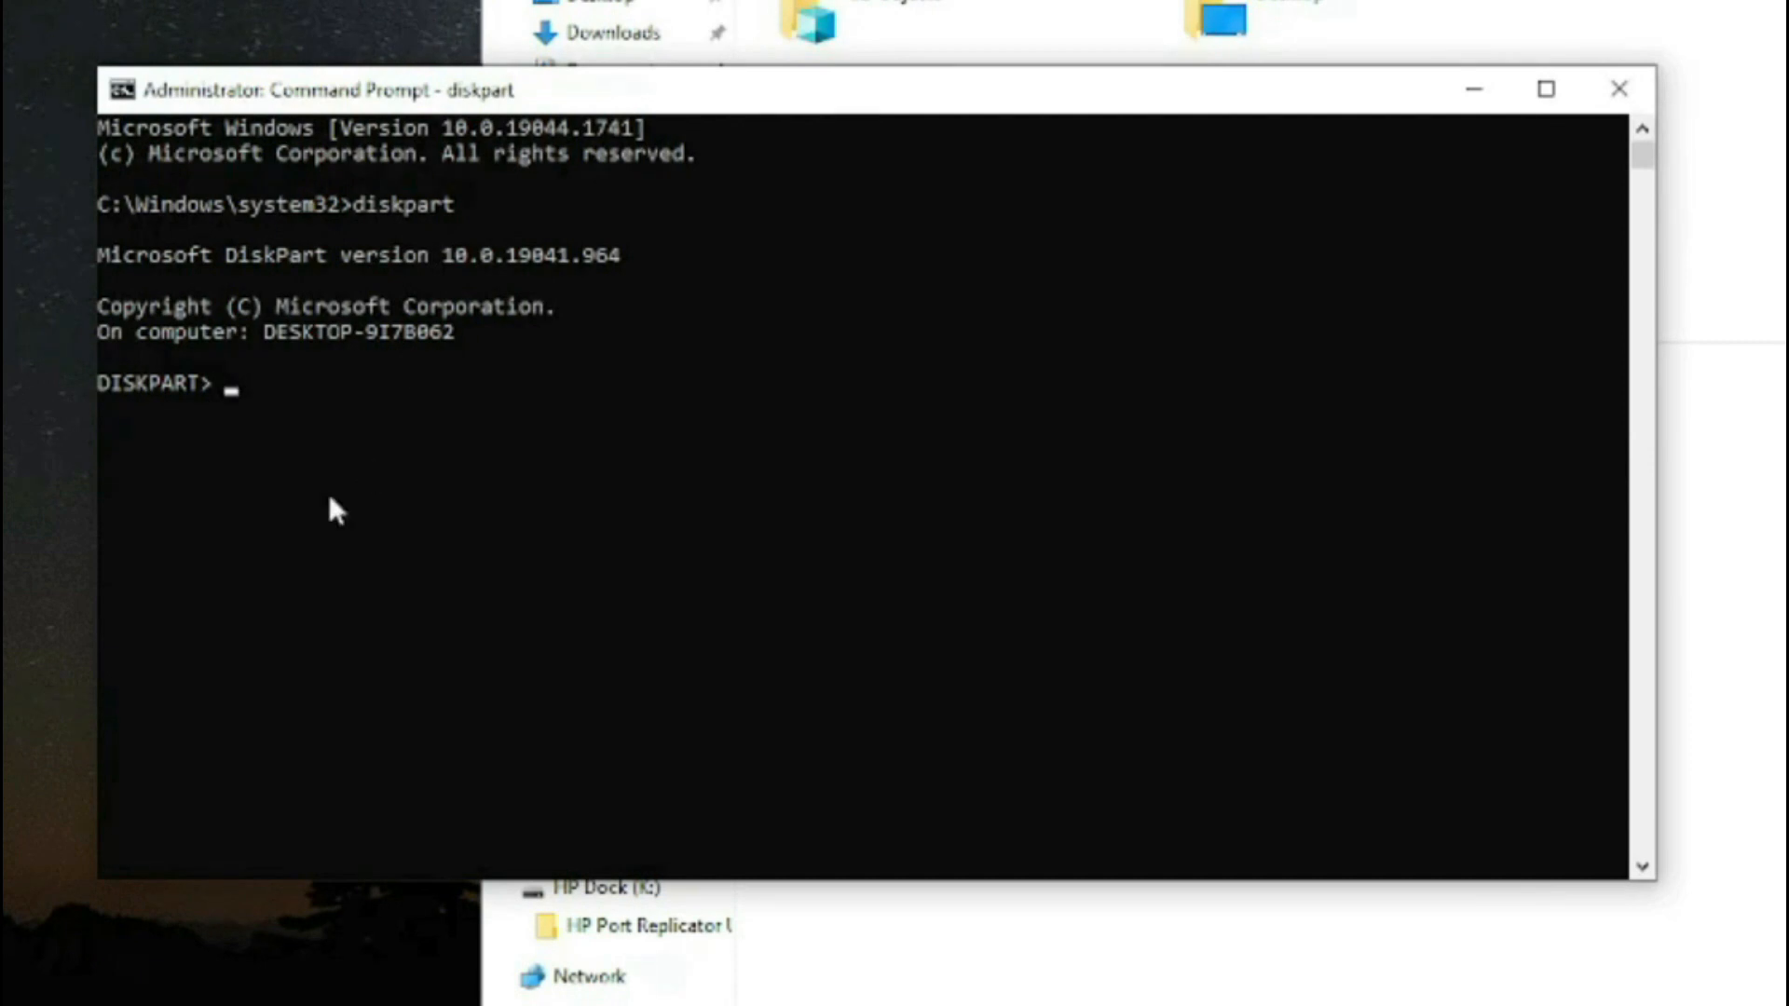
text(l)
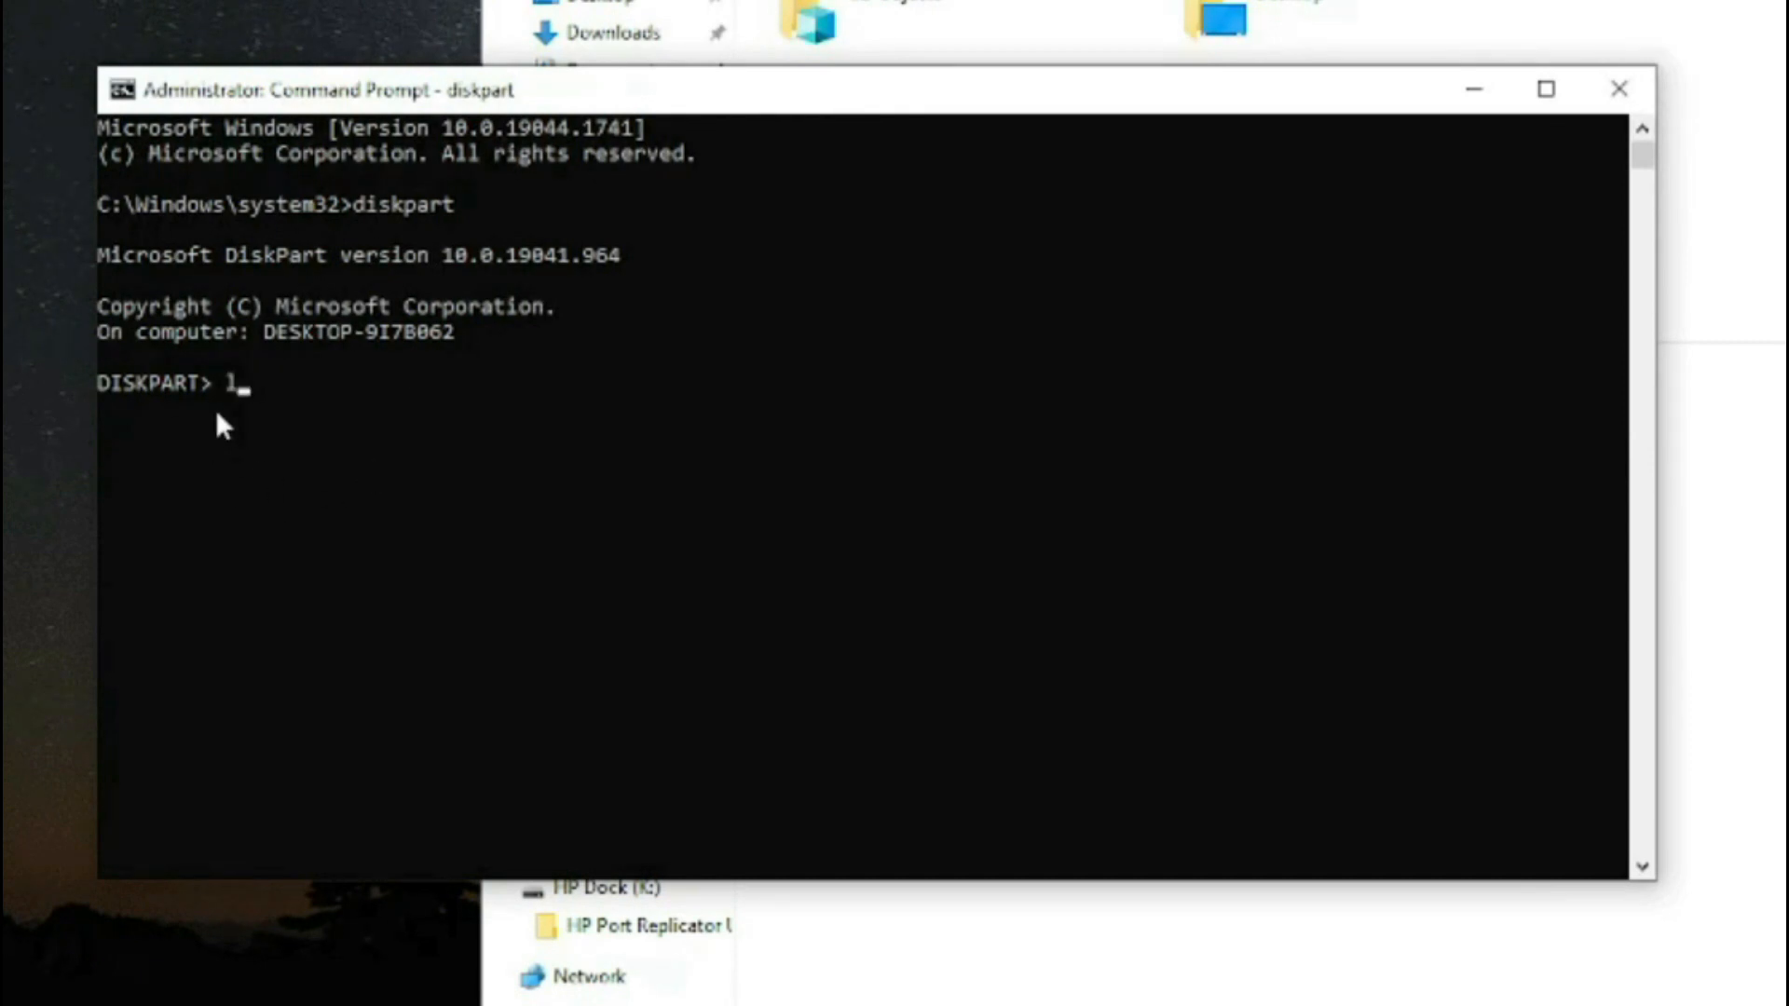
text(ist disk)
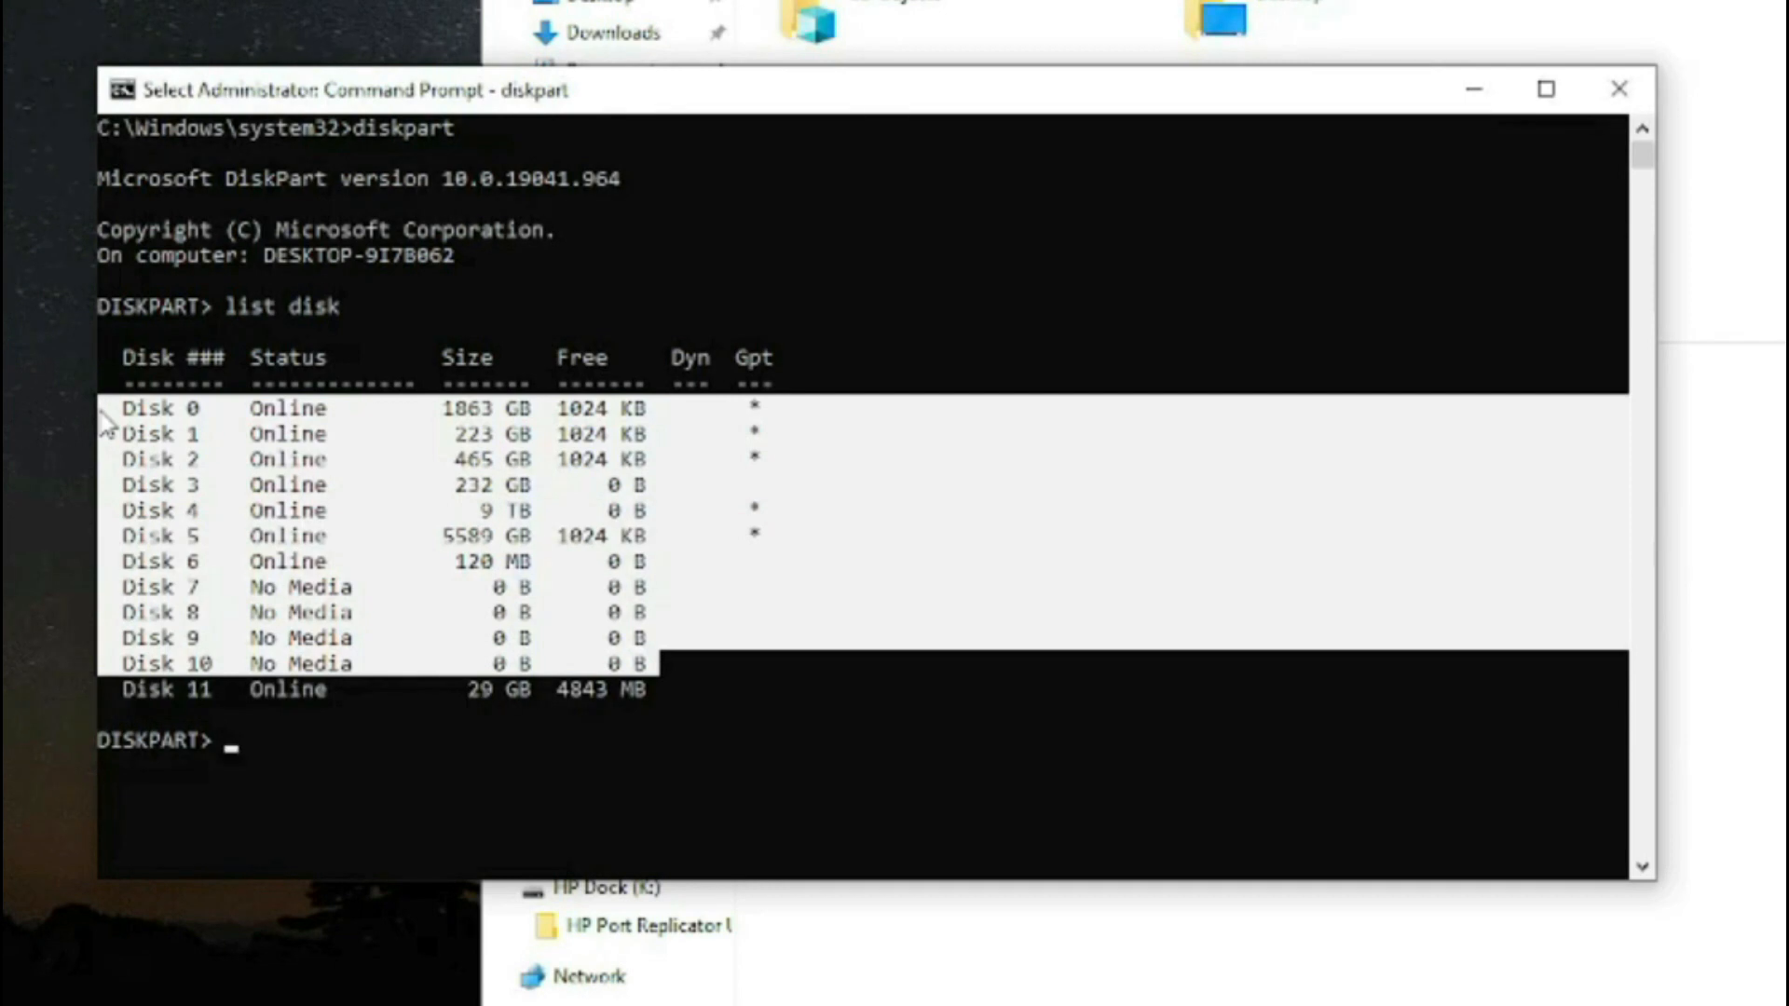
mouse_move(257, 708)
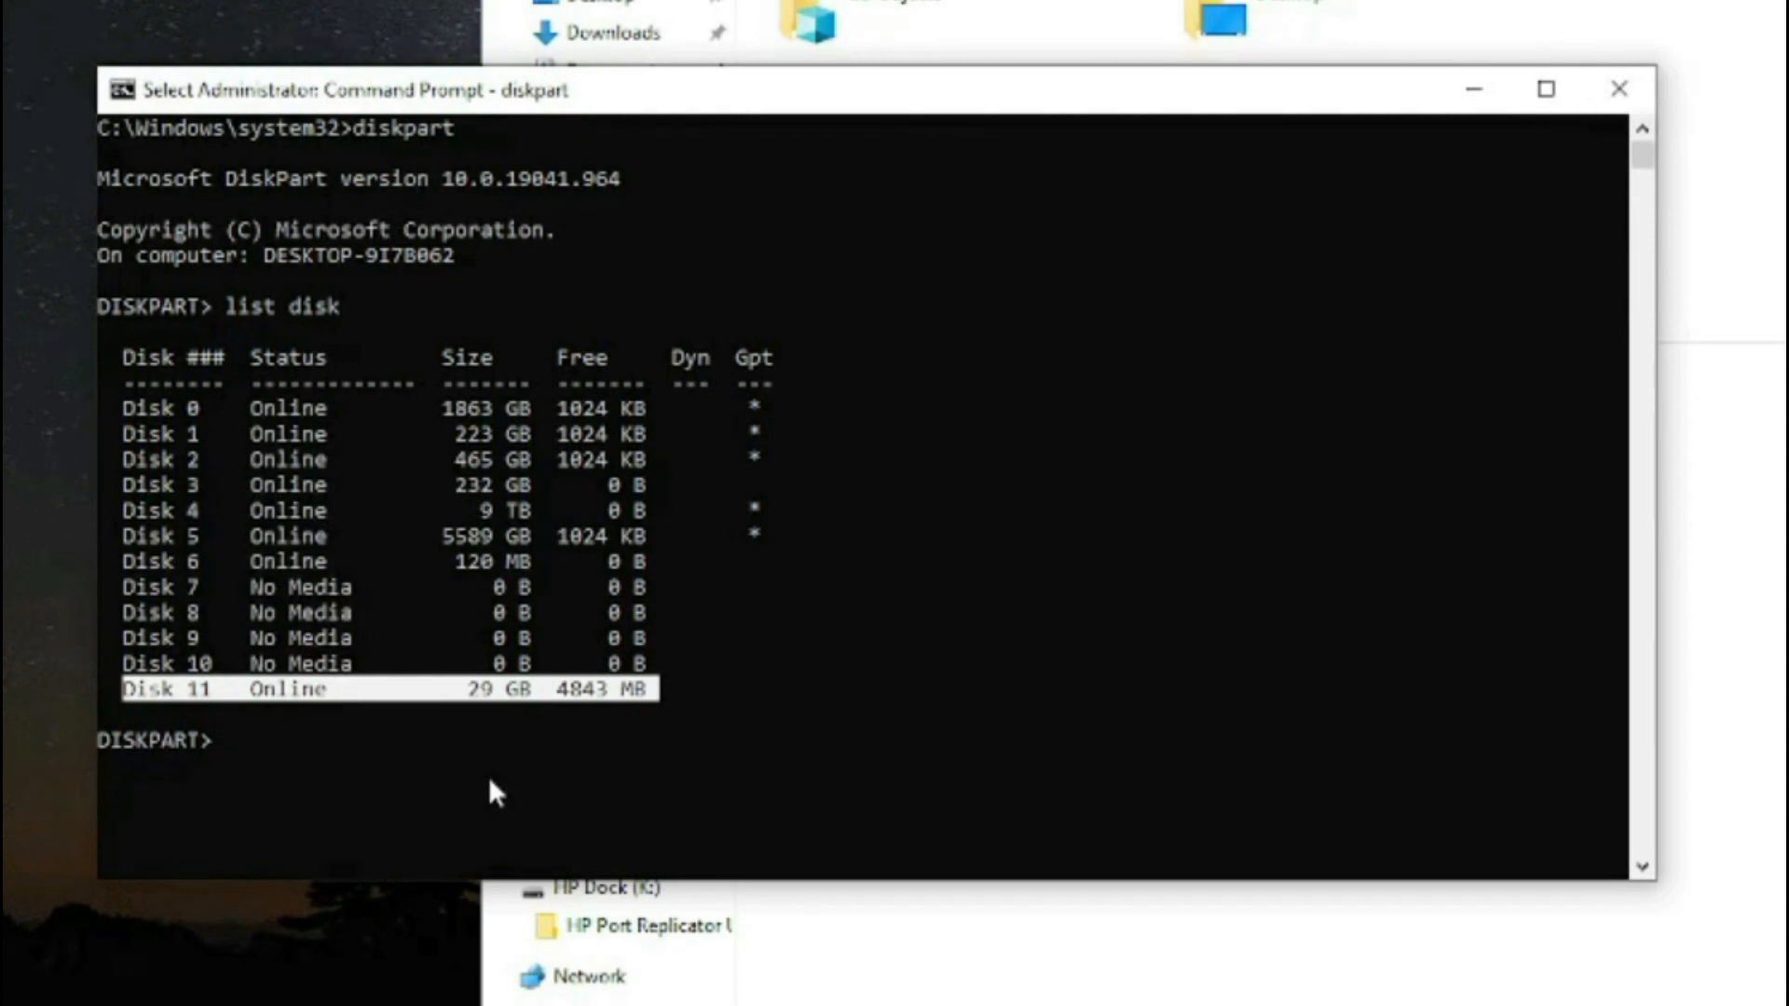
mouse_move(143, 699)
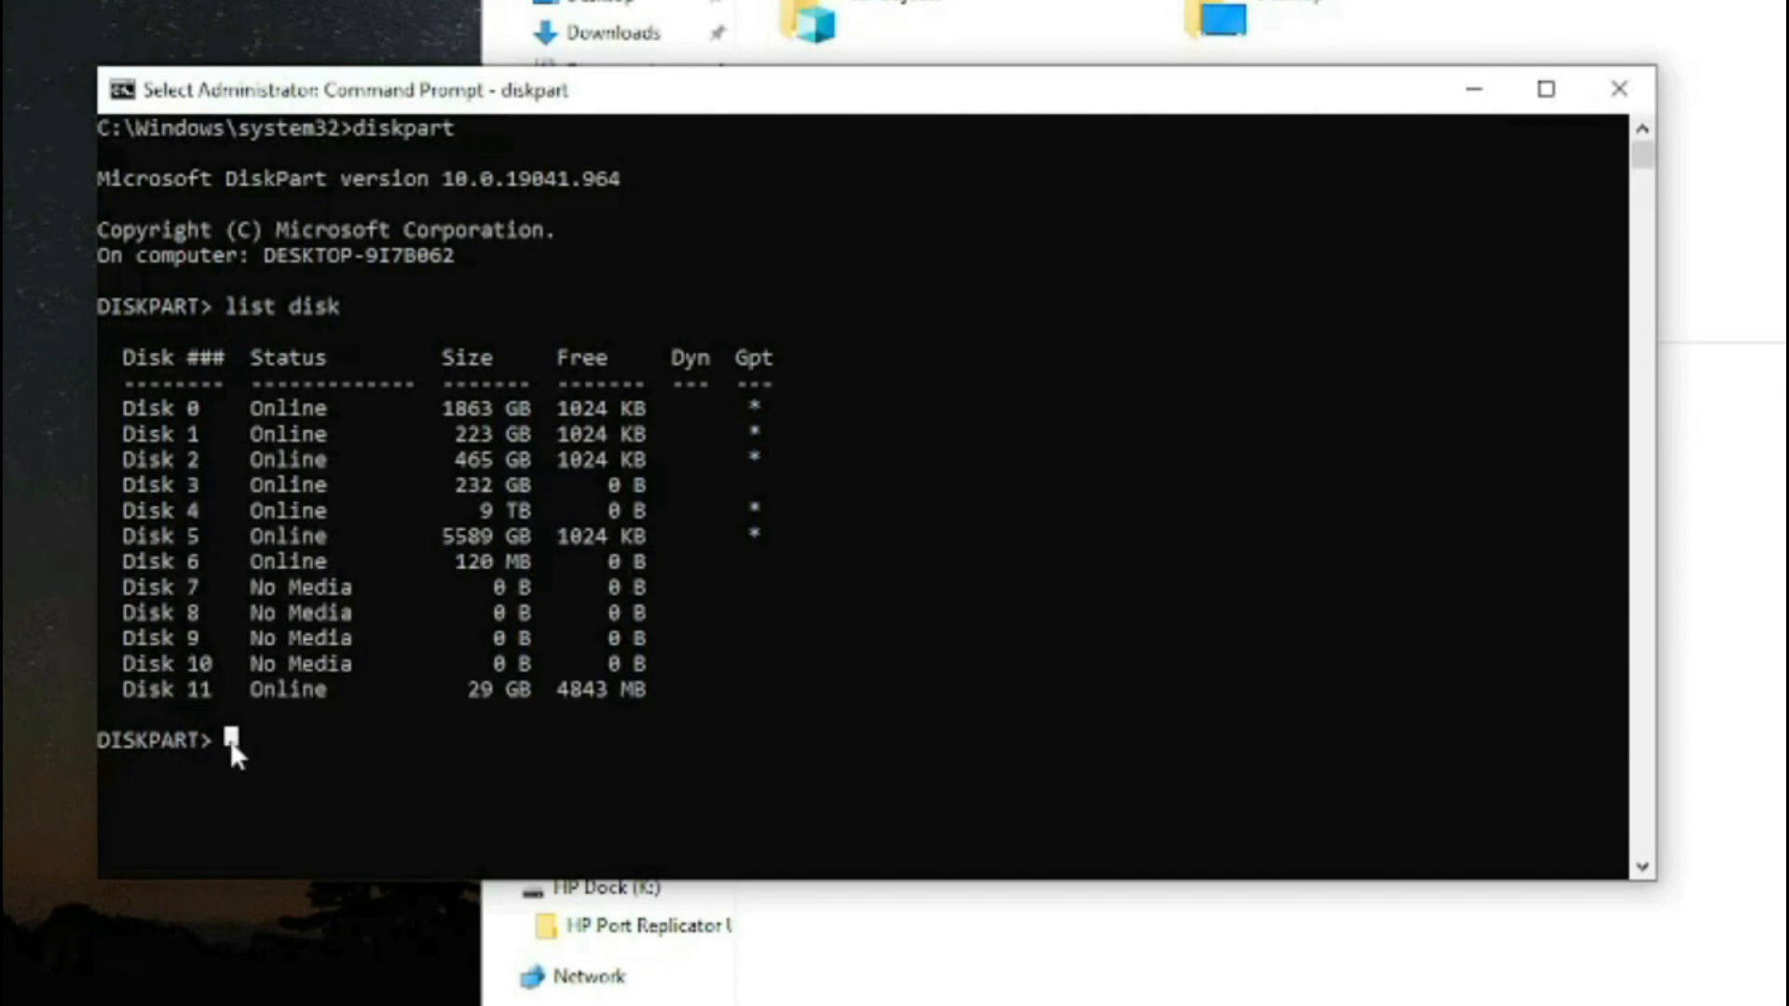
- Select Disk 11 and wipe it clean
text(select)
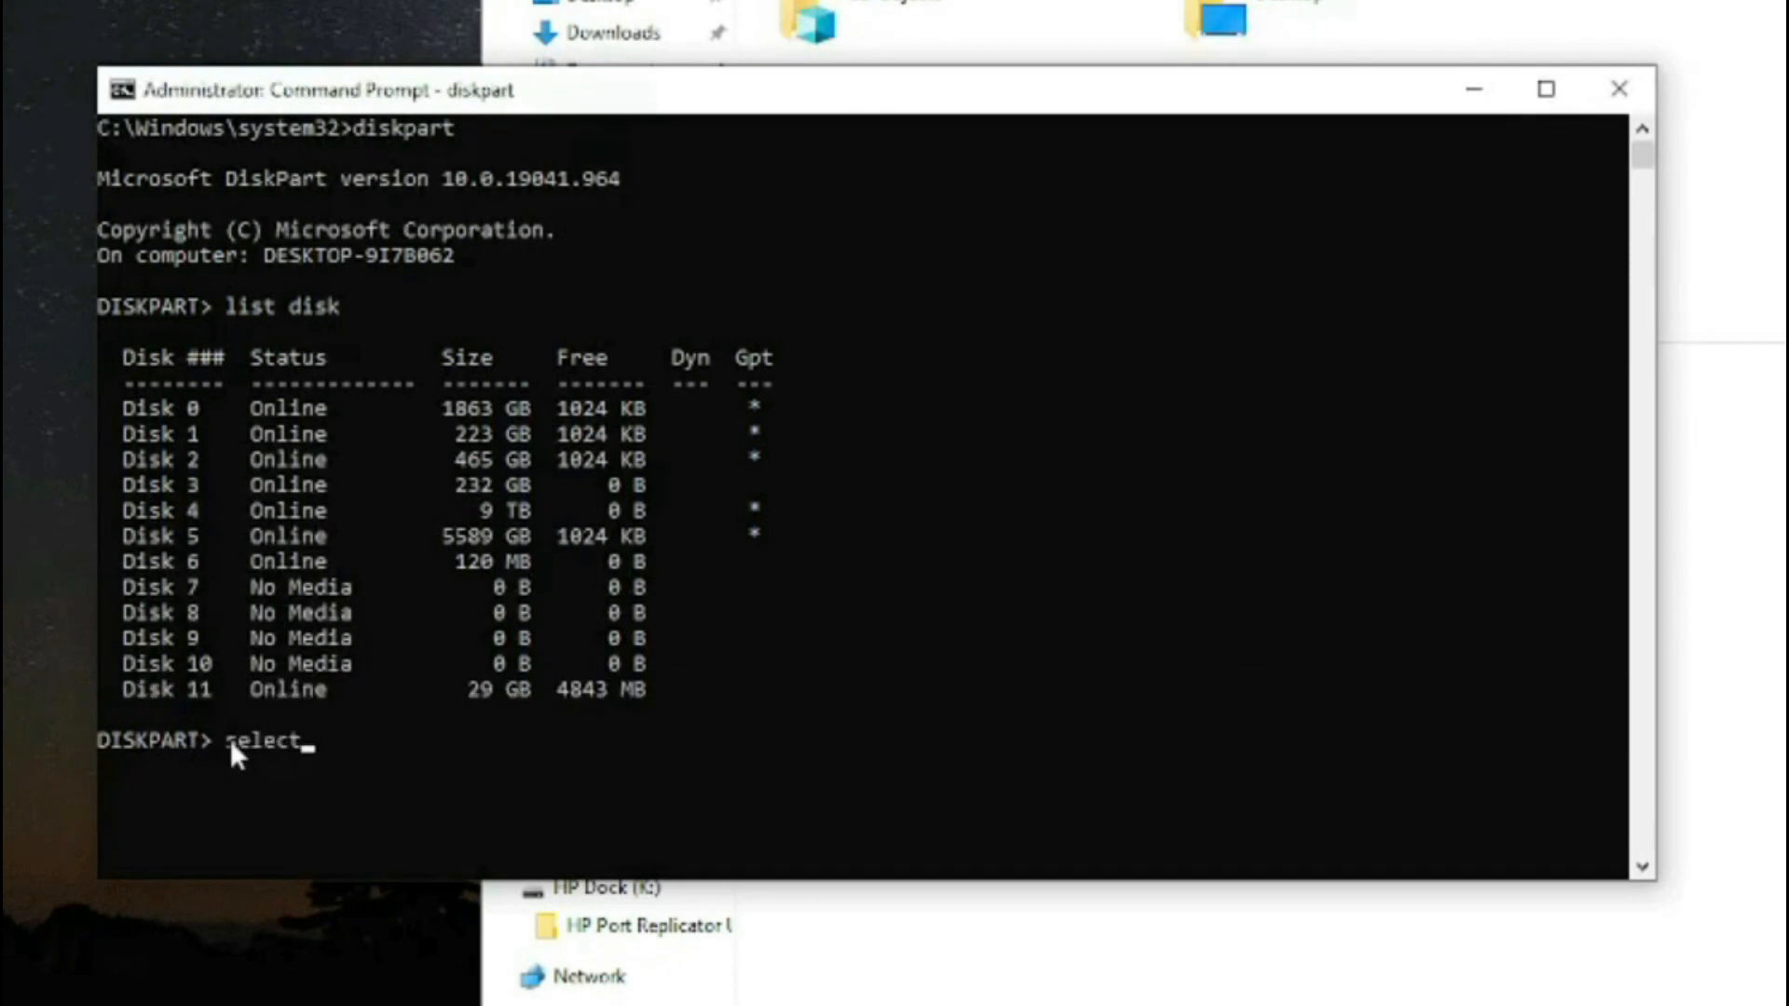
text(disk 11)
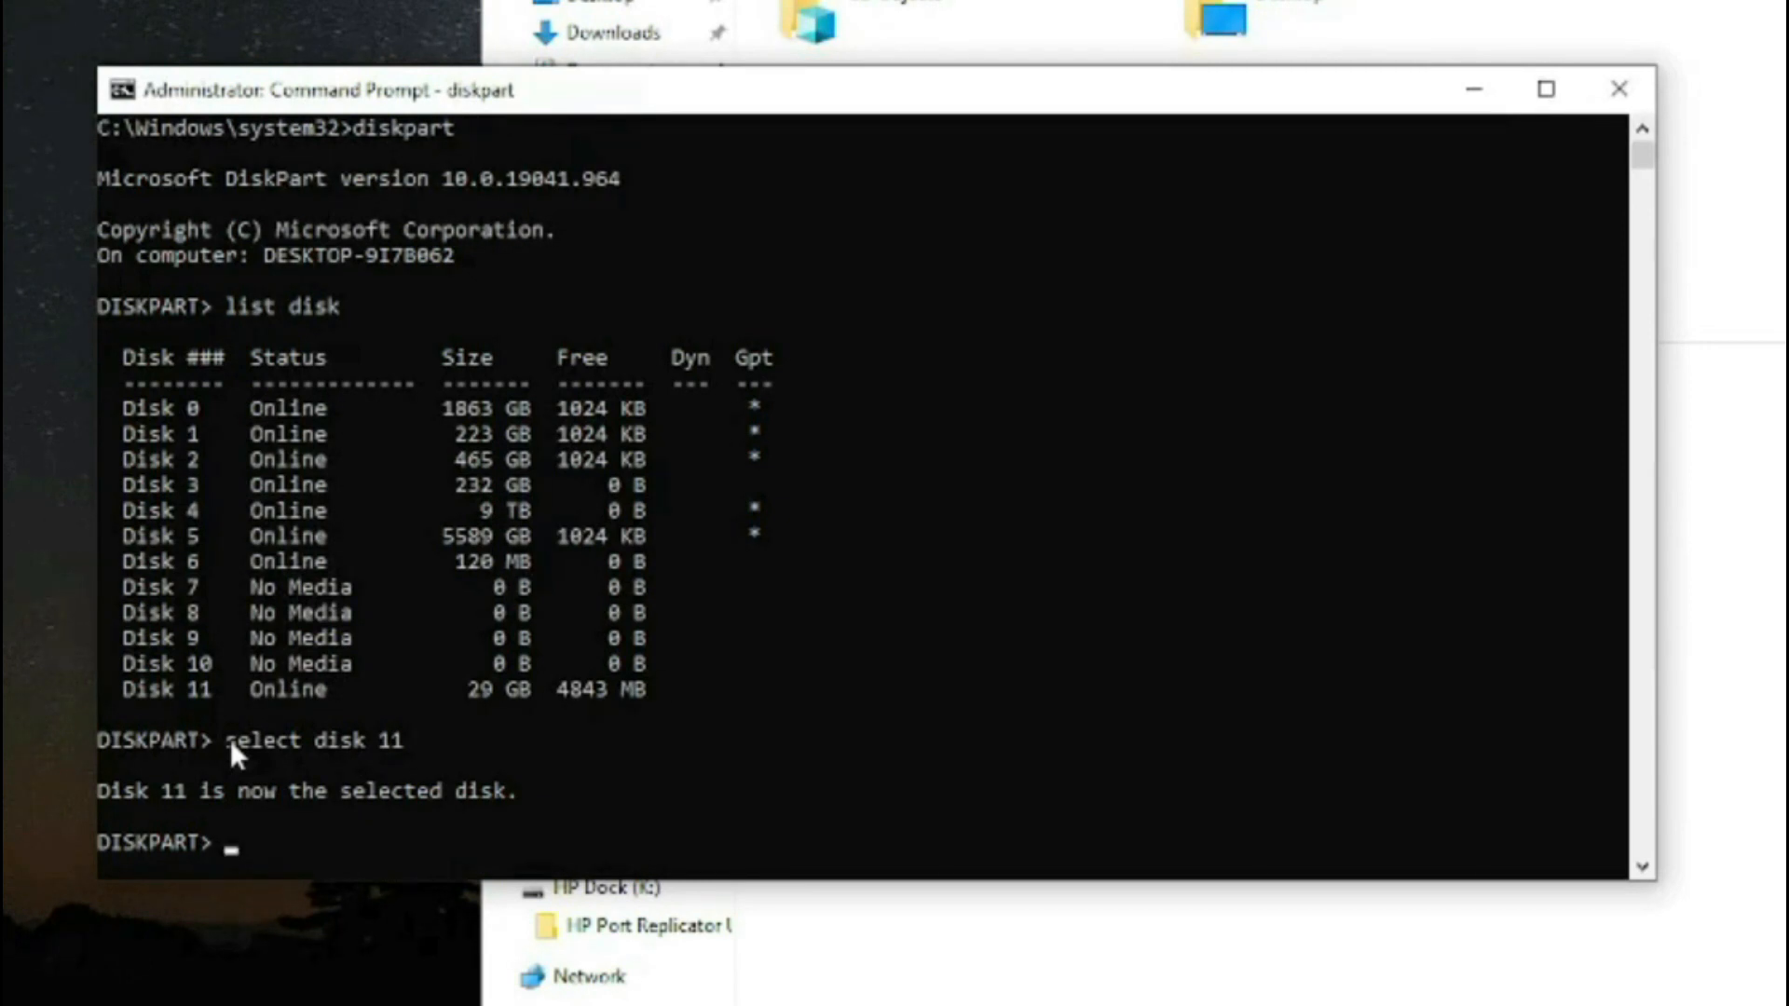
text(clean)
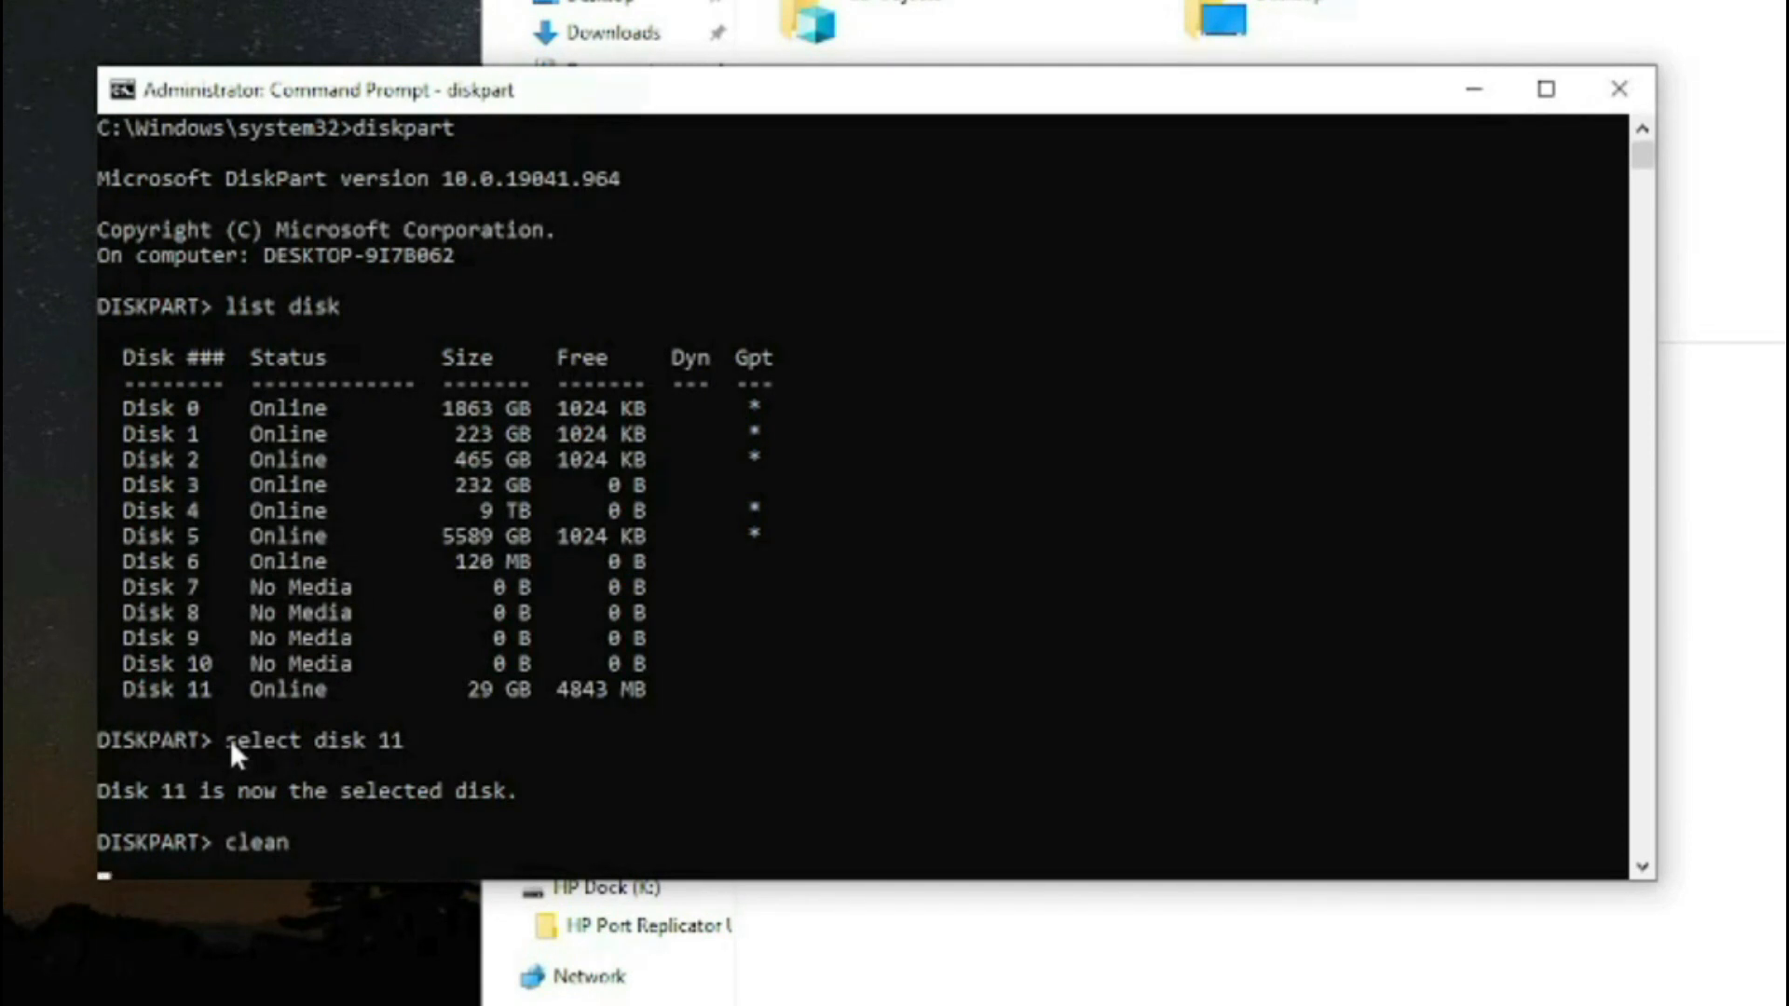
key(enter)
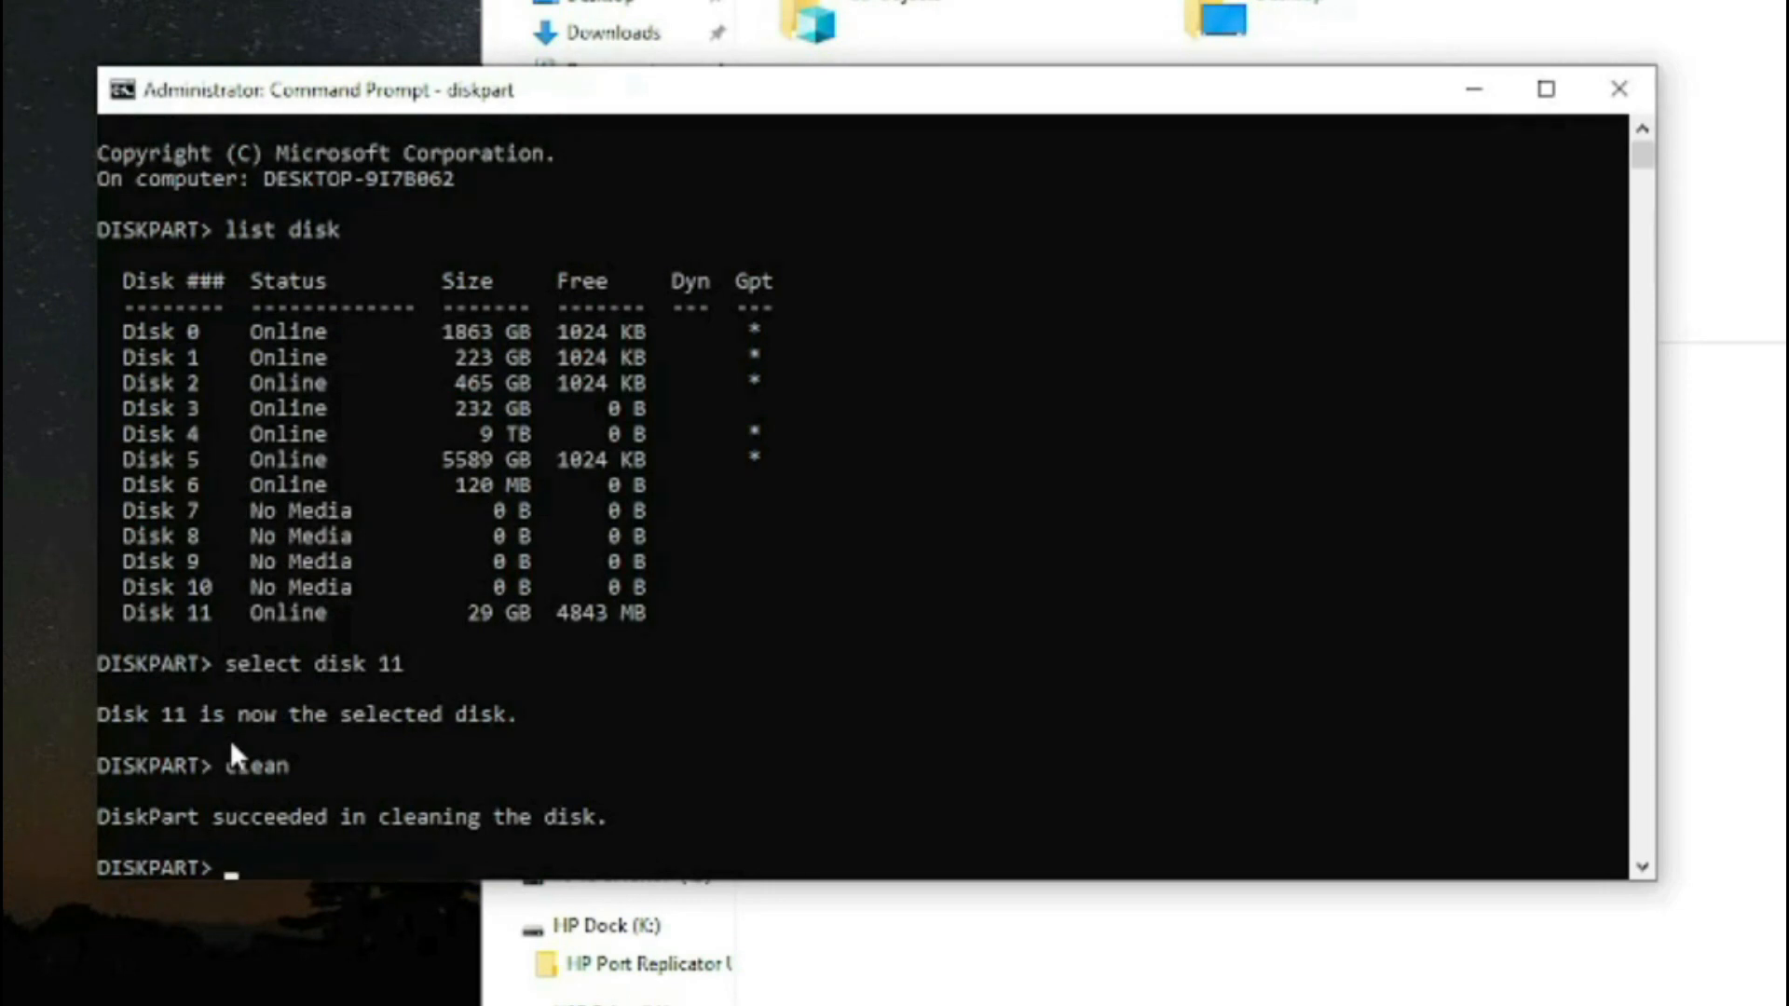
- Convert Disk 11 to MBR partition style
text(convert)
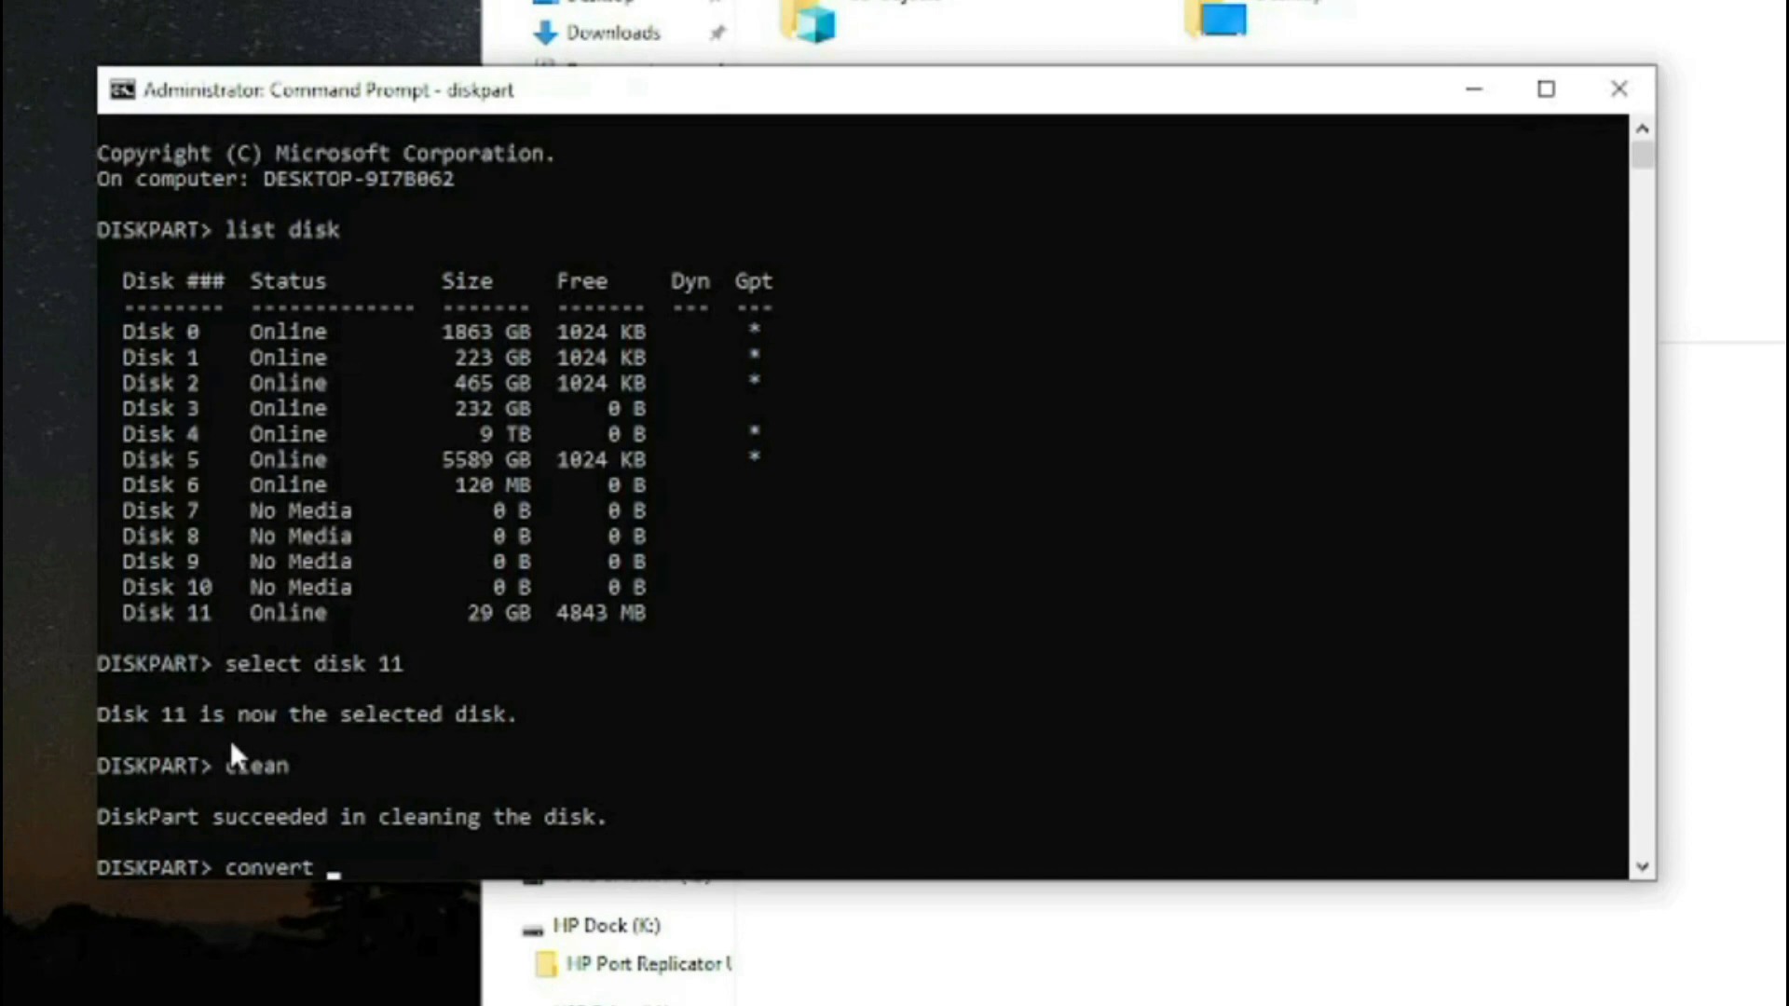
text(mbr)
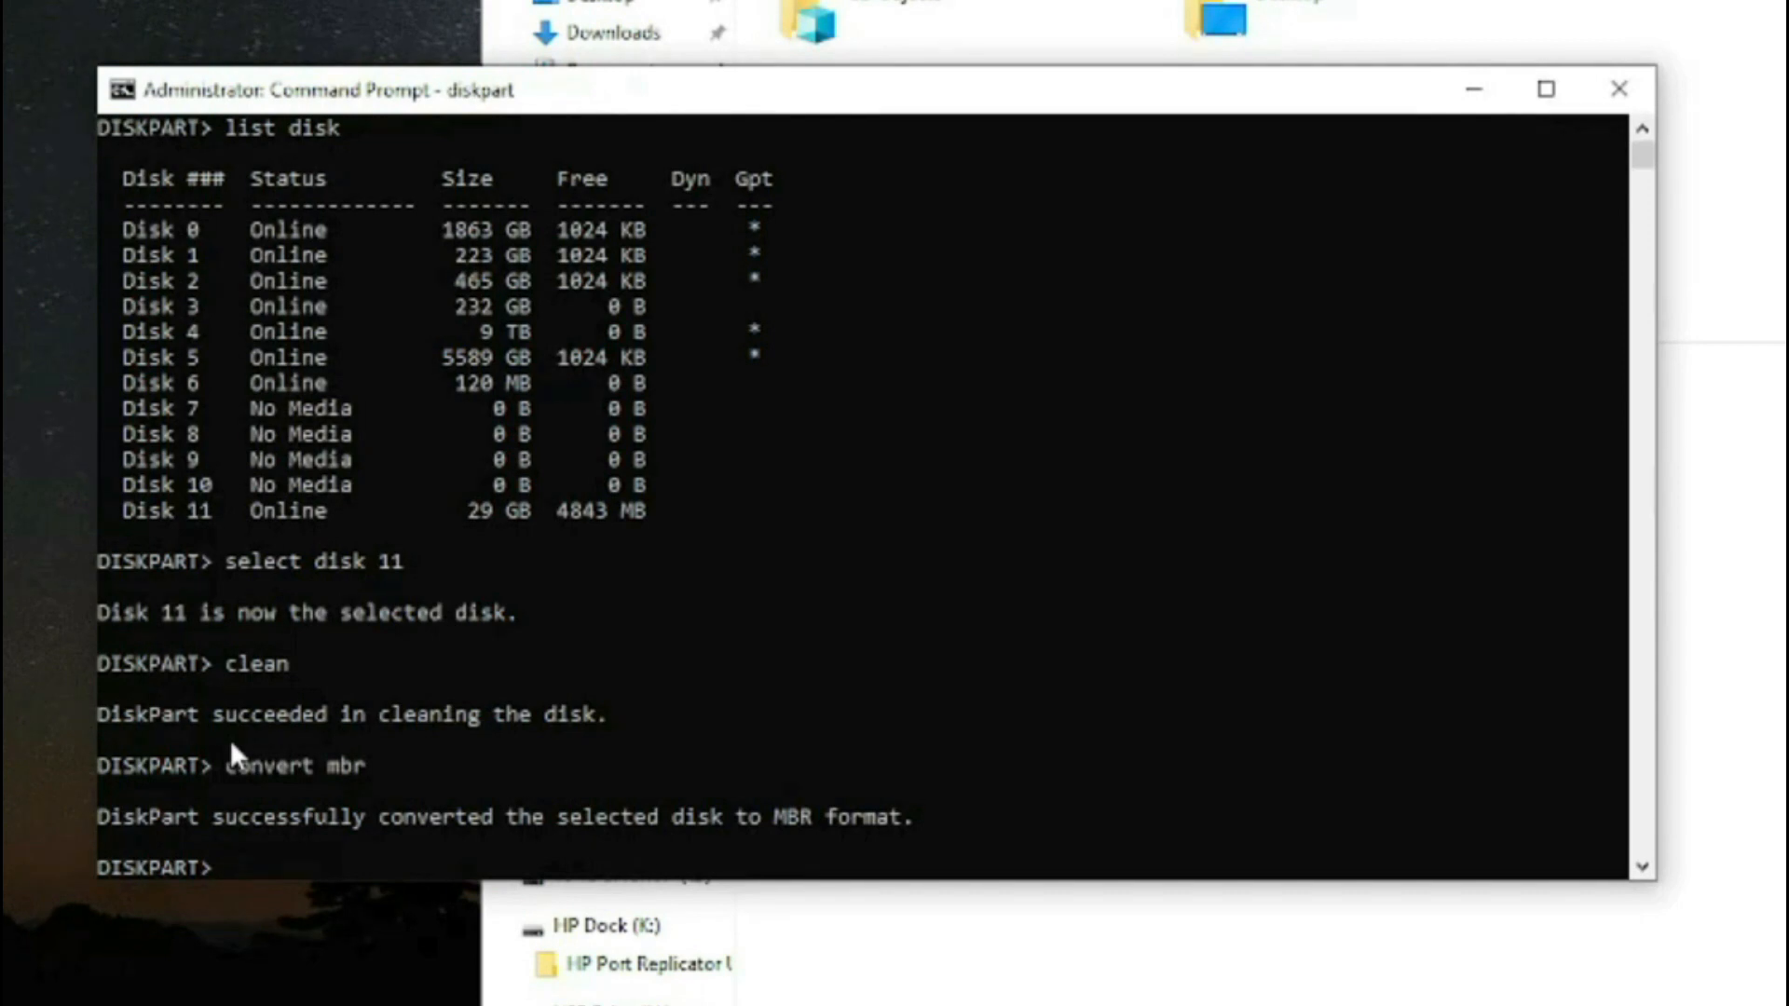
text(cl)
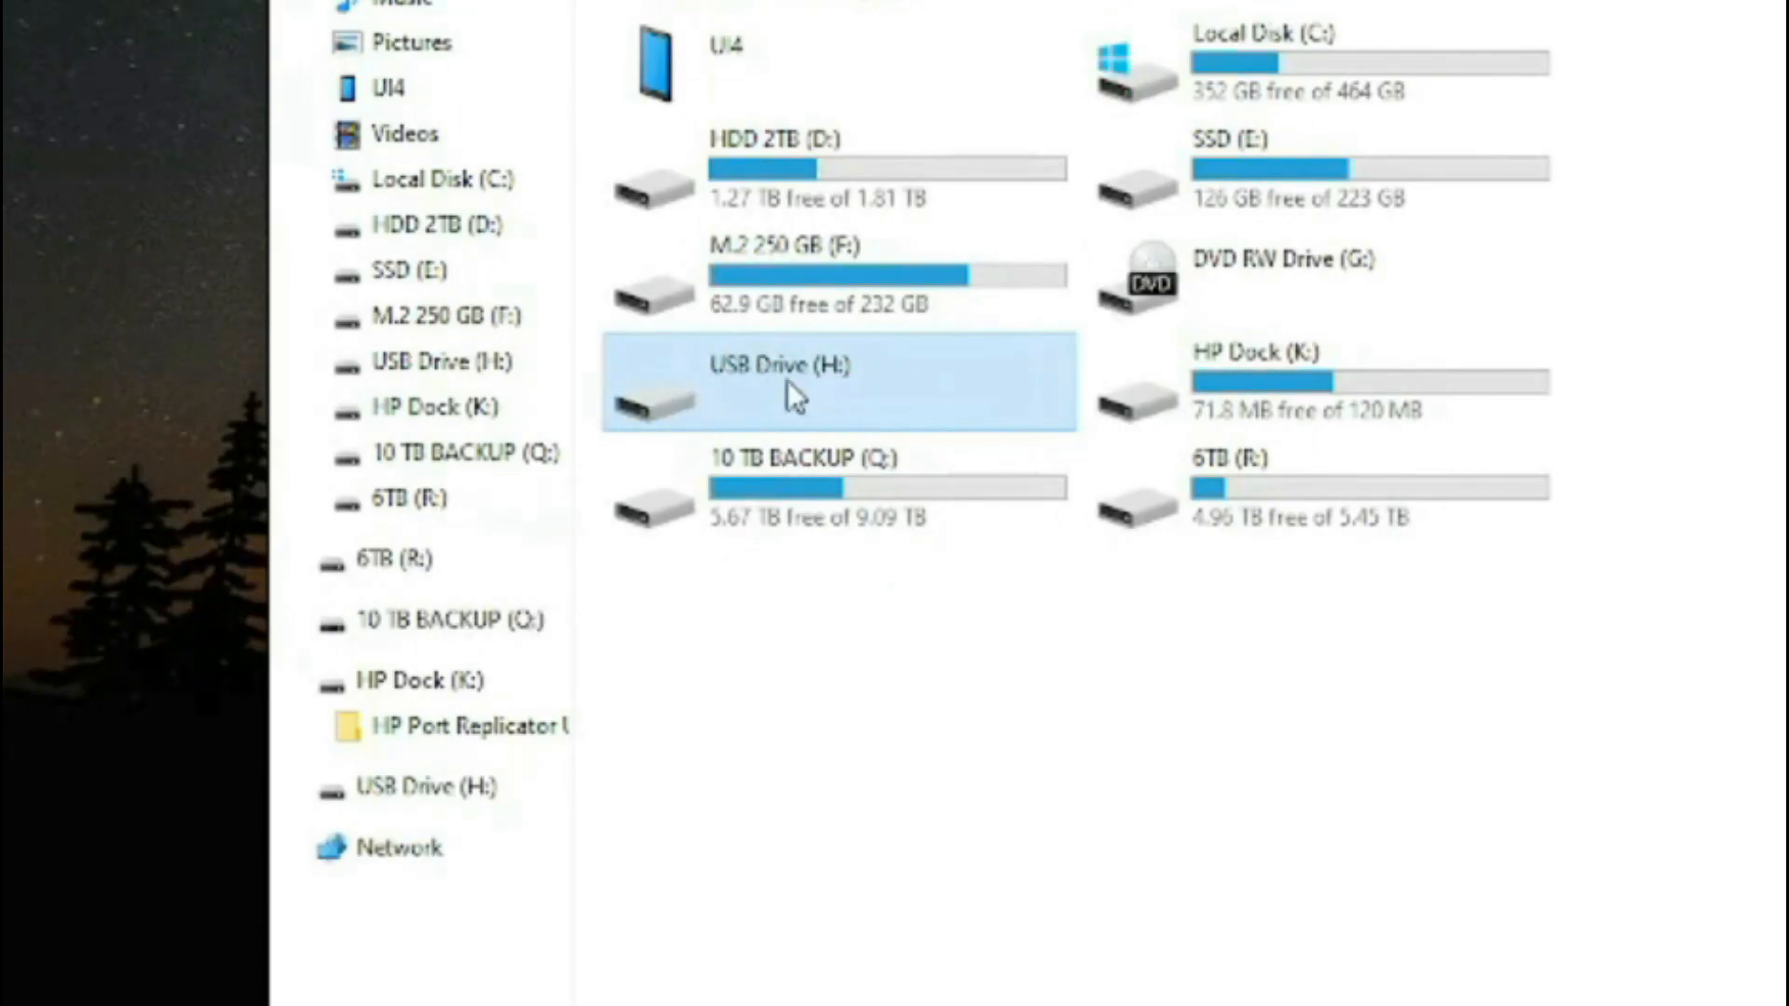
- Try USB Drive (H:), dismiss the insert-disk prompt and return to This PC
double_click(790, 393)
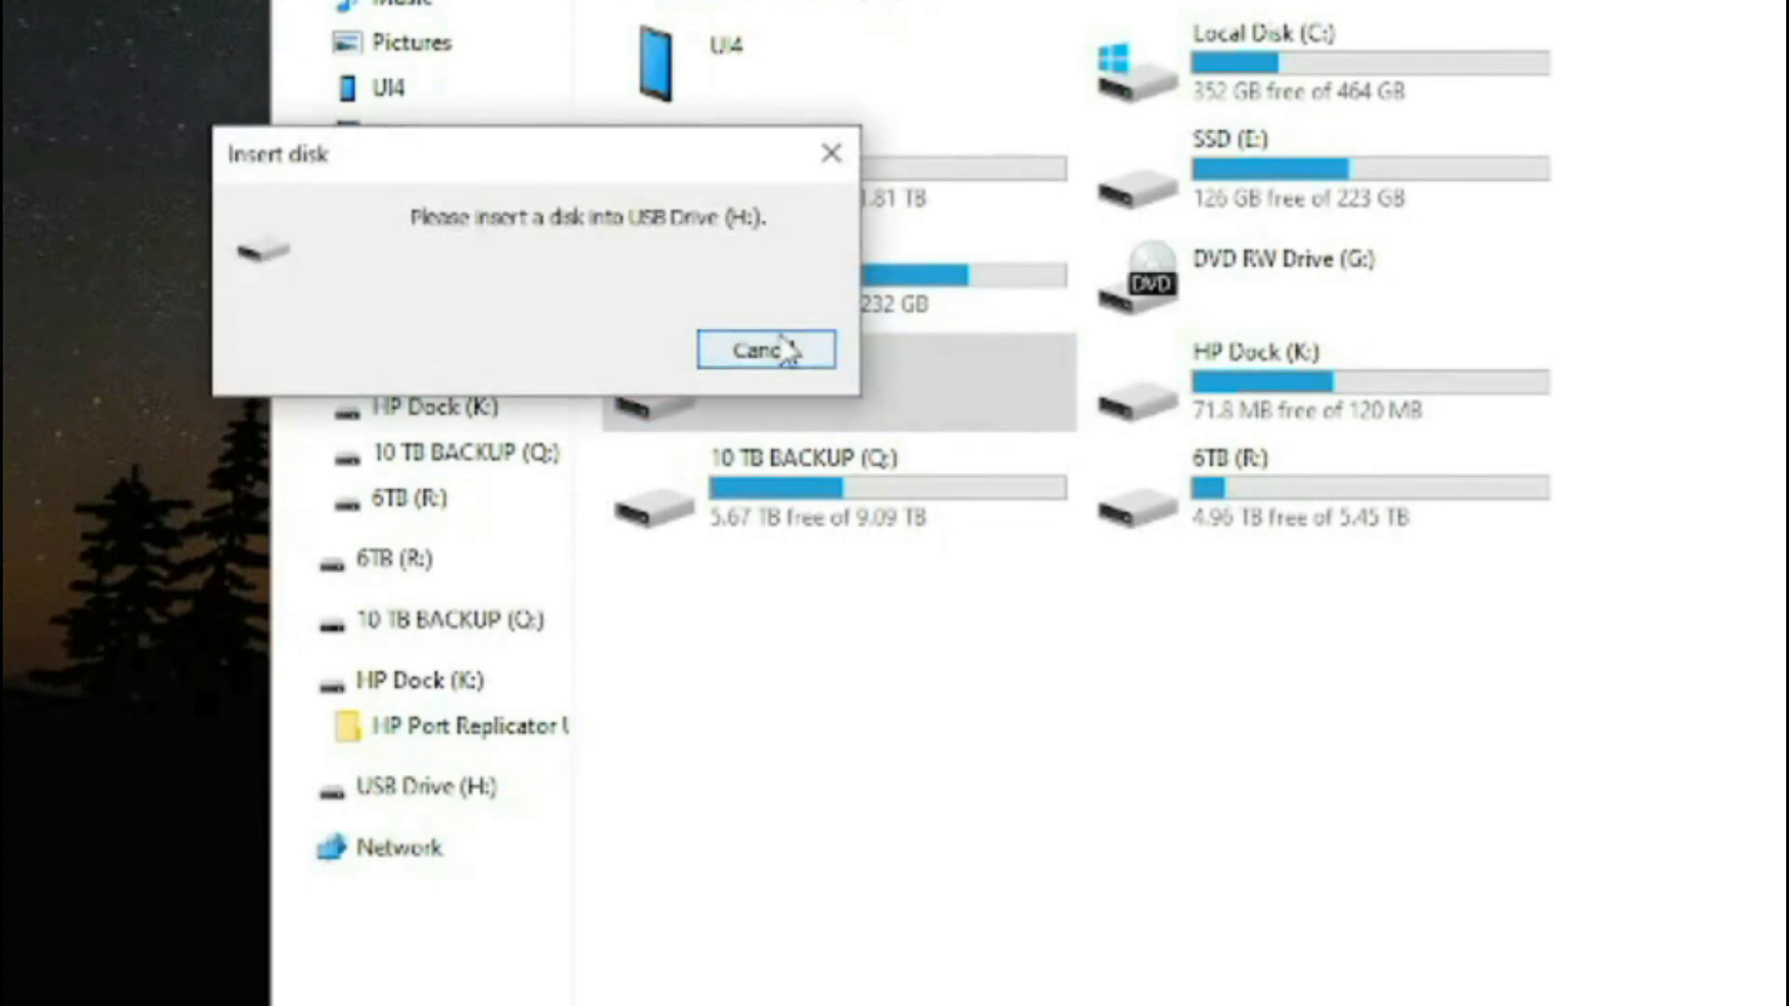
click(764, 348)
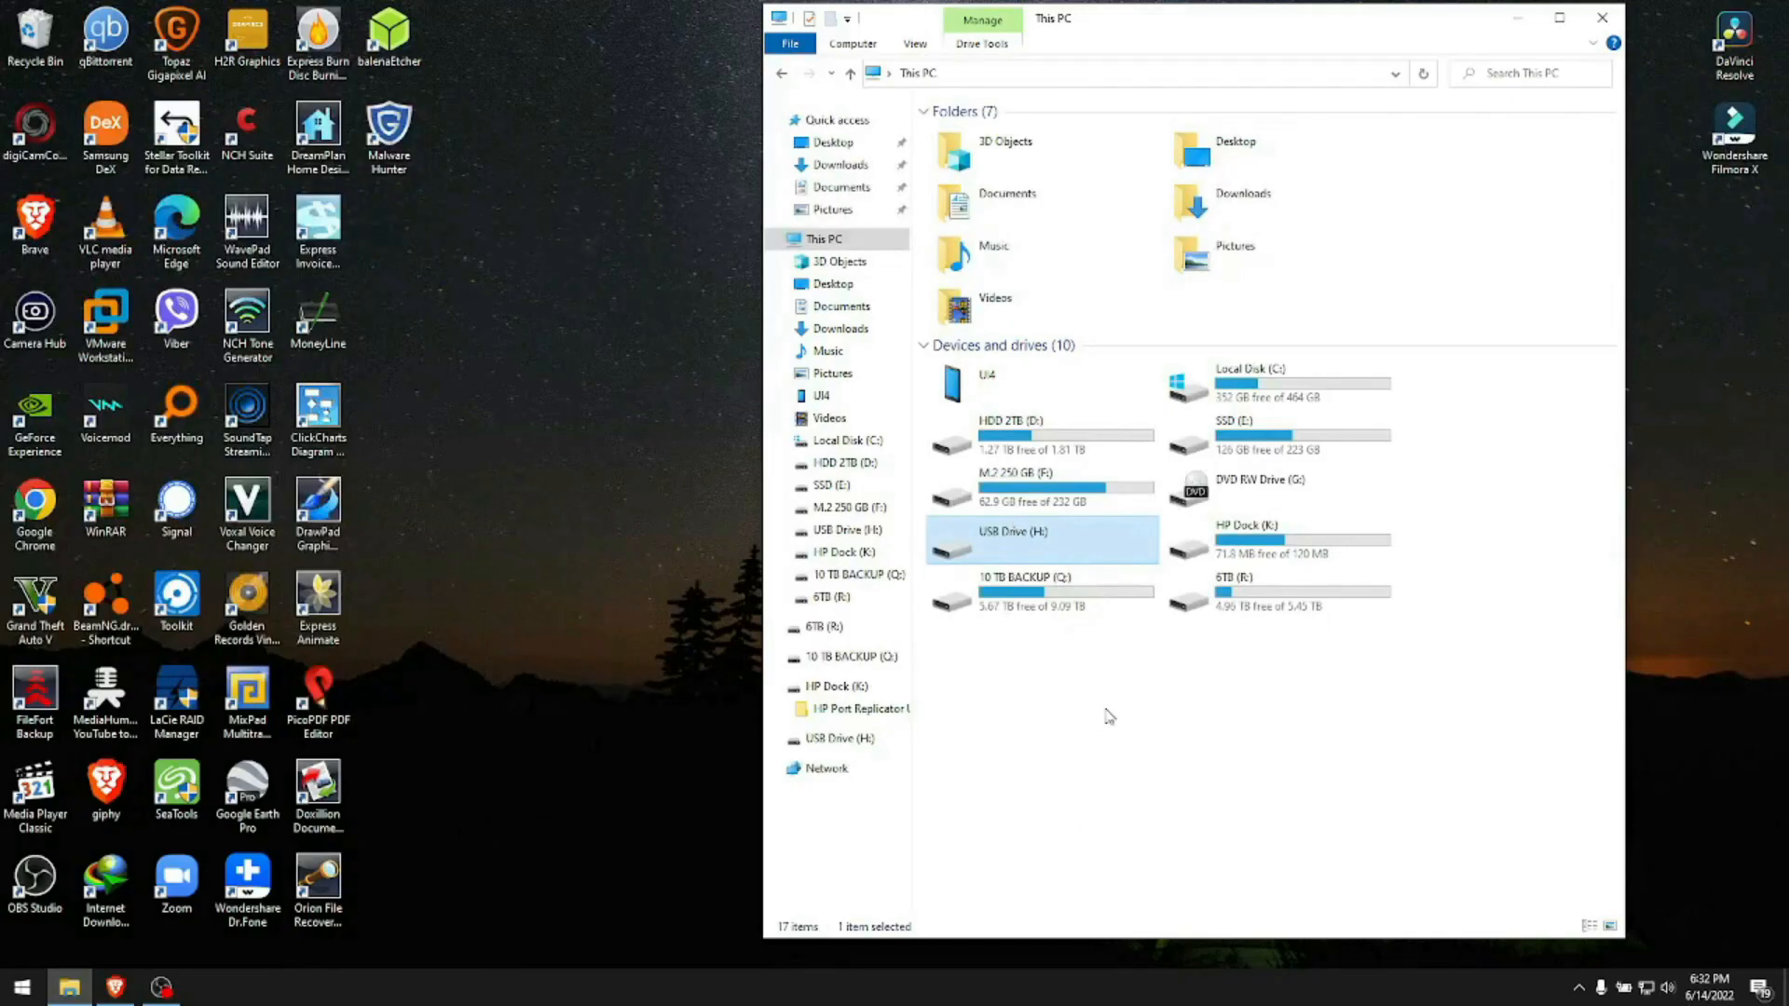
click(824, 238)
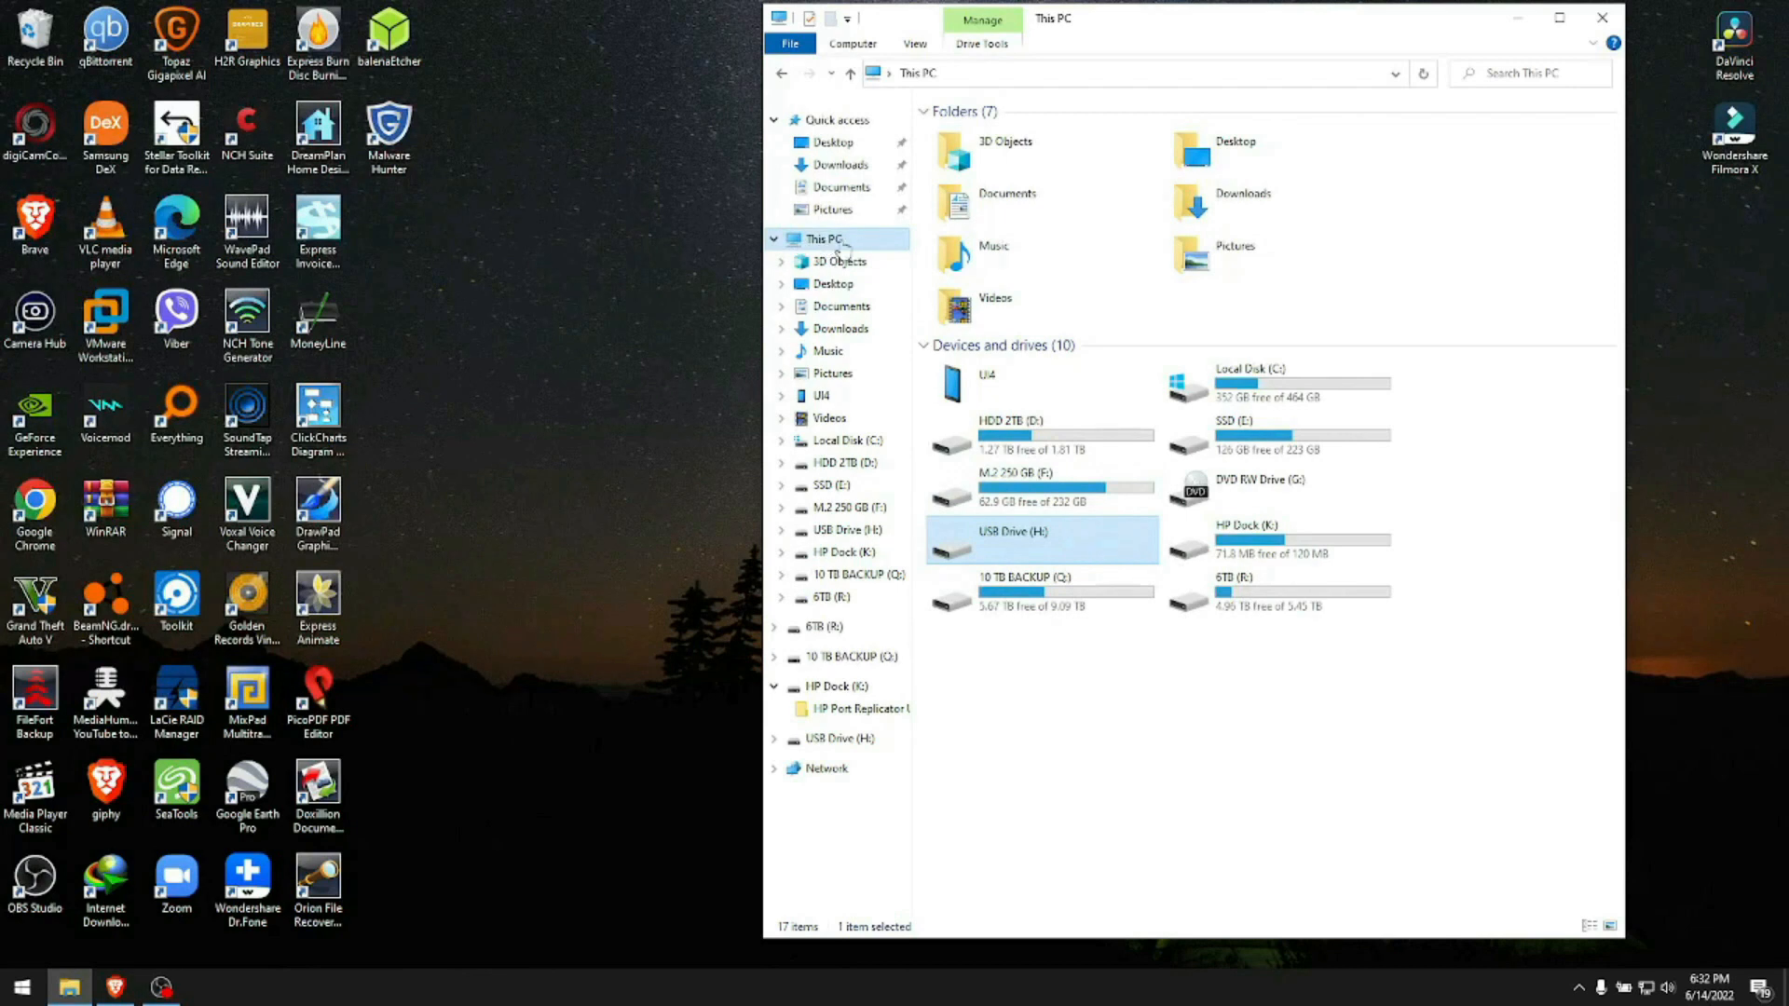
mouse_move(820, 242)
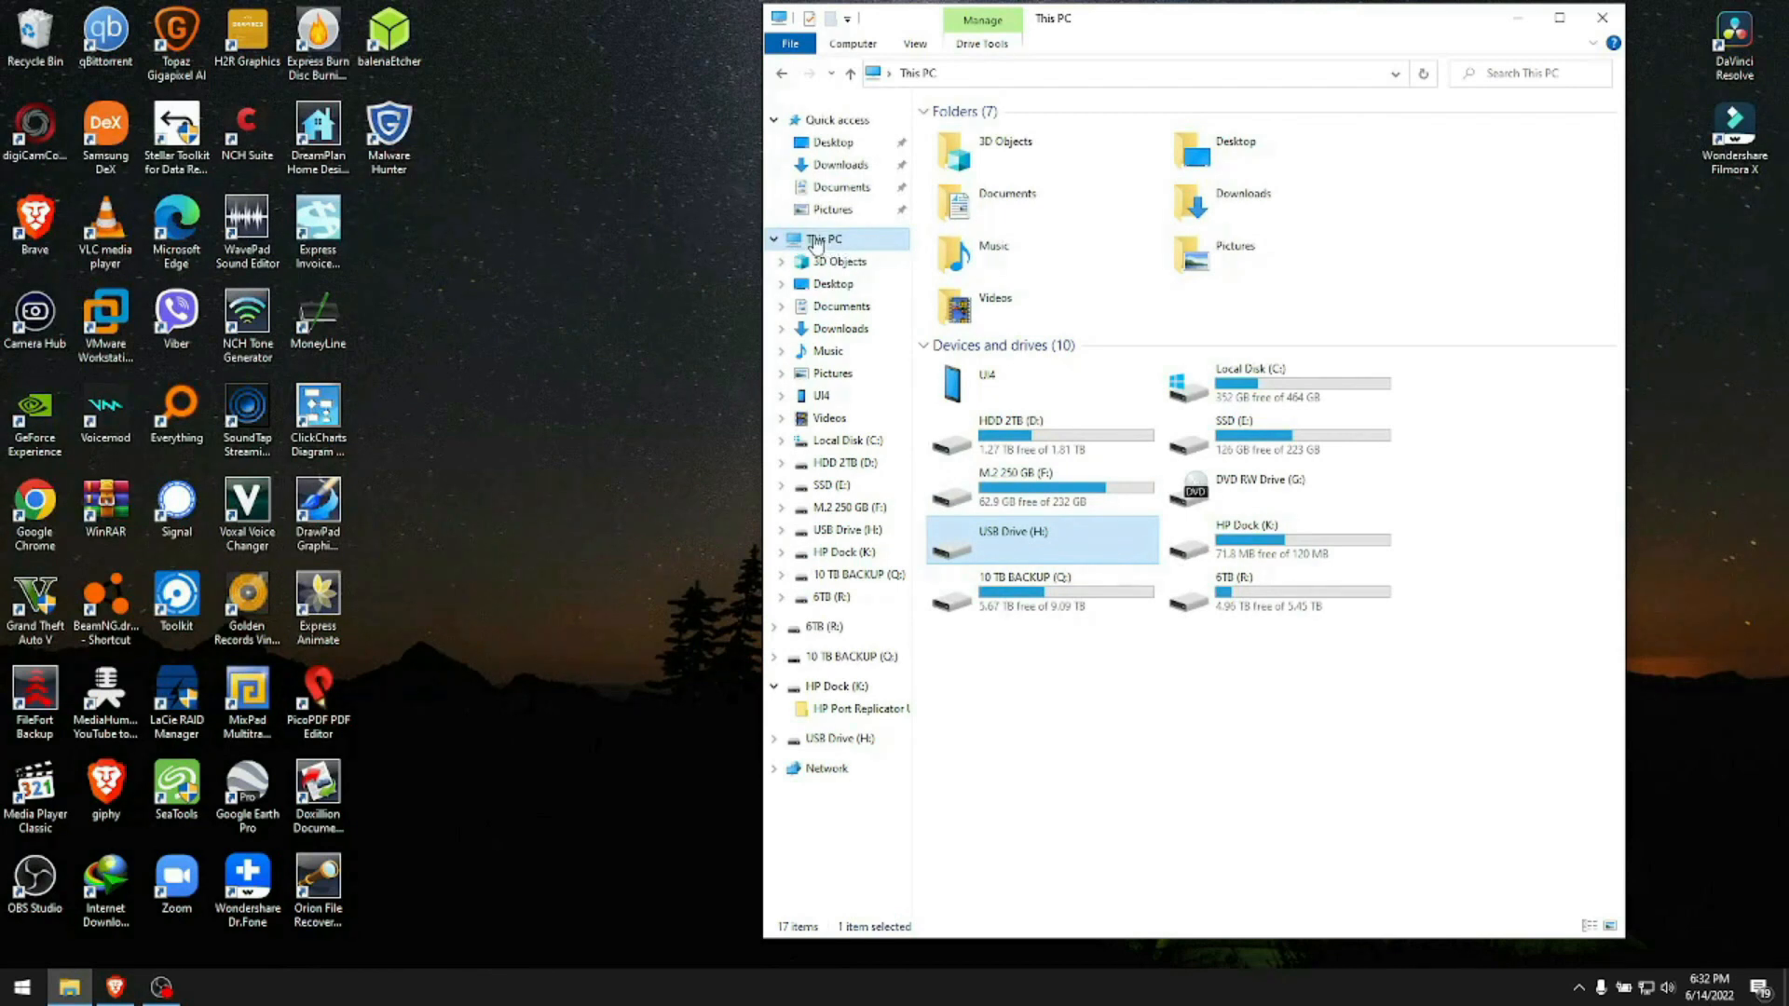
- Launch Computer Management from This PC and switch to Disk Management
right_click(825, 238)
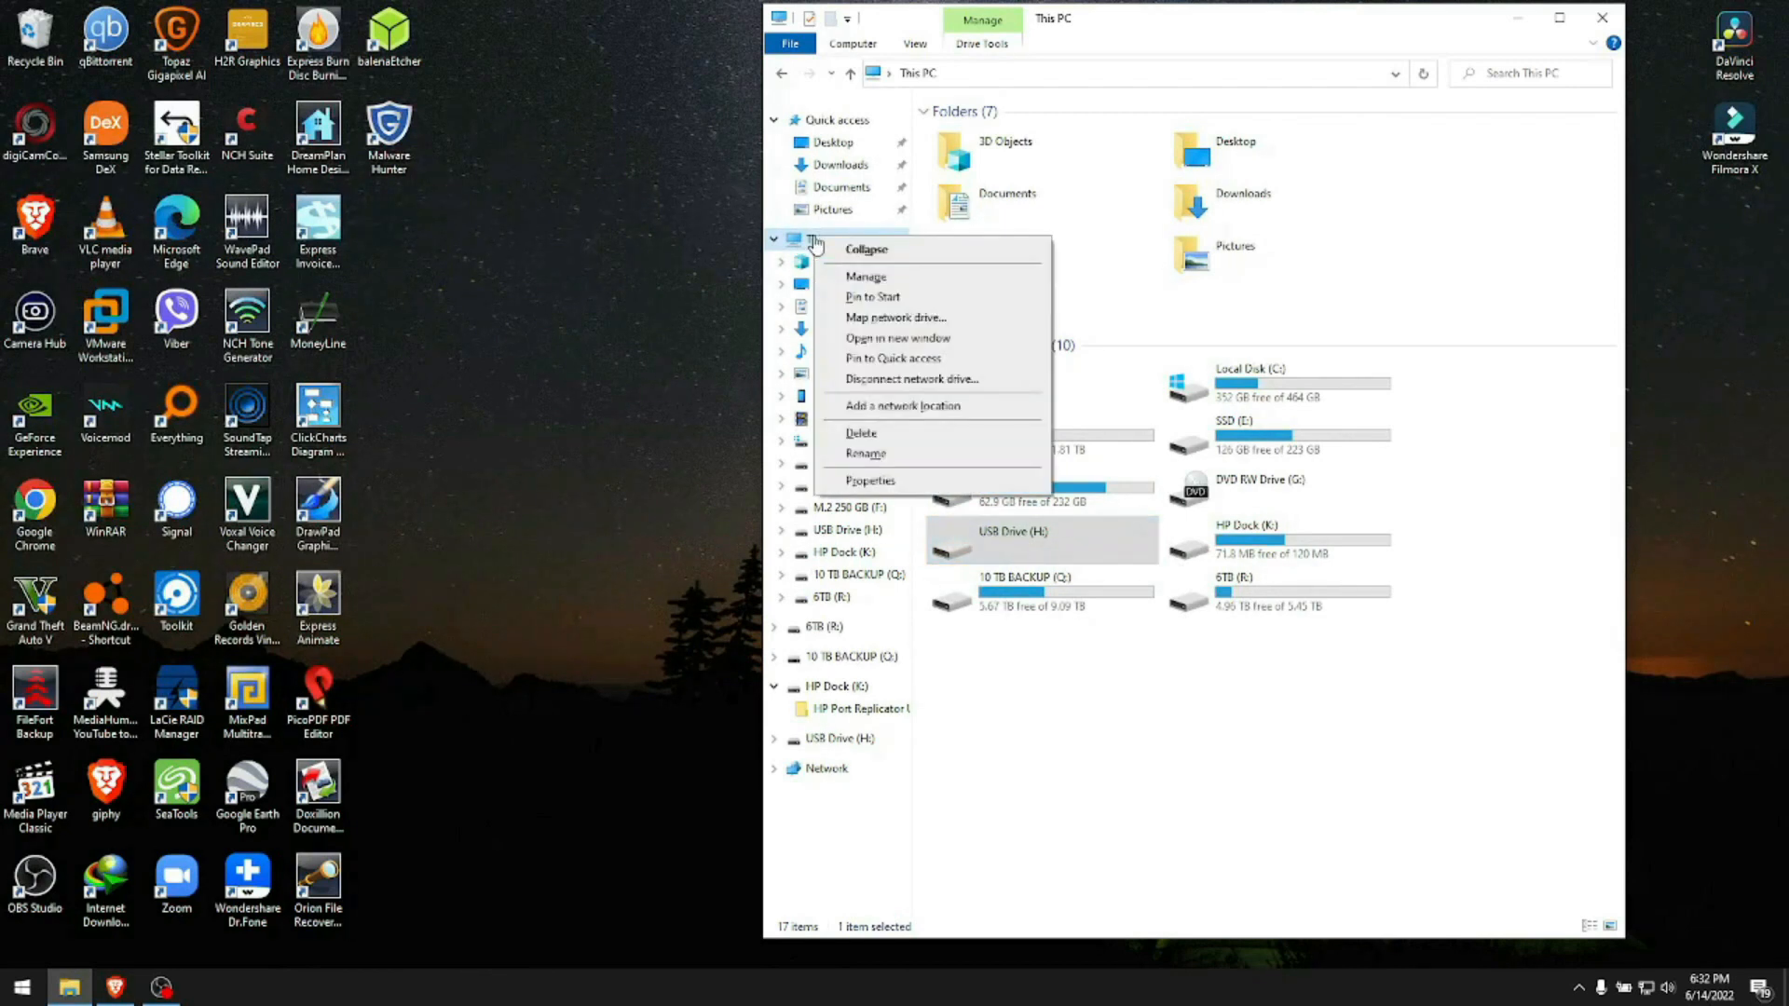
click(794, 236)
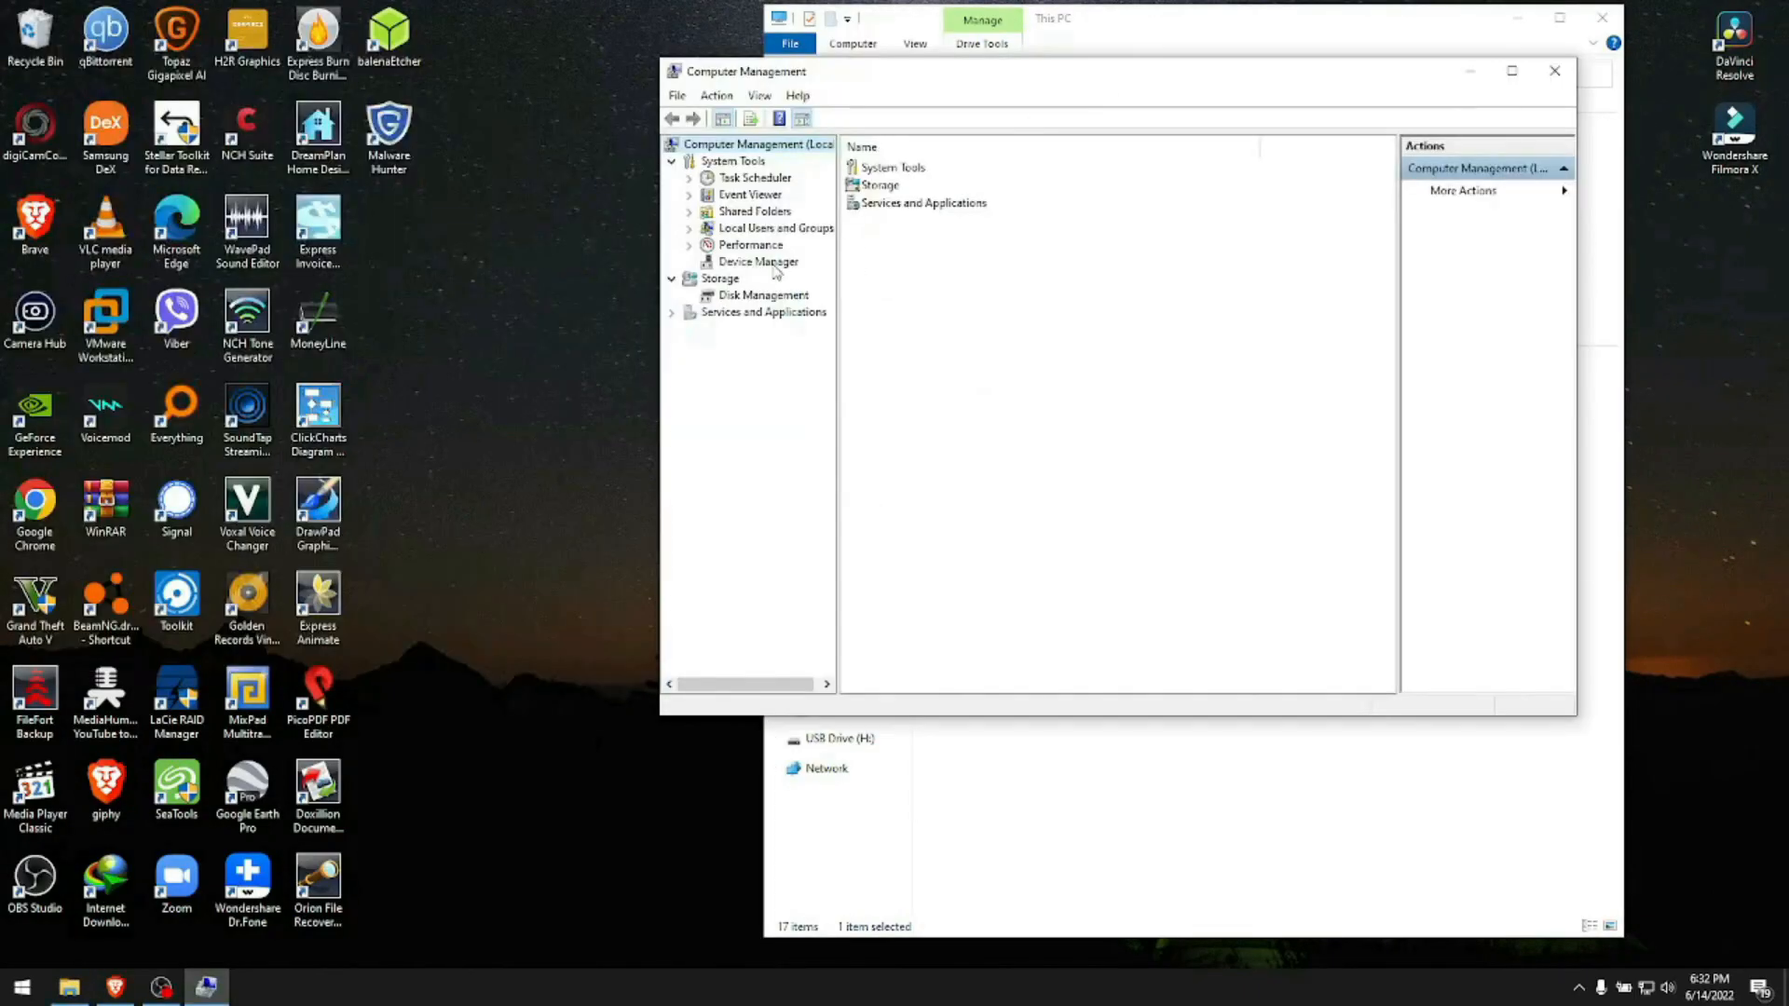
click(762, 295)
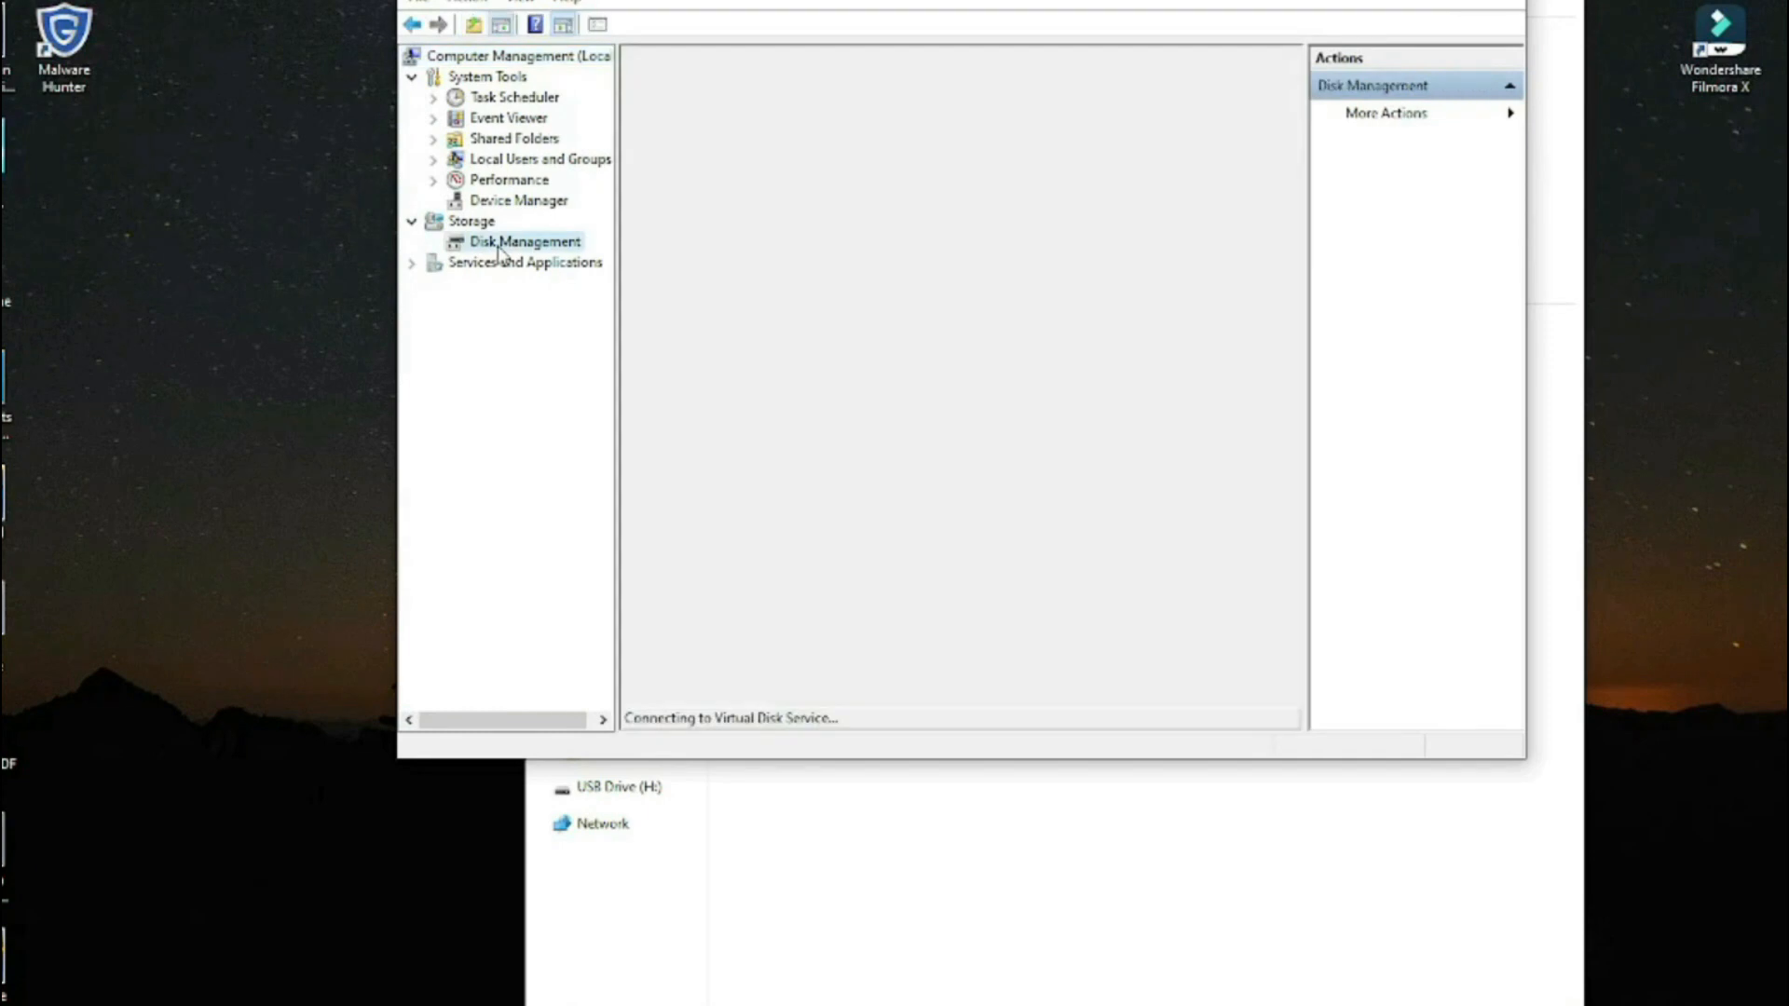
click(524, 240)
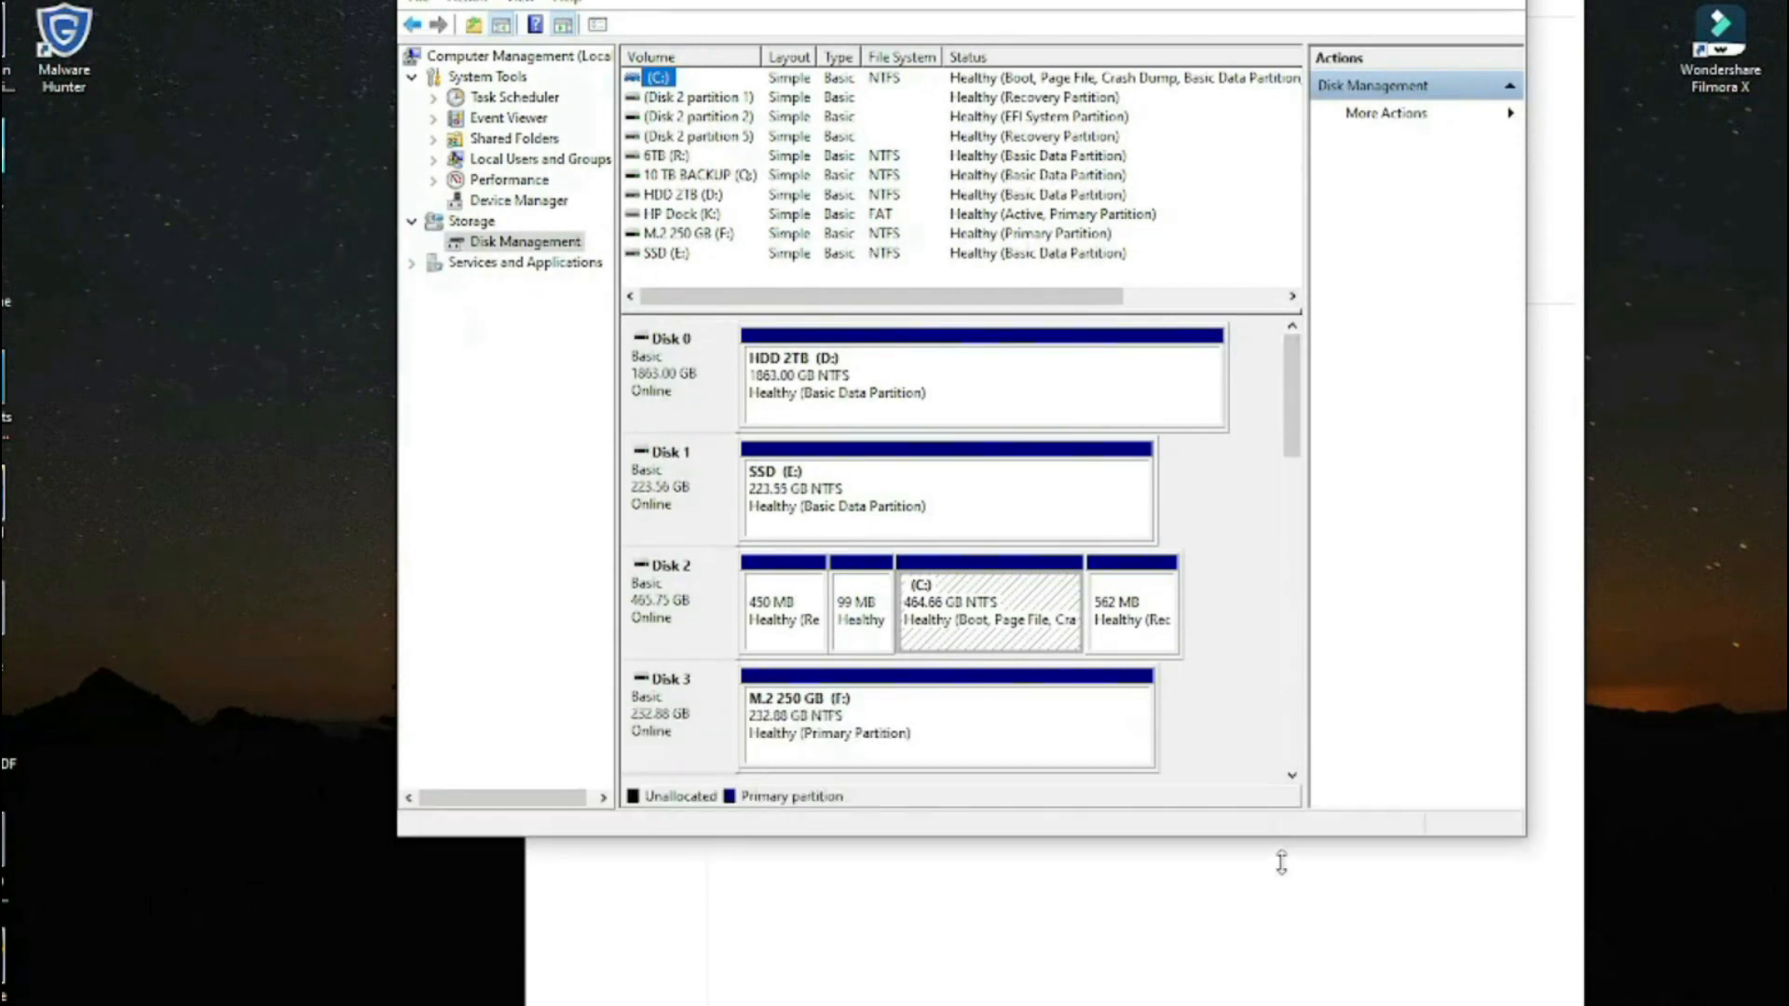
- Scroll the disk list down to the unallocated 29.88 GB Disk 11
scroll(down, 3)
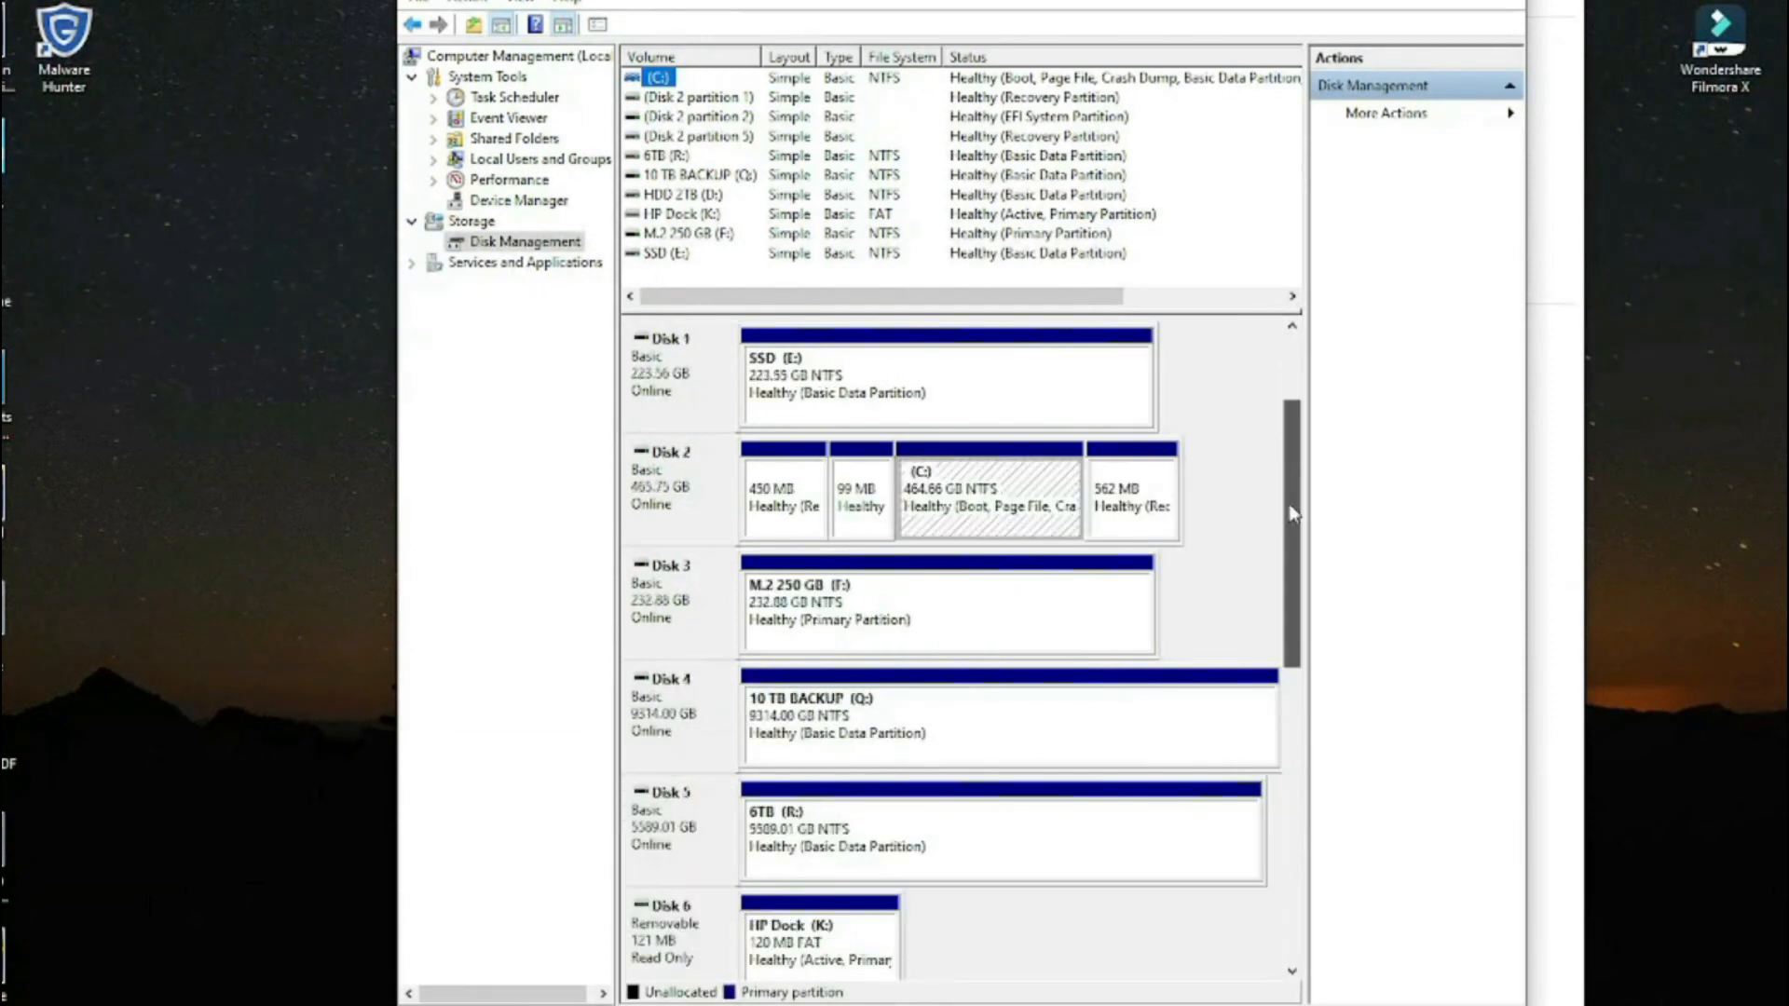
scroll(down, 3)
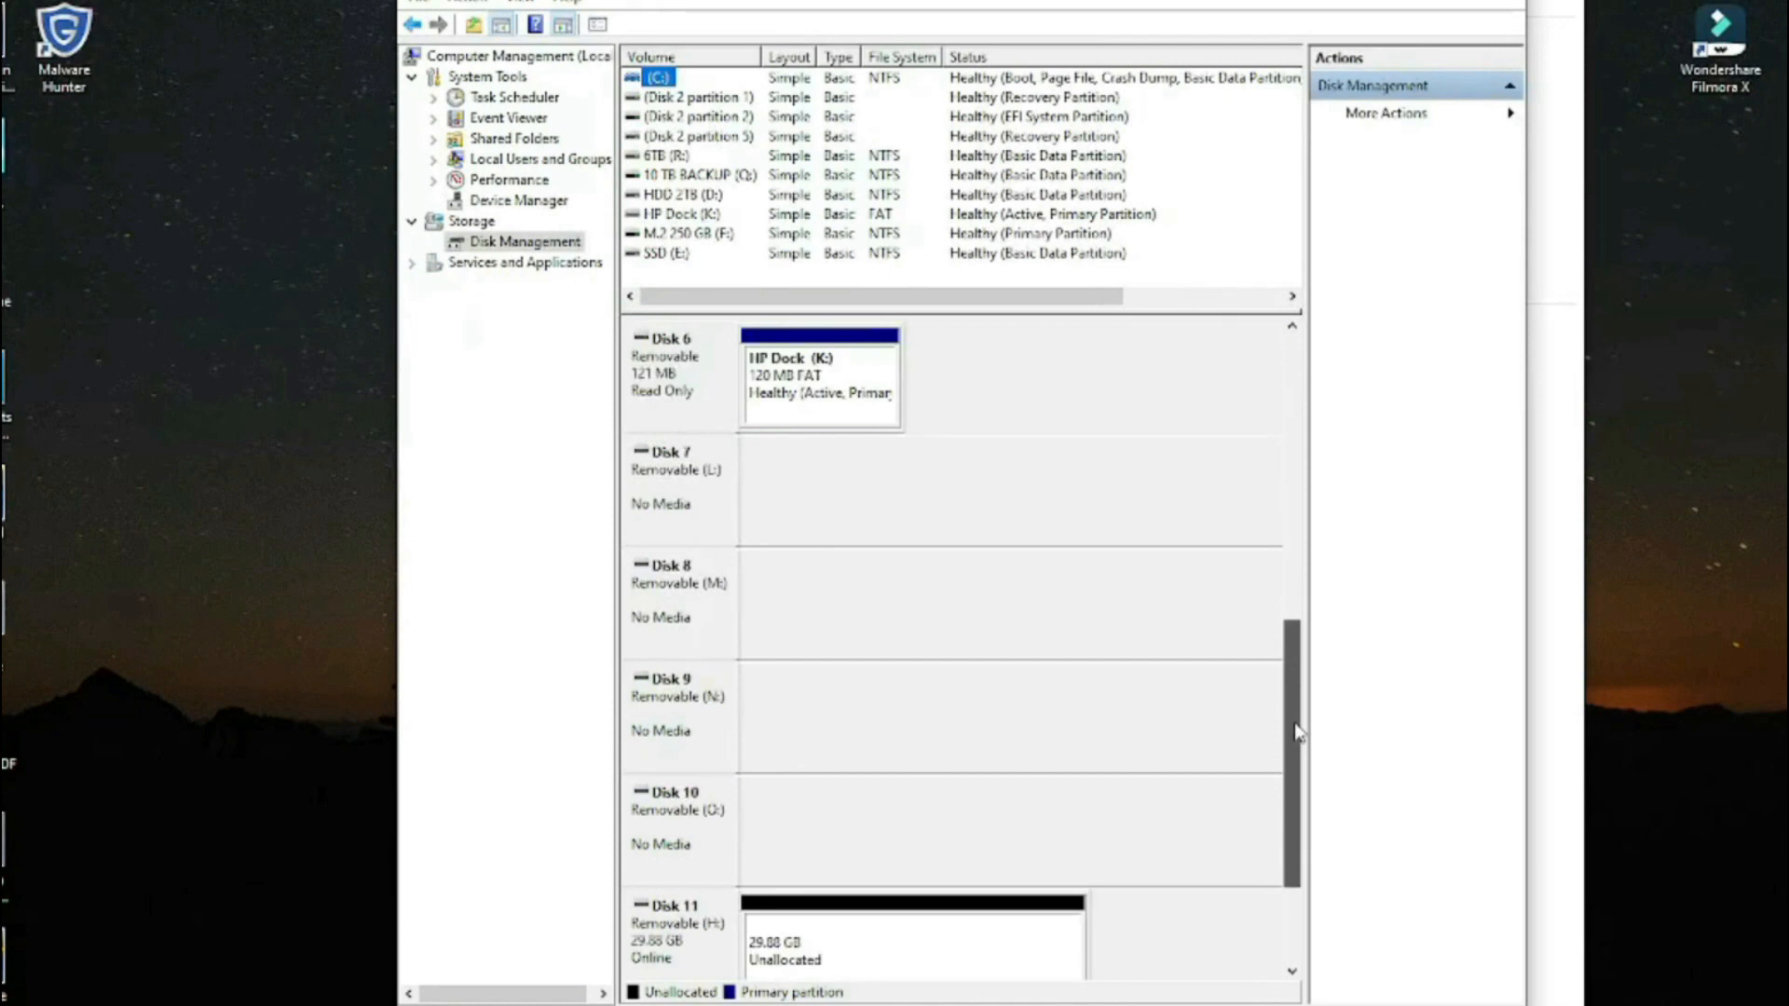
scroll(down, 3)
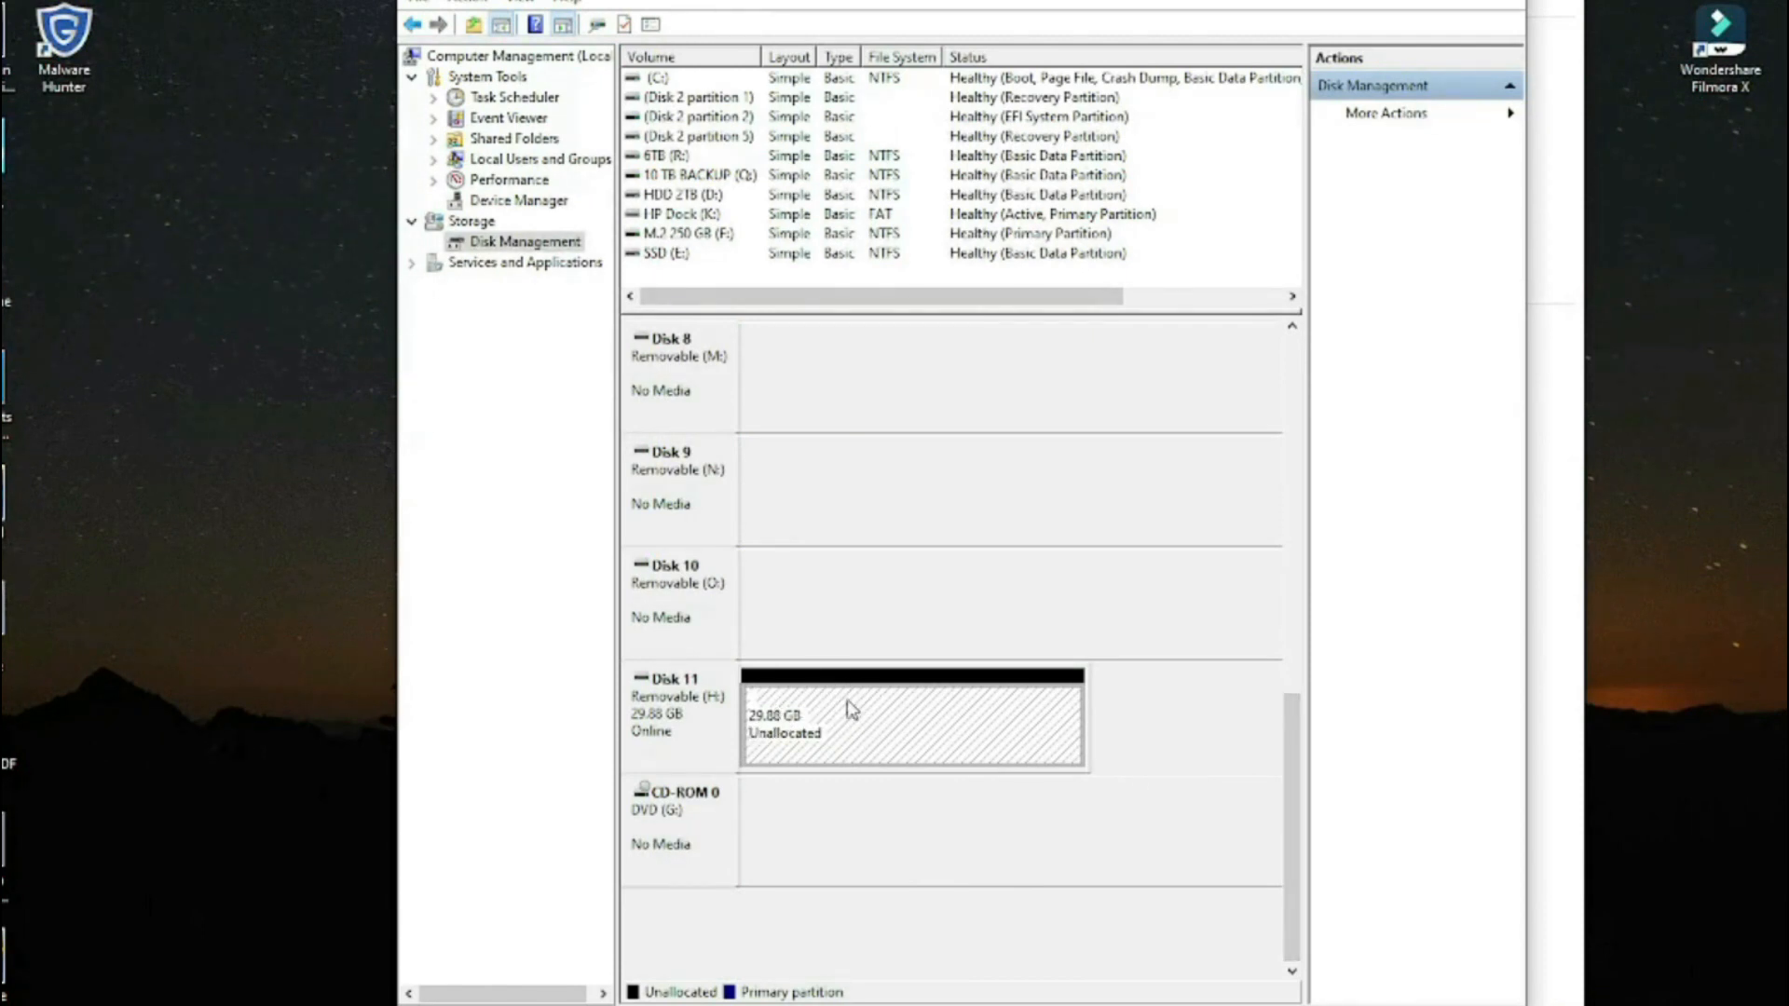
mouse_move(764, 771)
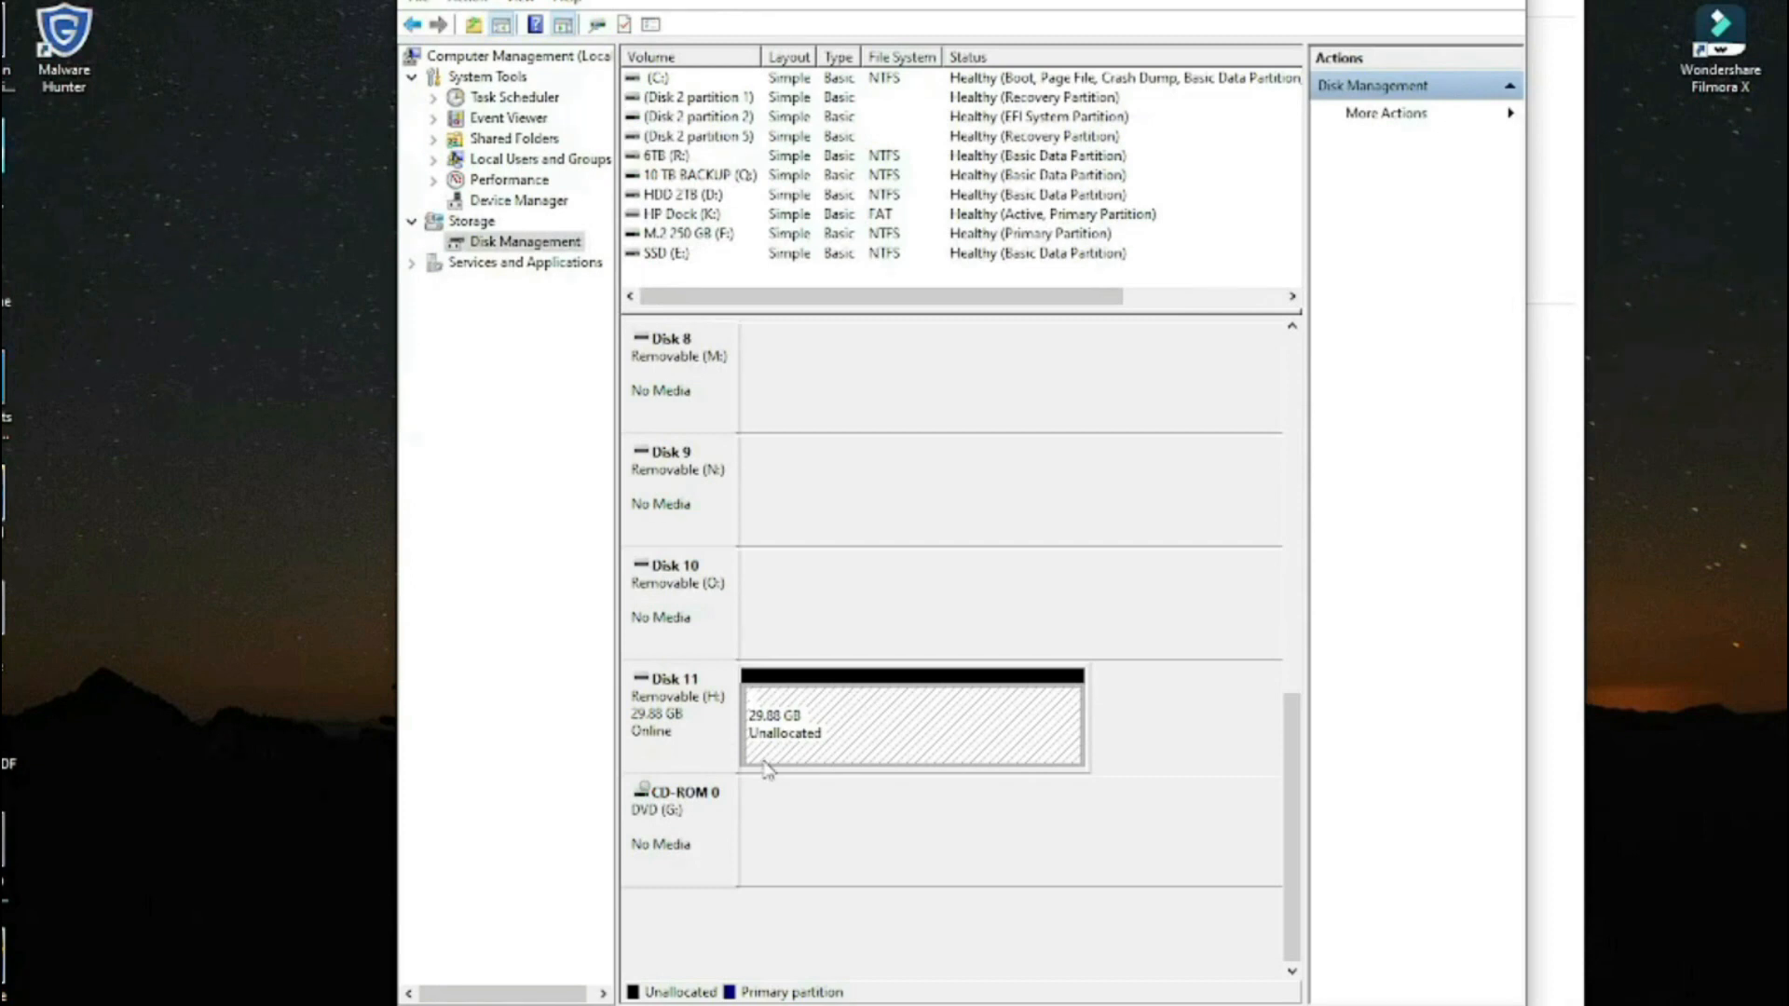
- Create a full-size NTFS simple volume labelled '32 gb' on Disk 11's unallocated space
right_click(884, 719)
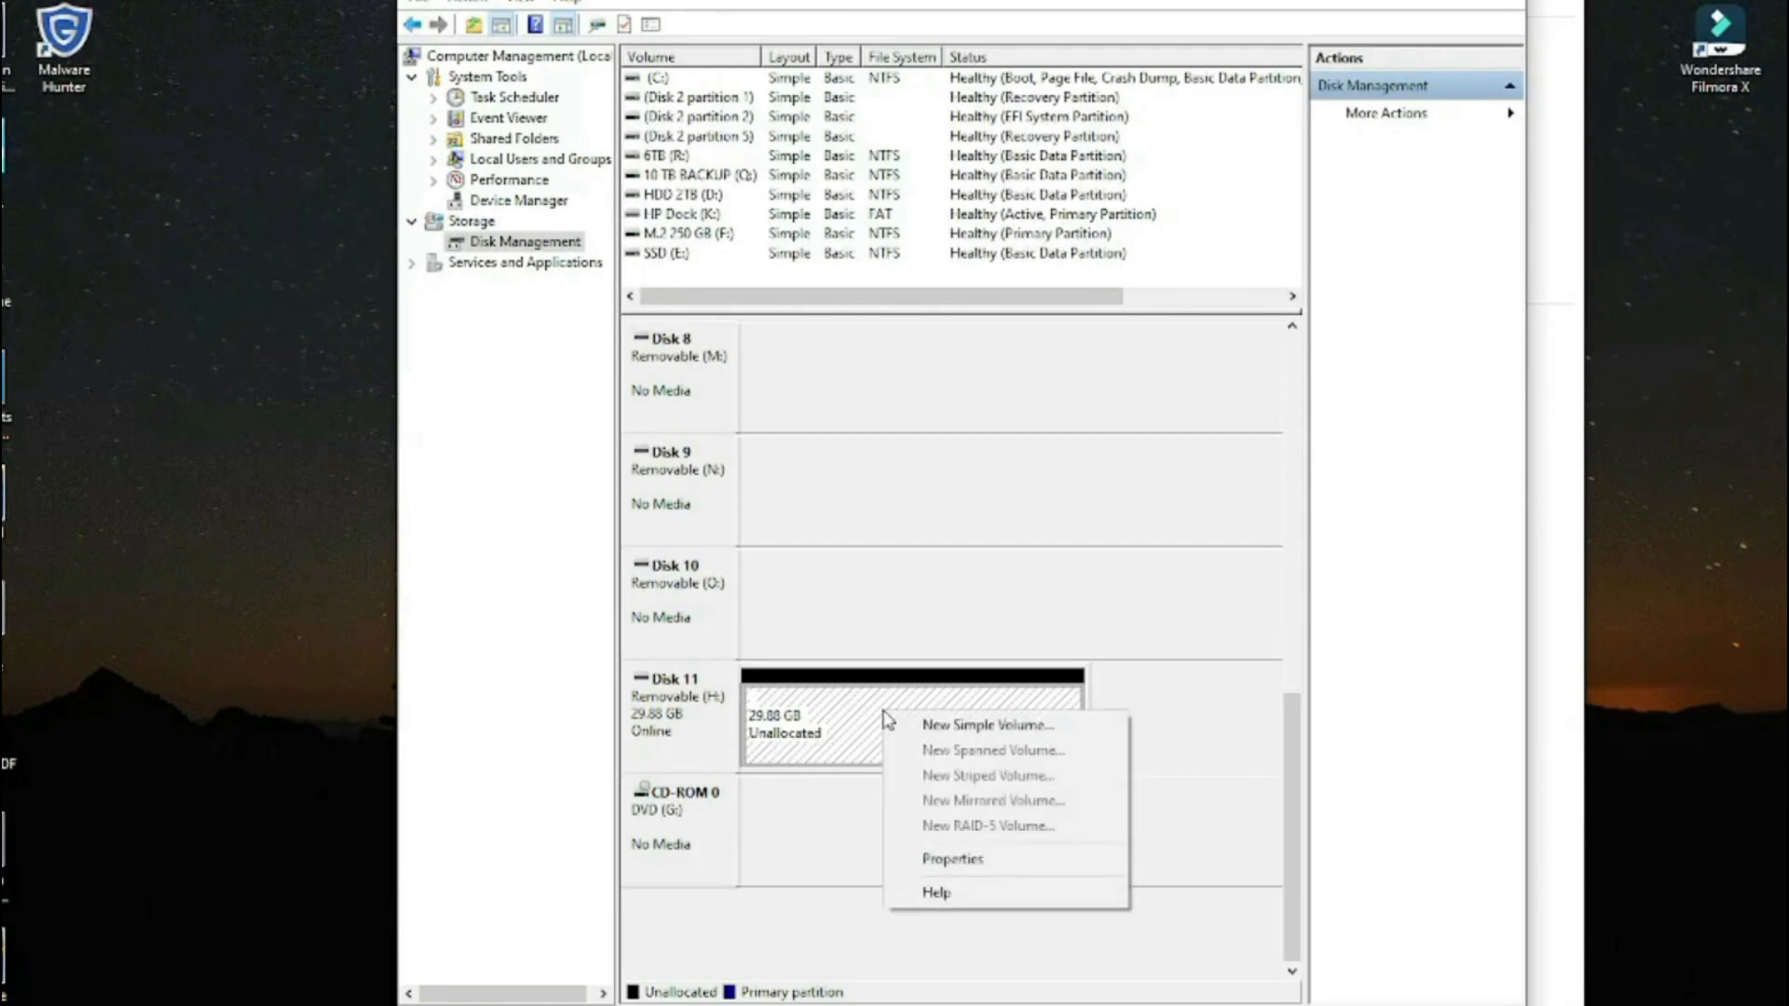
mouse_move(838, 710)
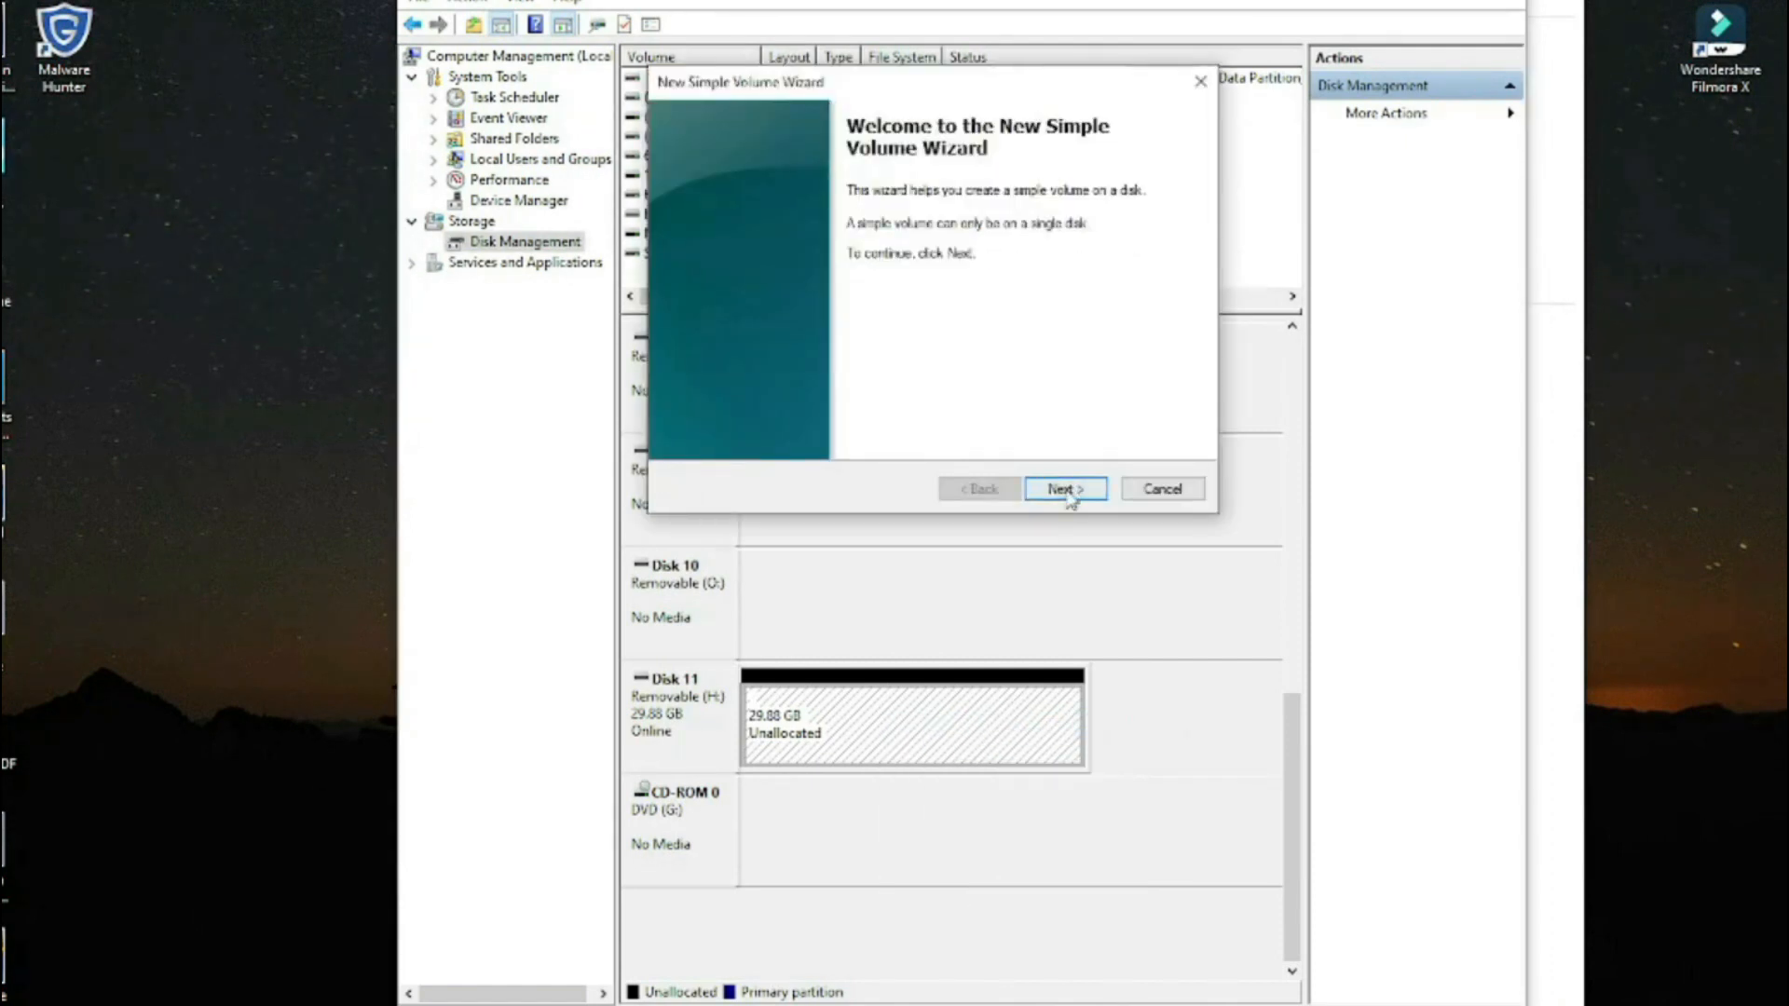
click(1063, 489)
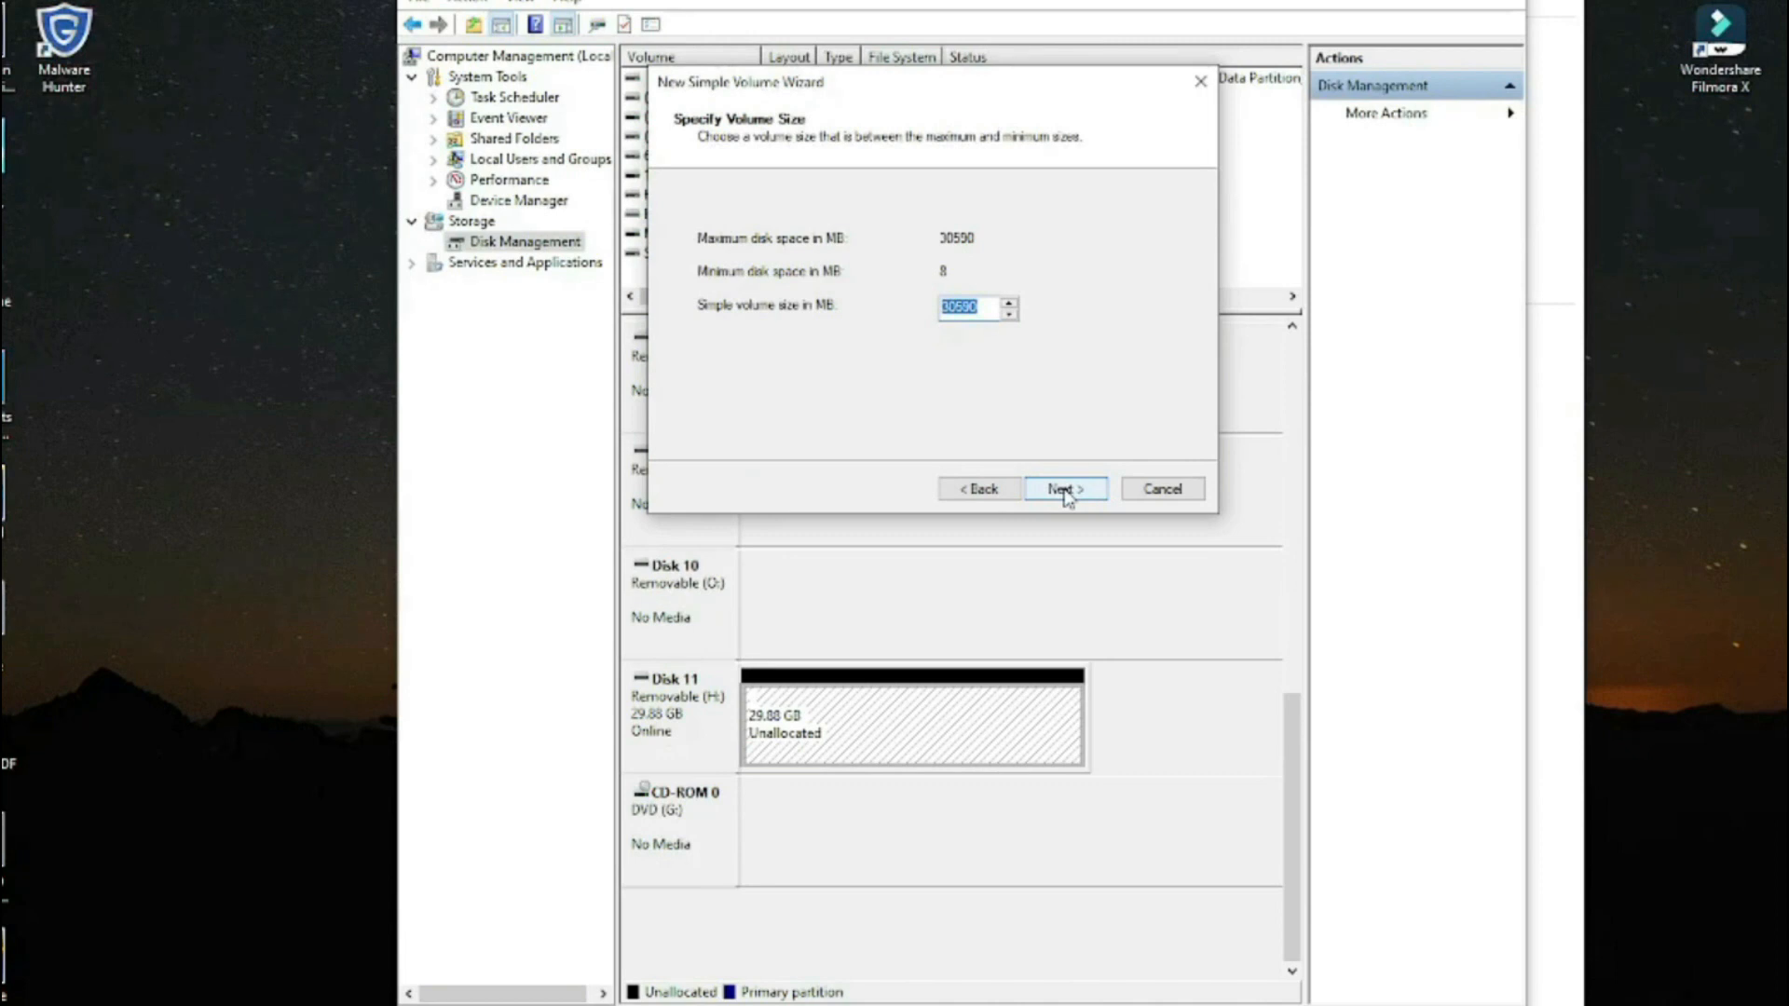
click(1062, 488)
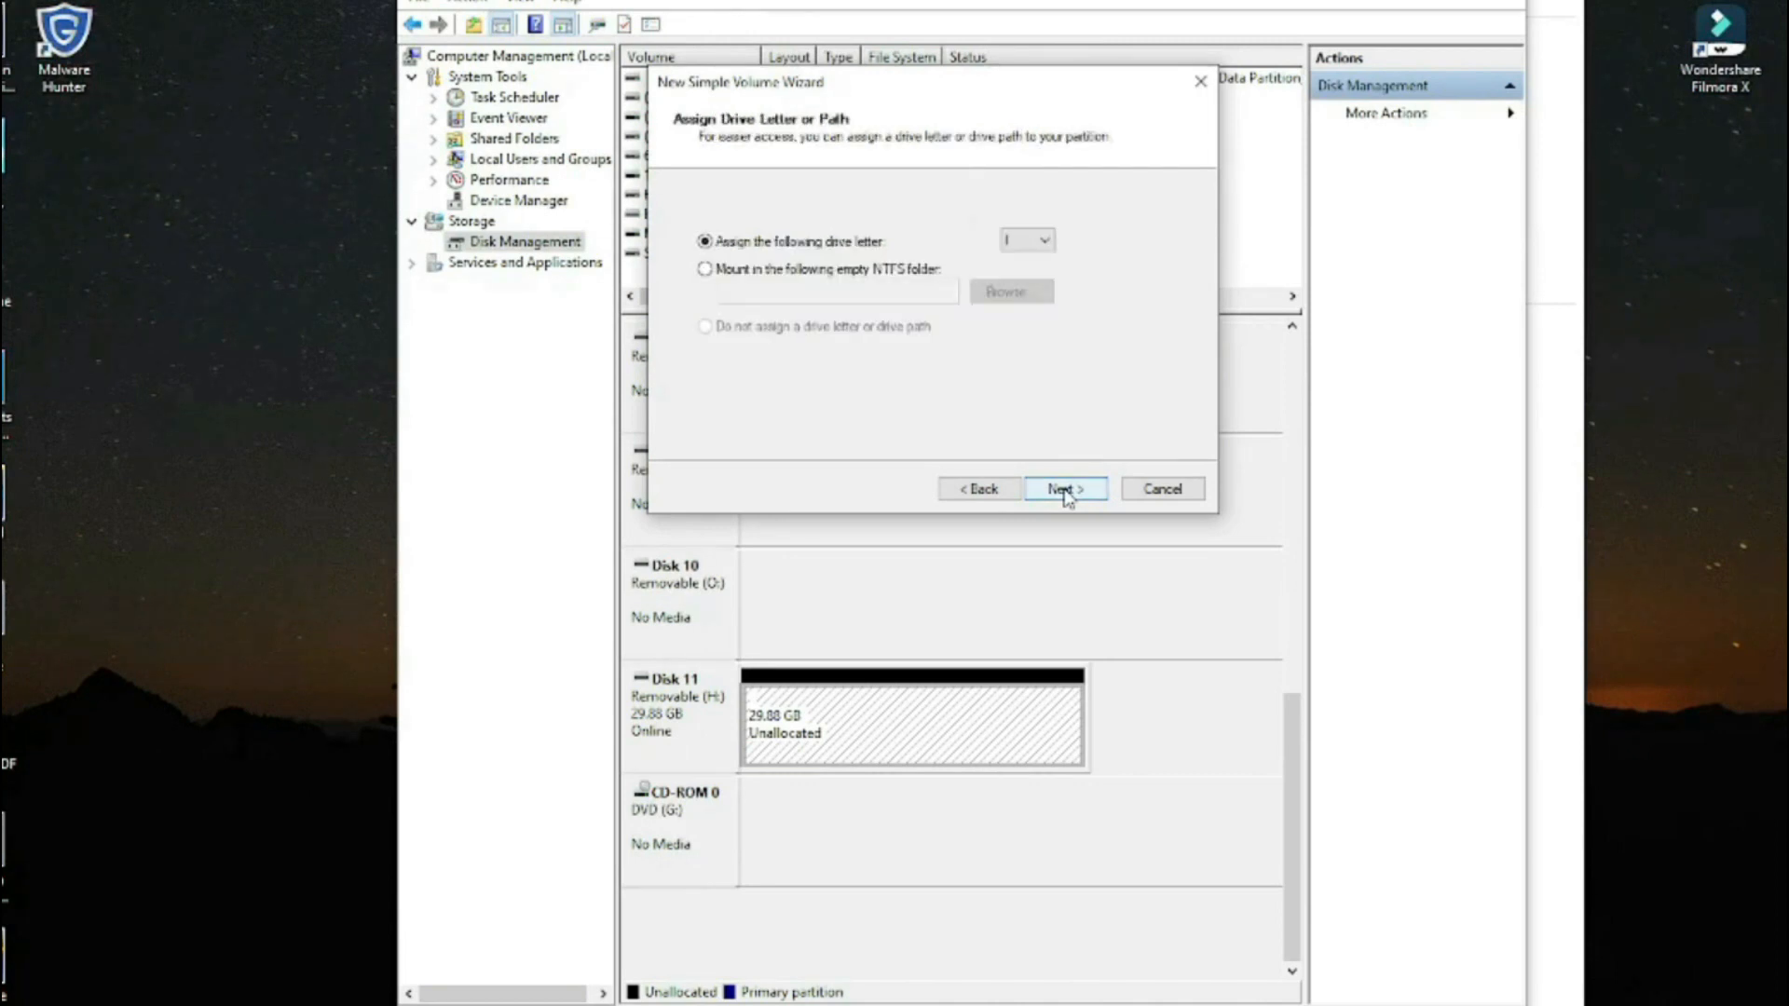
click(1062, 488)
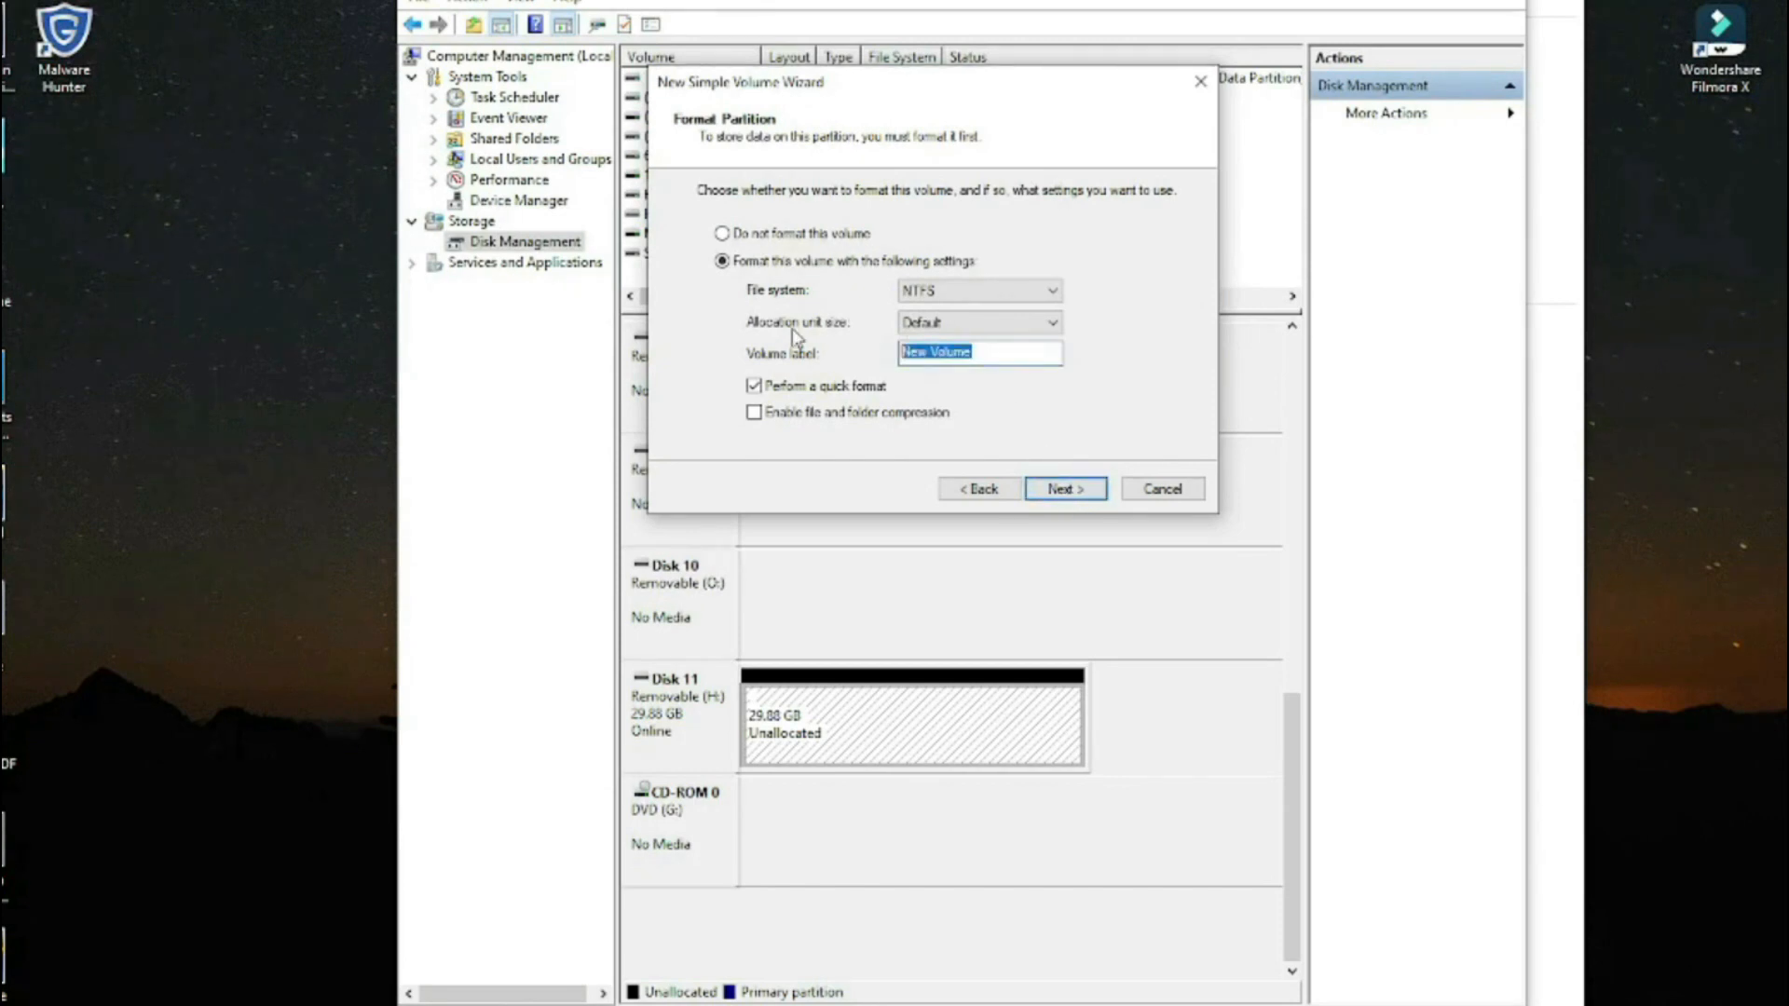
text(32 gb)
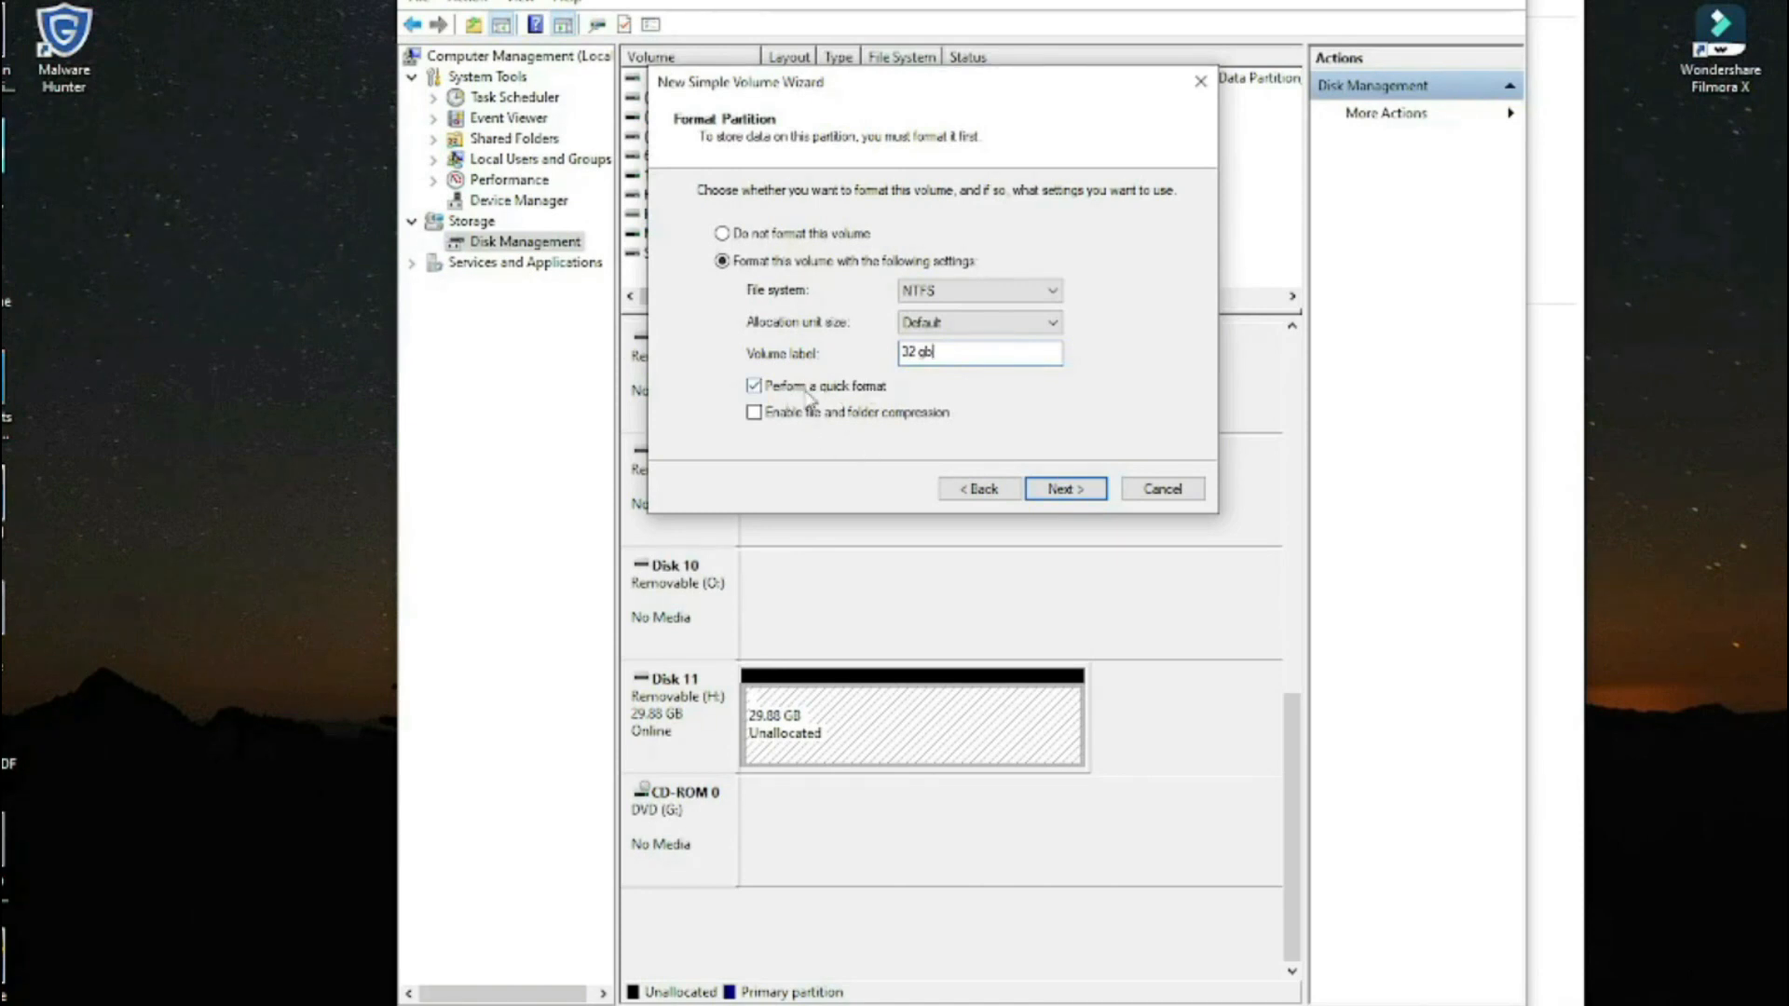
click(1064, 488)
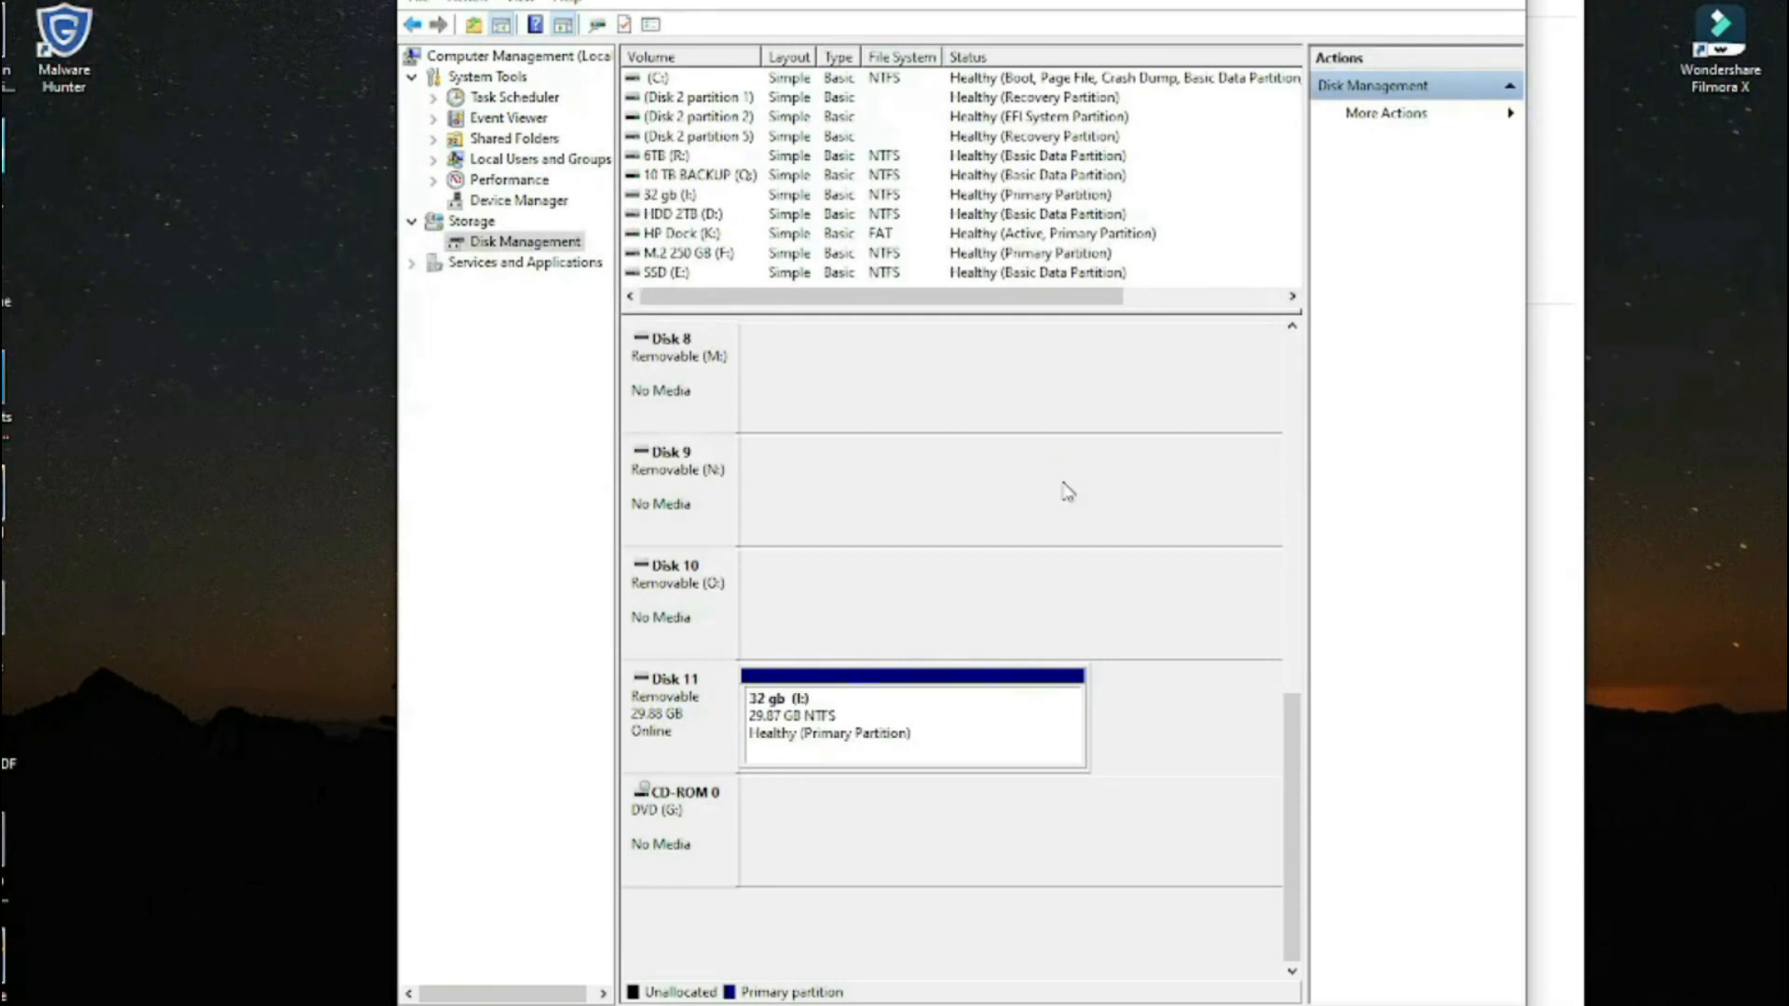
mouse_move(1074, 507)
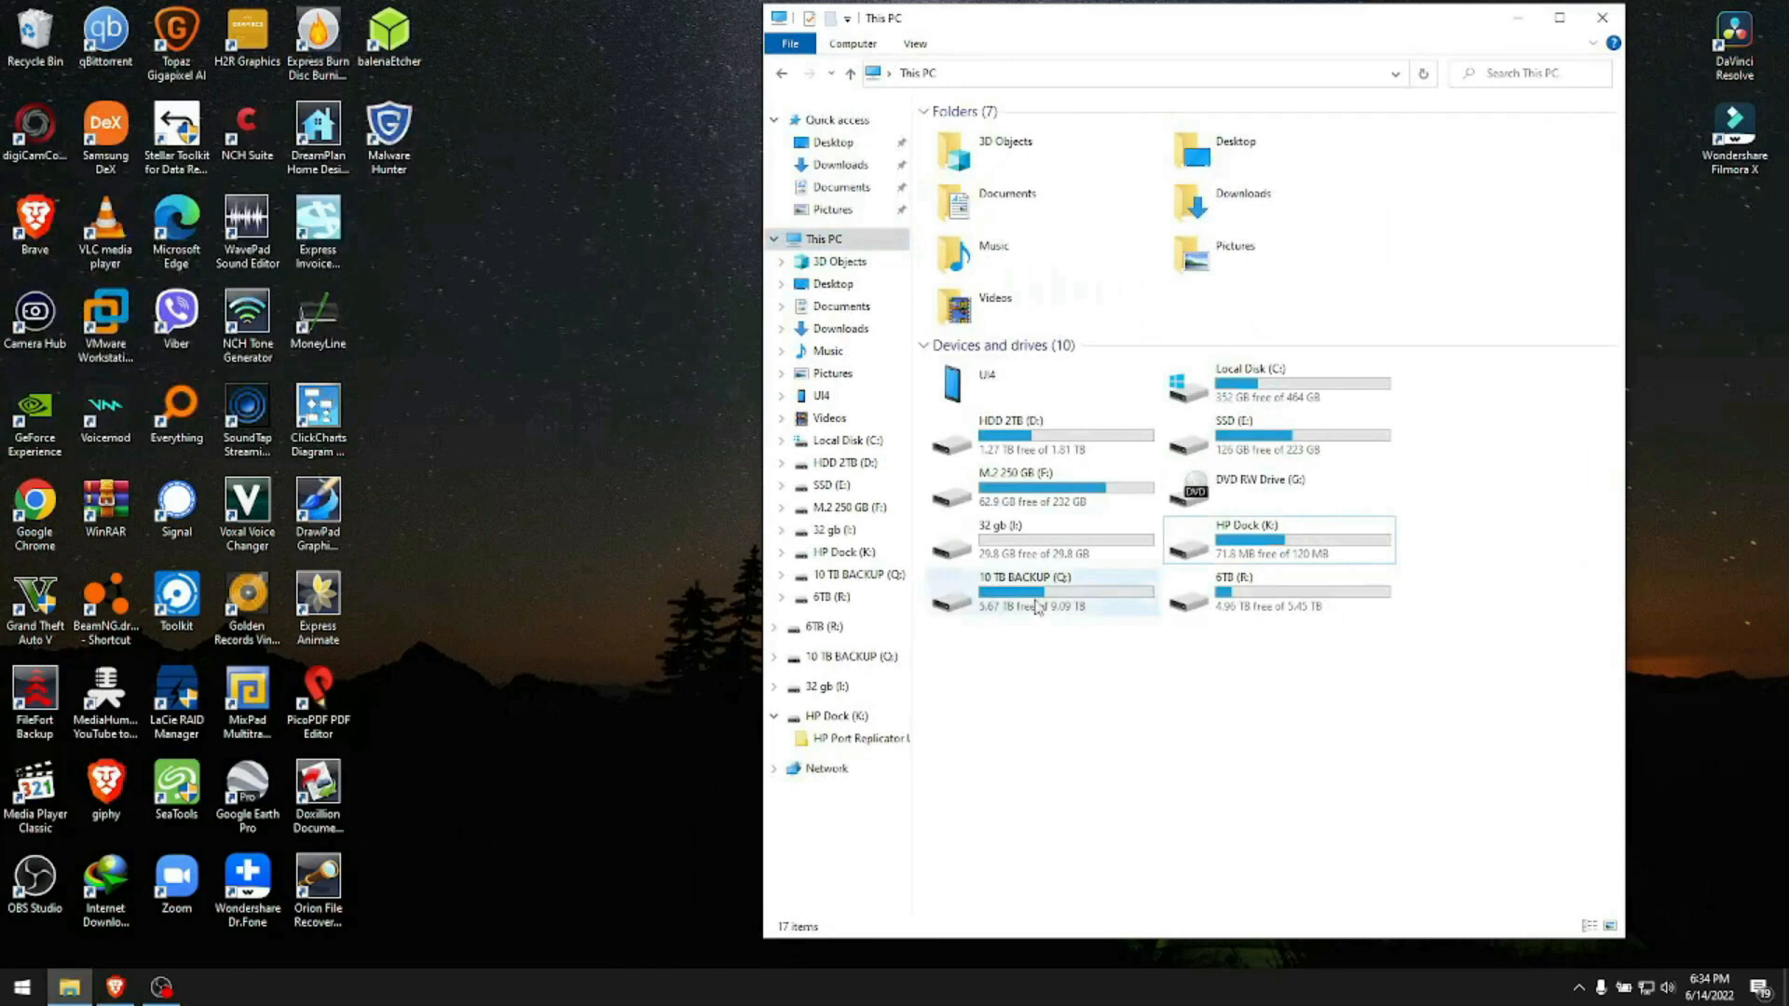
- Check the OMNI YOUTUBE BANNER image on the 32 gb (I:) drive and close File Explorer
double_click(992, 526)
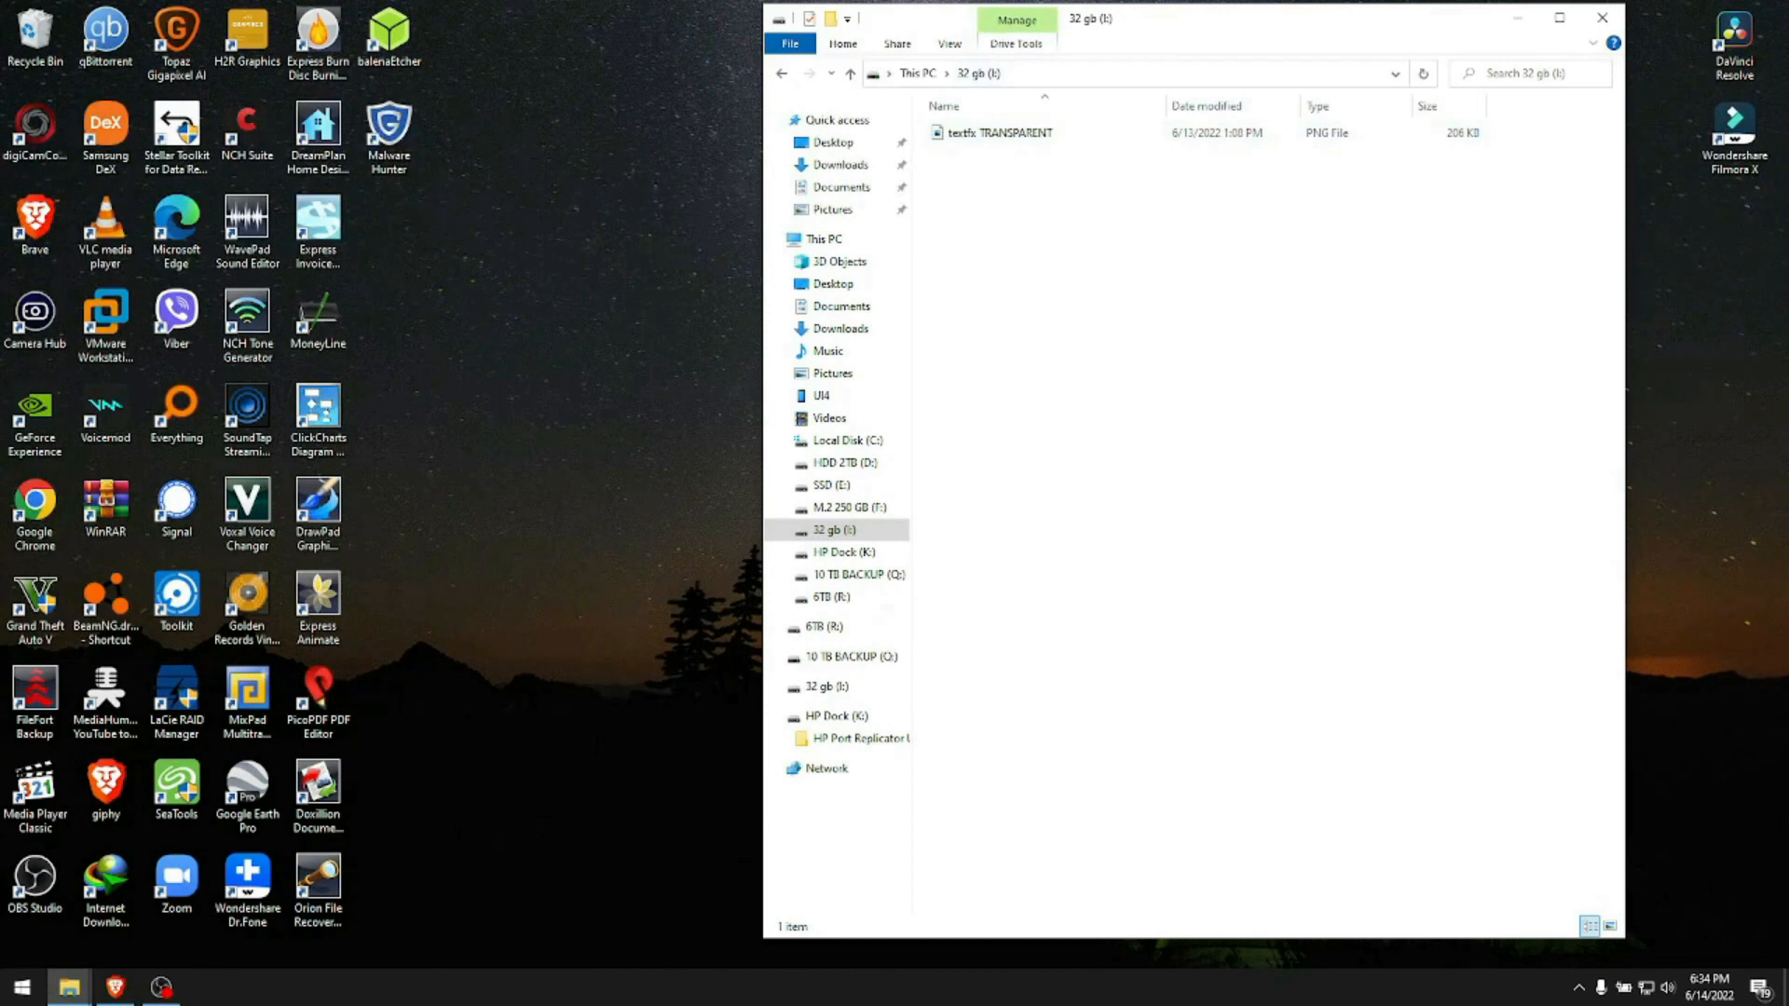
click(999, 132)
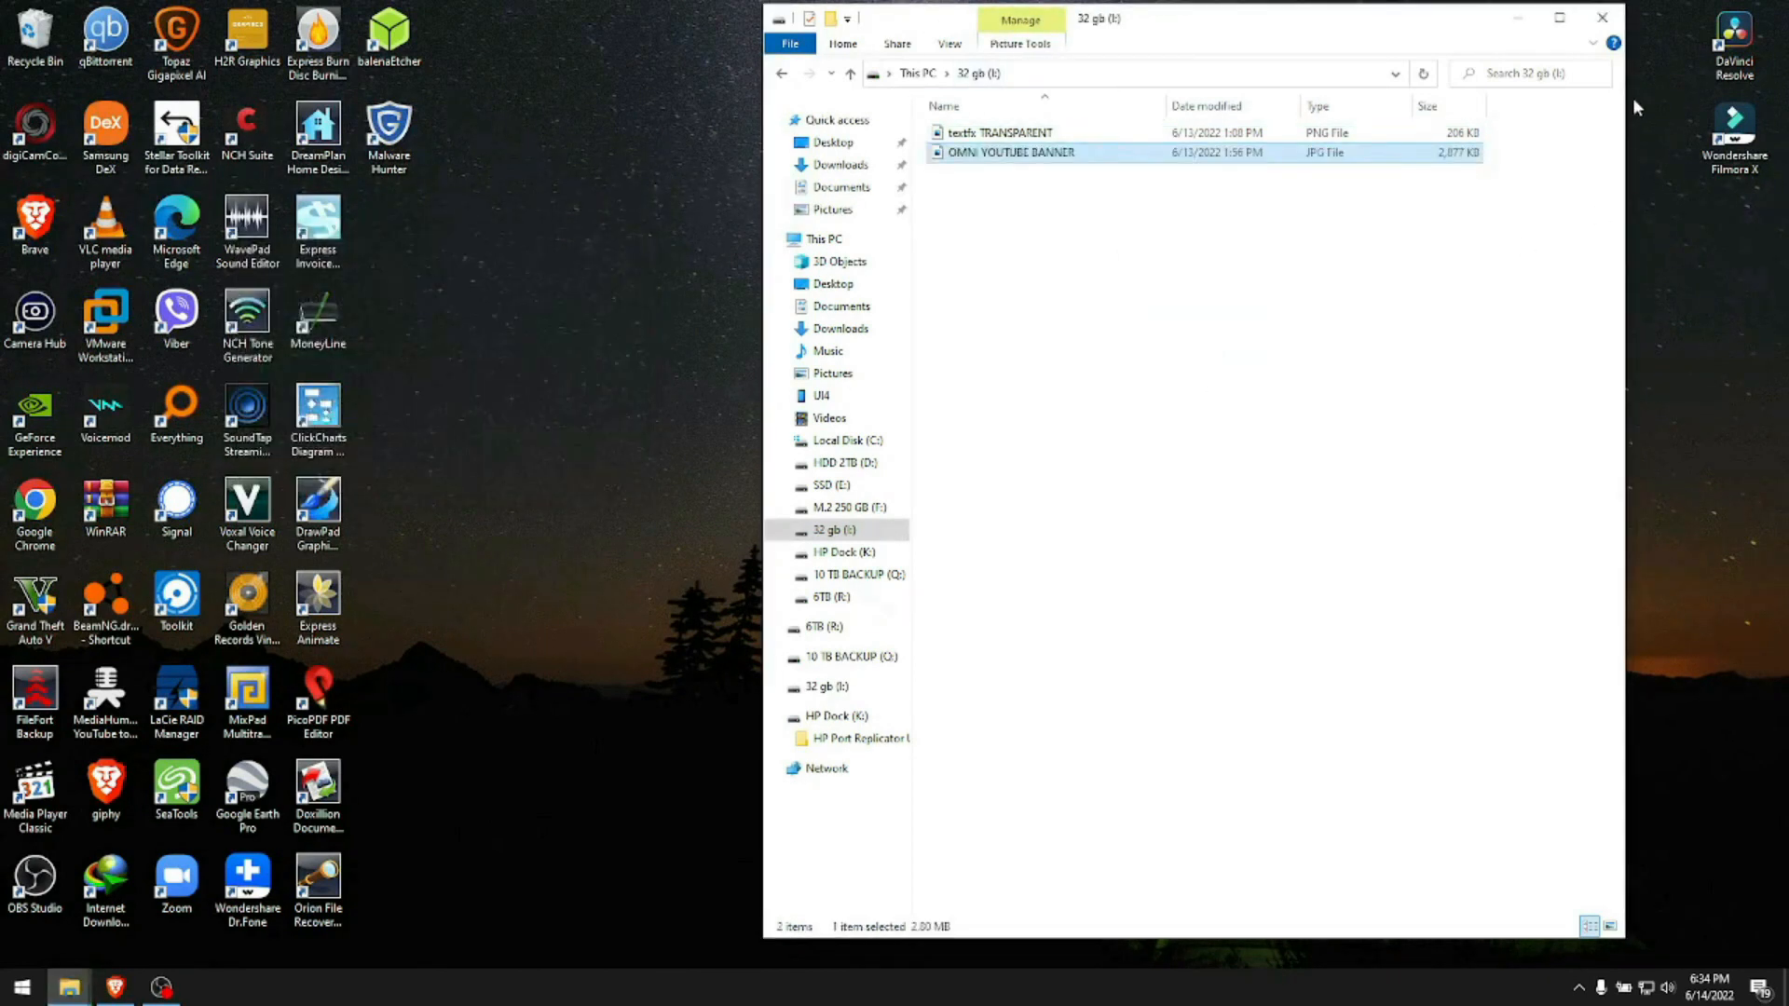
click(1602, 17)
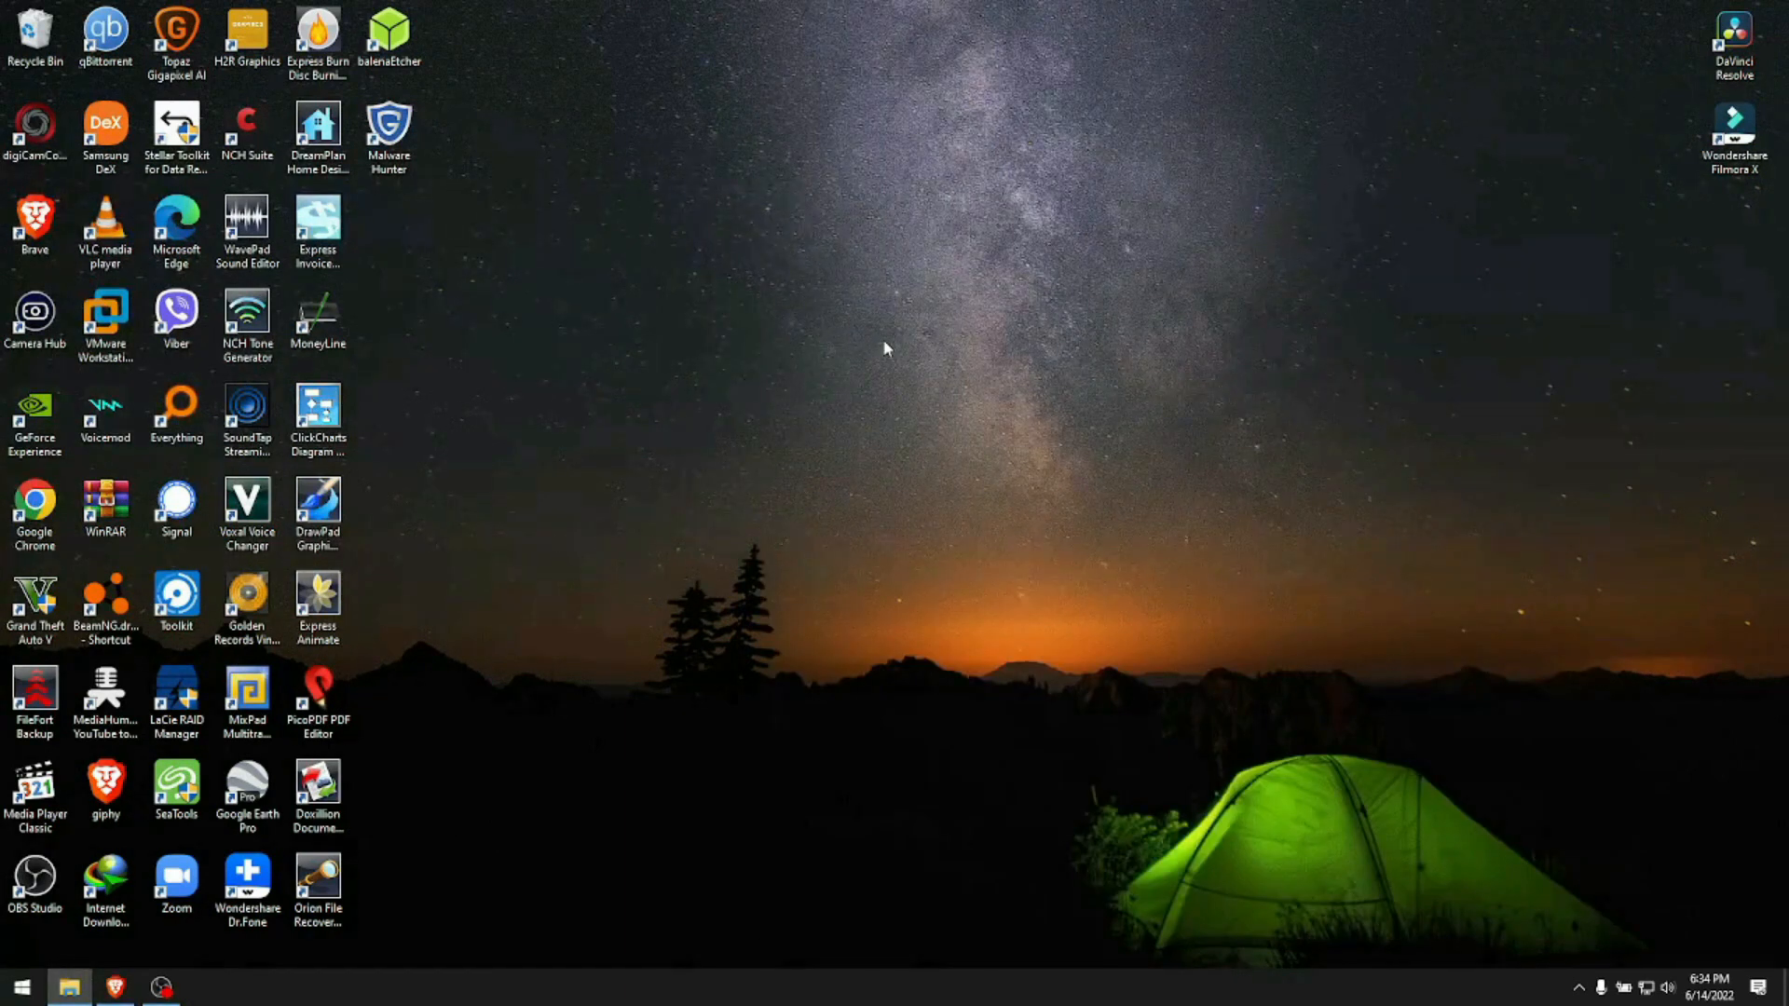